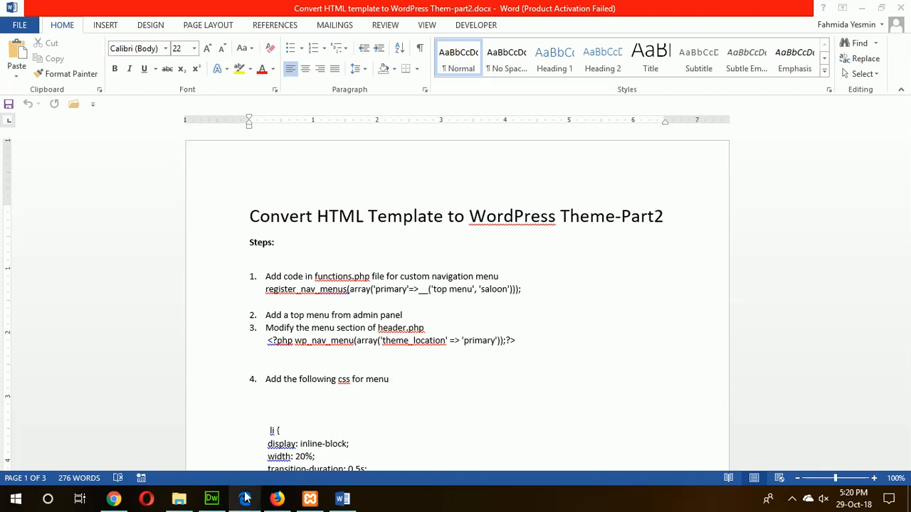
Switch to Chrome showing the Hairsal salon site at localhost/wordpress
click(113, 498)
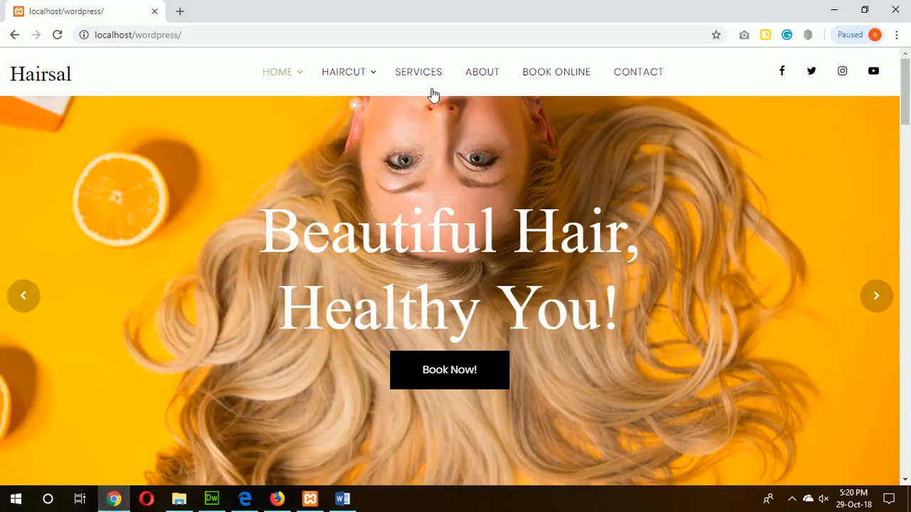
mouse_move(556, 72)
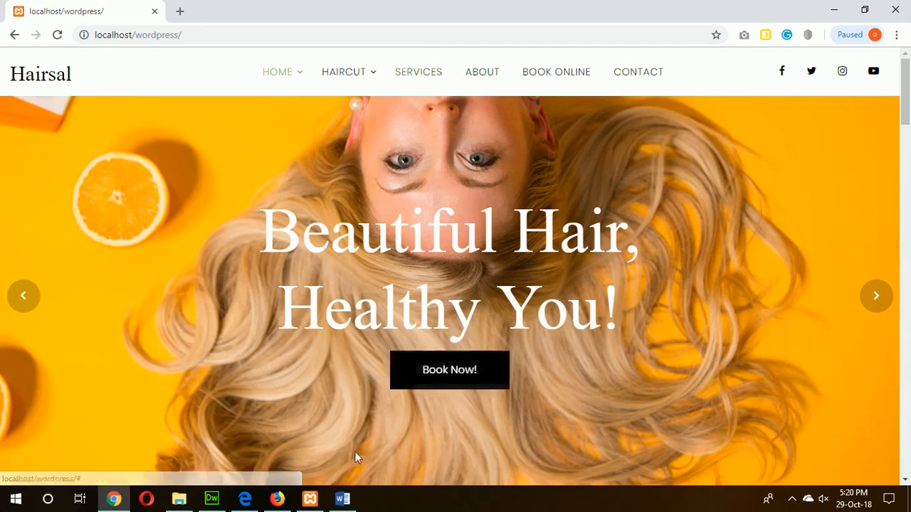
Copy the register_nav_menus code line from step one of the Word tutorial
click(343, 498)
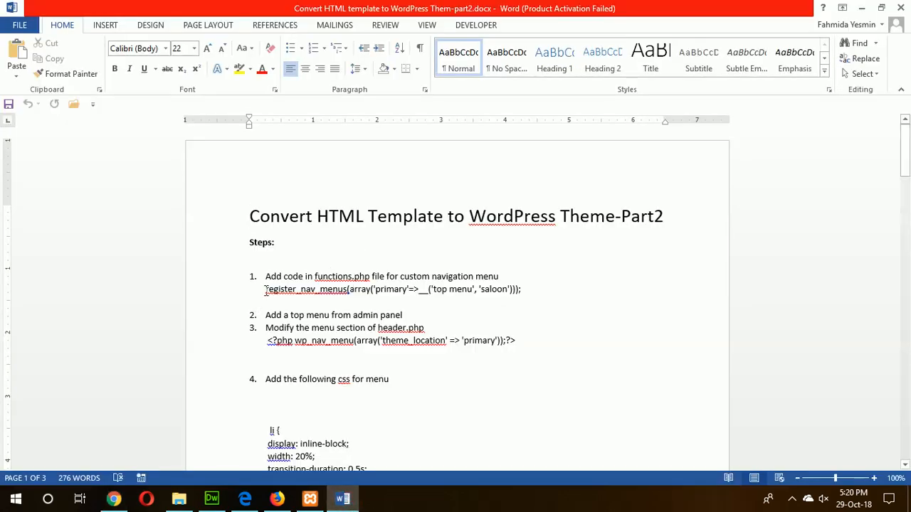
triple_click(391, 289)
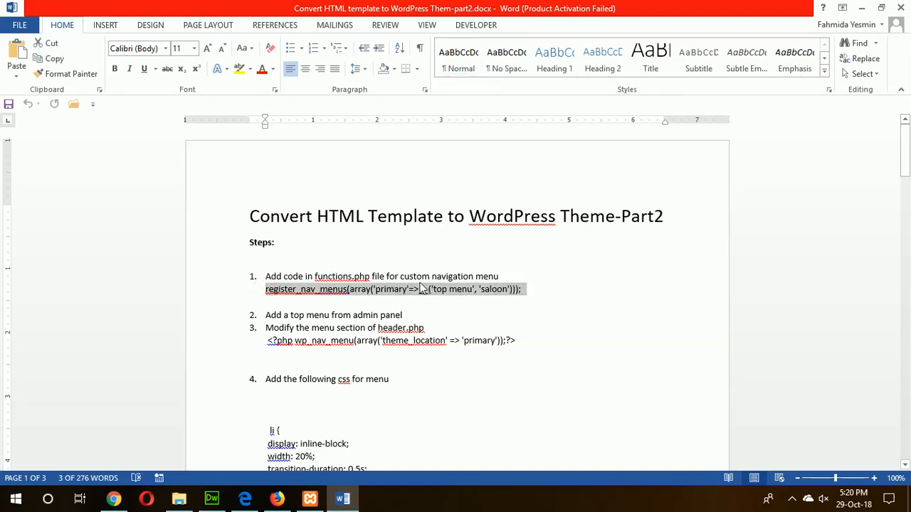
right_click(420, 289)
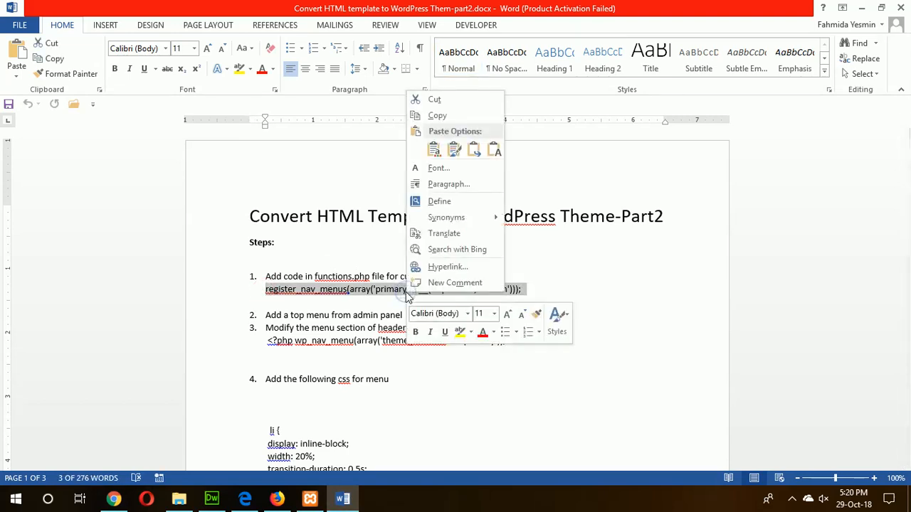
mouse_move(437, 116)
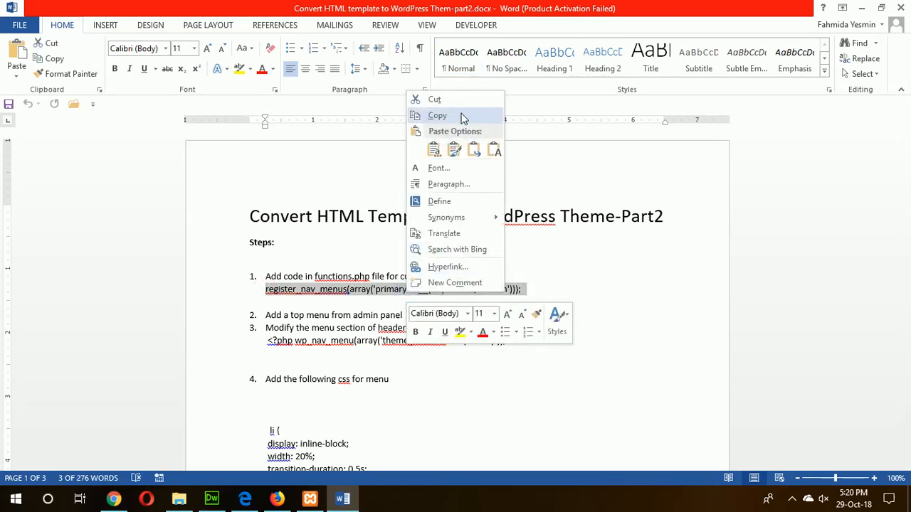
click(211, 498)
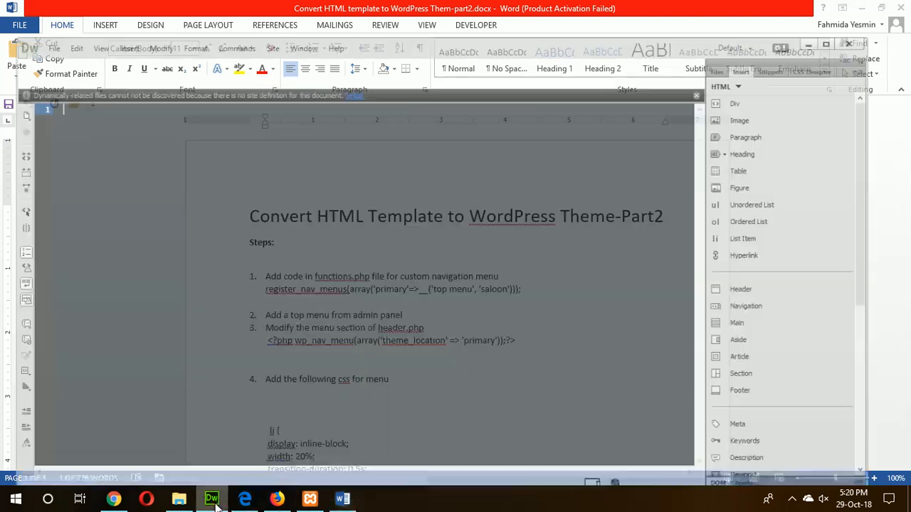
Write a <?php ?> block in functions.php registering the primary 'top menu' menu, fixing the => arrow
click(211, 498)
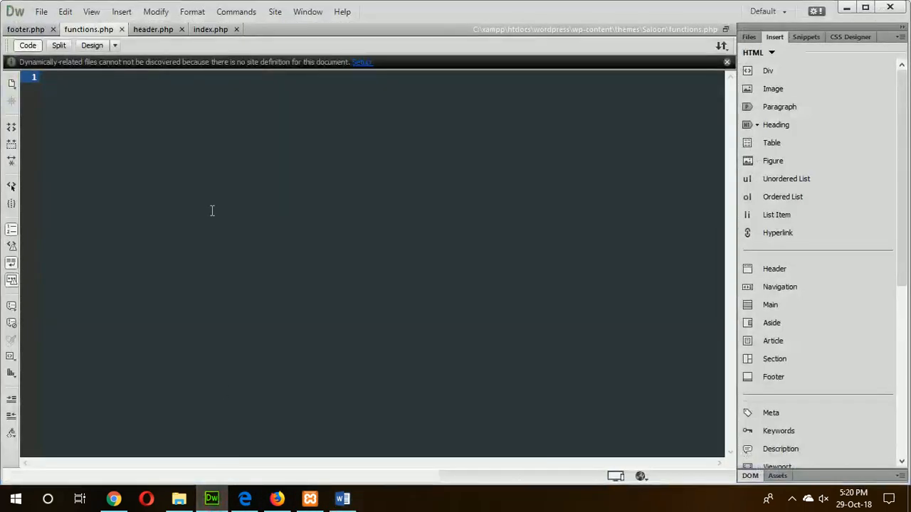
text(<?)
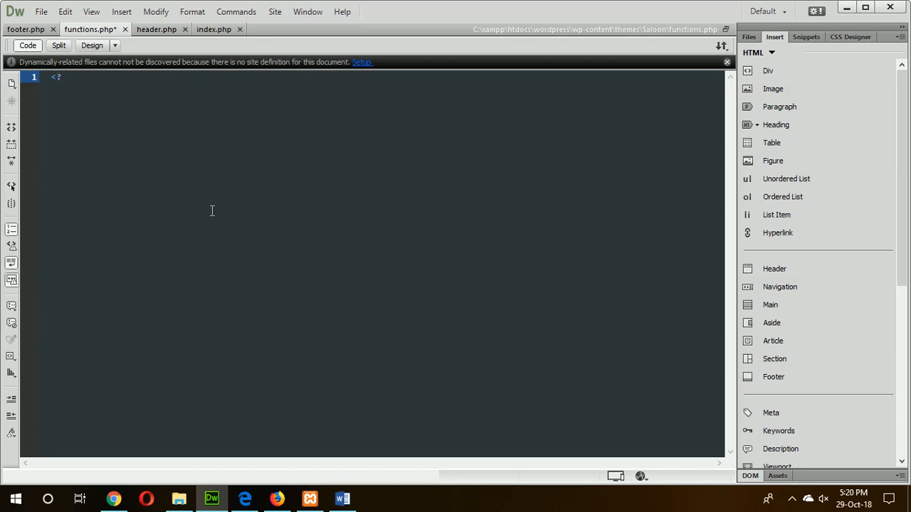
text(php)
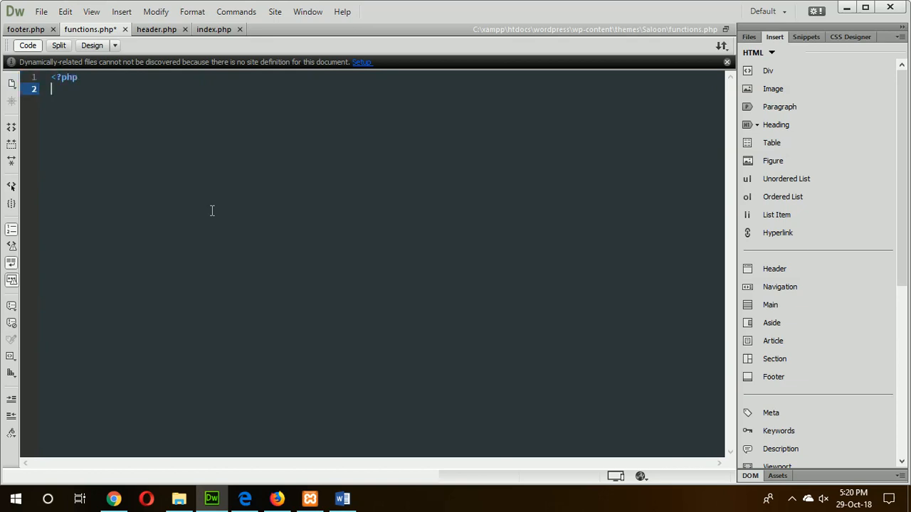
text(?>)
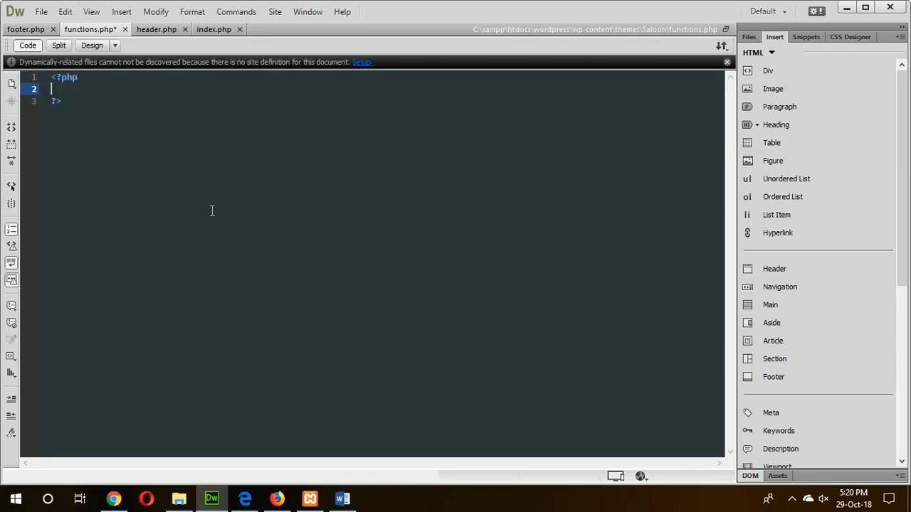
text(register_nav_menus(array('primary'=>__('top menu', 'saloon')));)
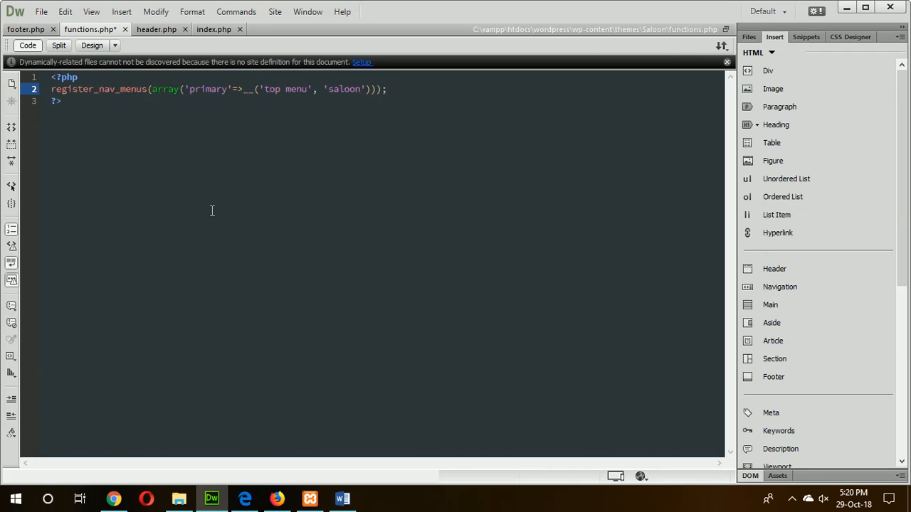
click(386, 89)
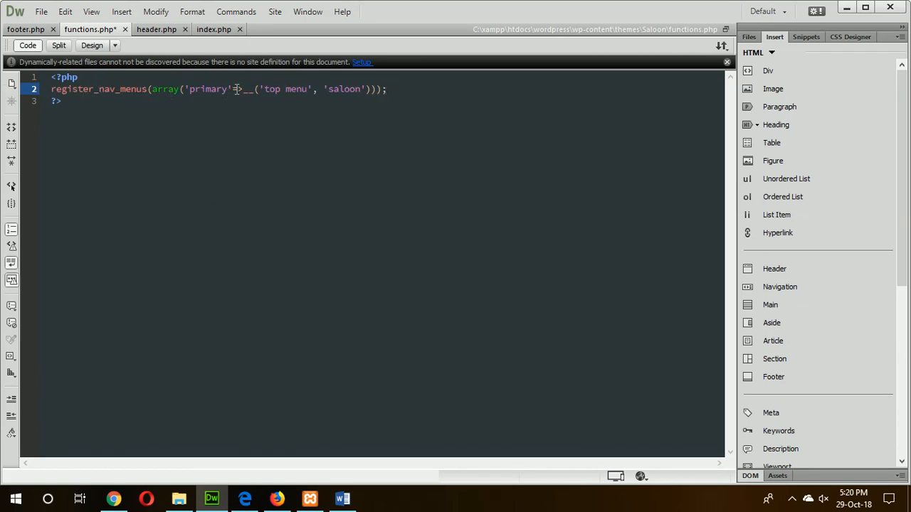
text(=>)
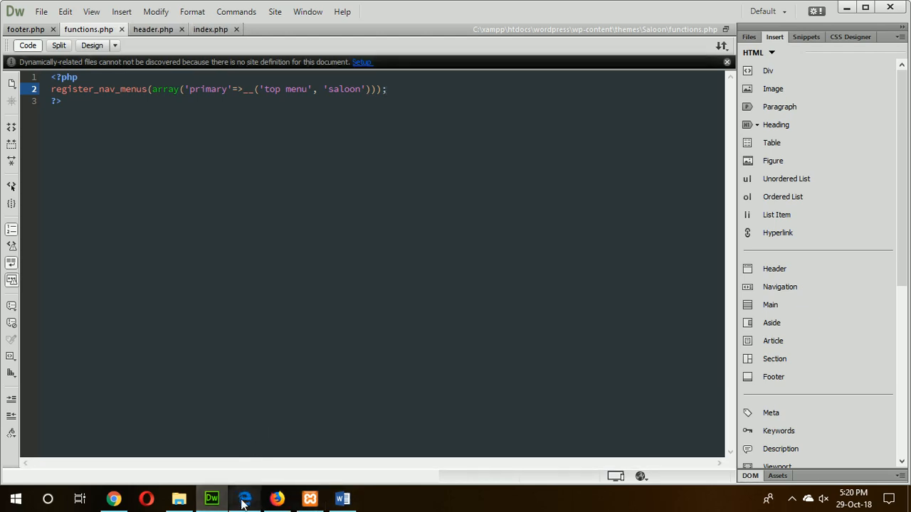
Reload the WordPress dashboard and go to Appearance > Menus
click(114, 498)
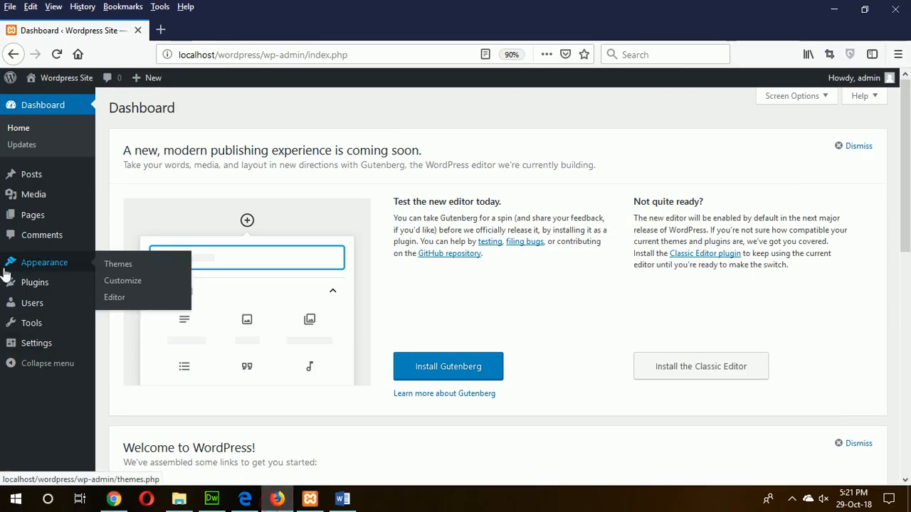
mouse_move(123, 281)
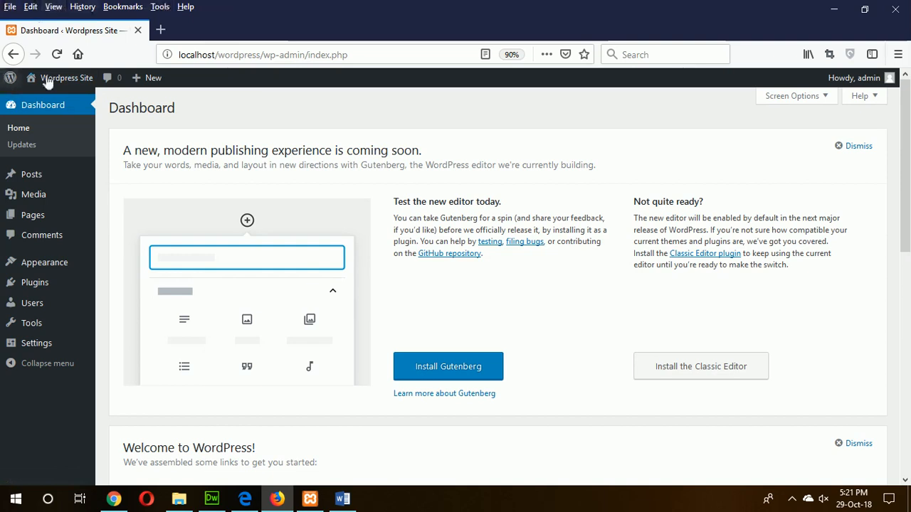
click(56, 54)
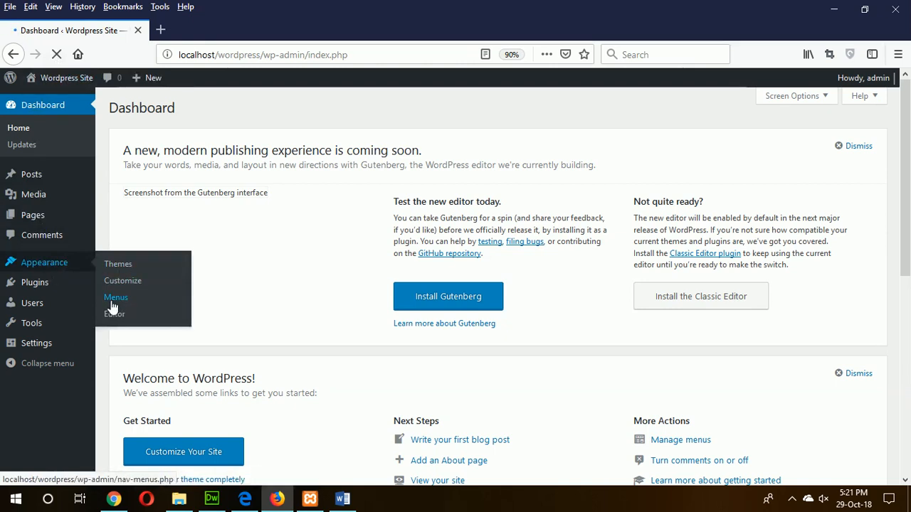
click(116, 297)
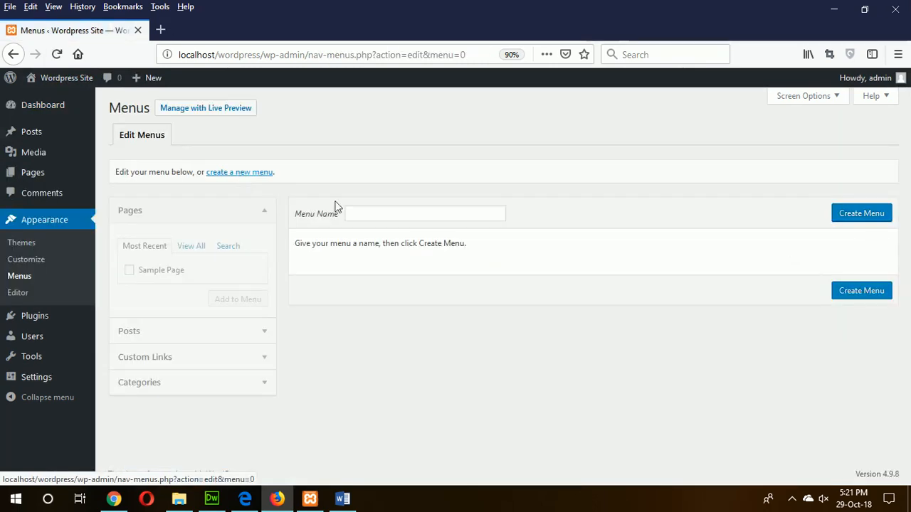
Create a menu named 'top menu' and expand the Custom Links panel
click(424, 212)
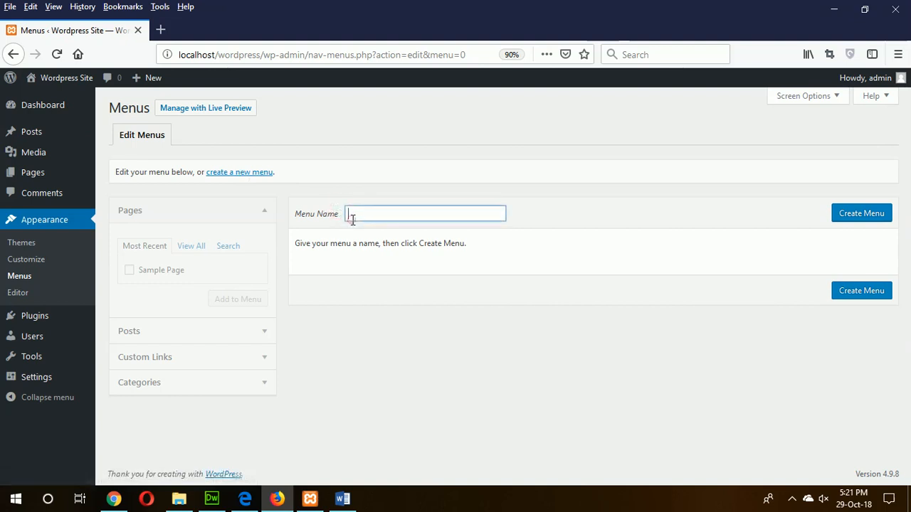
text(top)
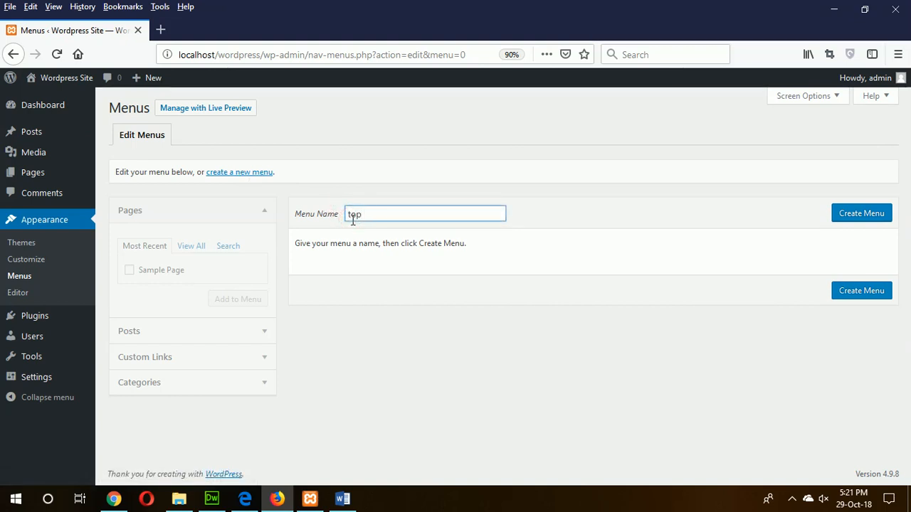
text(menu)
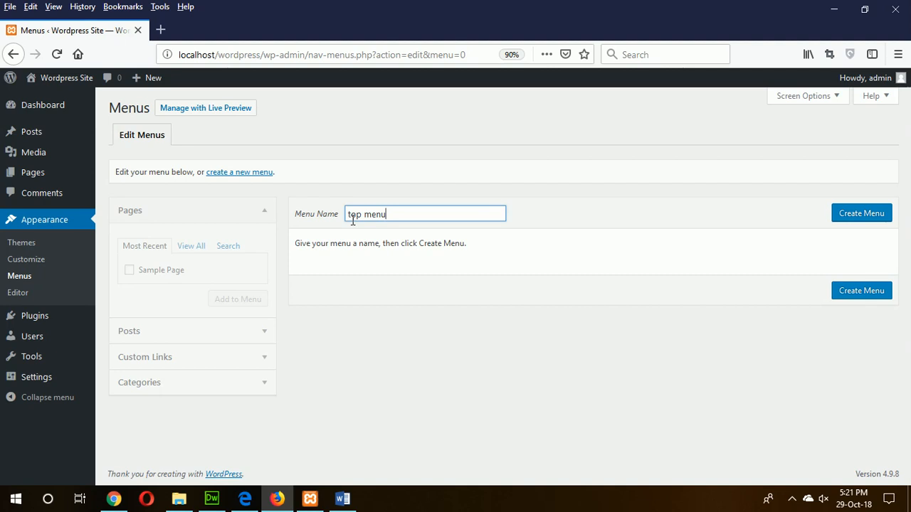
click(861, 213)
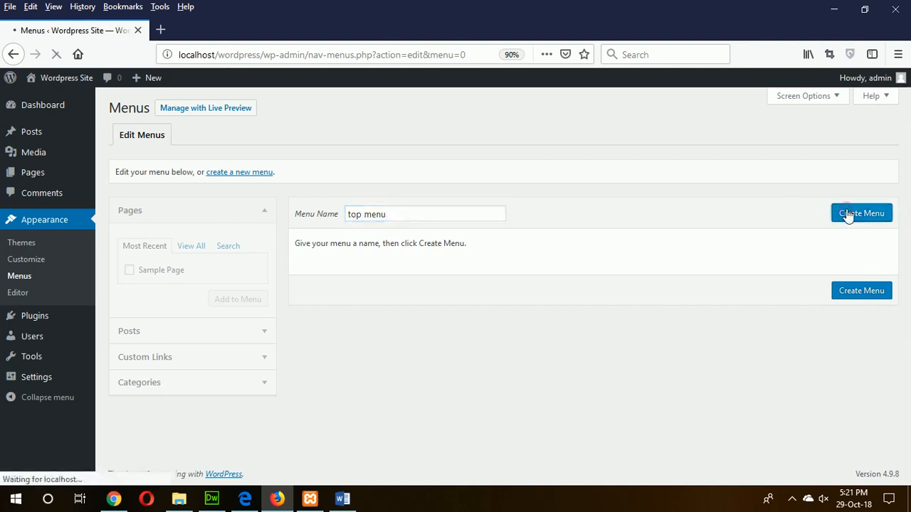
click(861, 212)
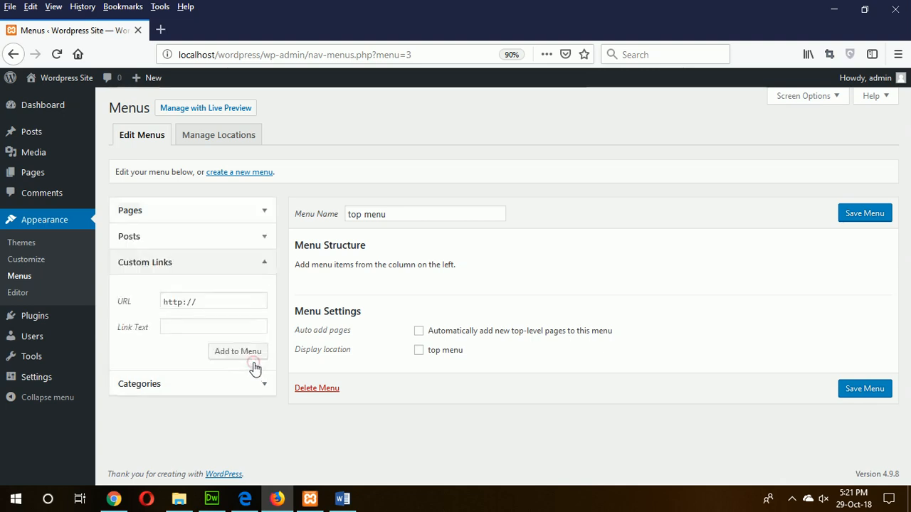
click(212, 326)
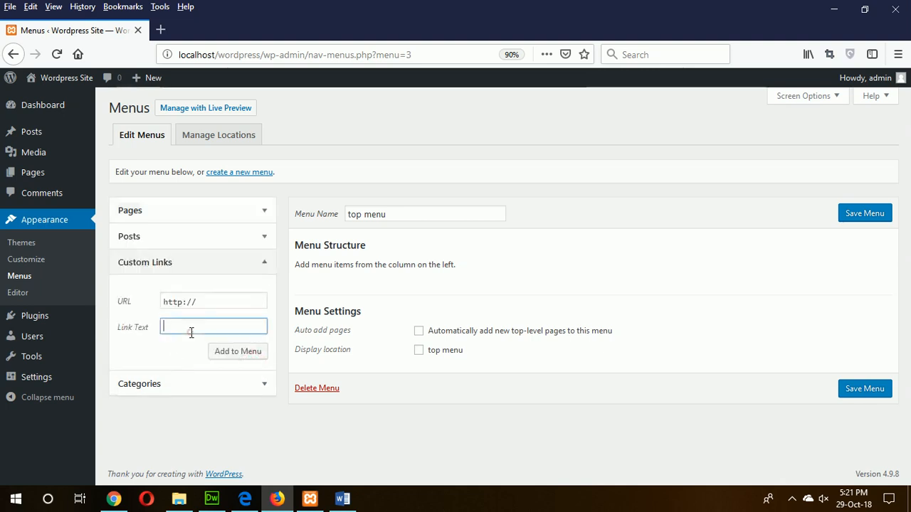
text(Home)
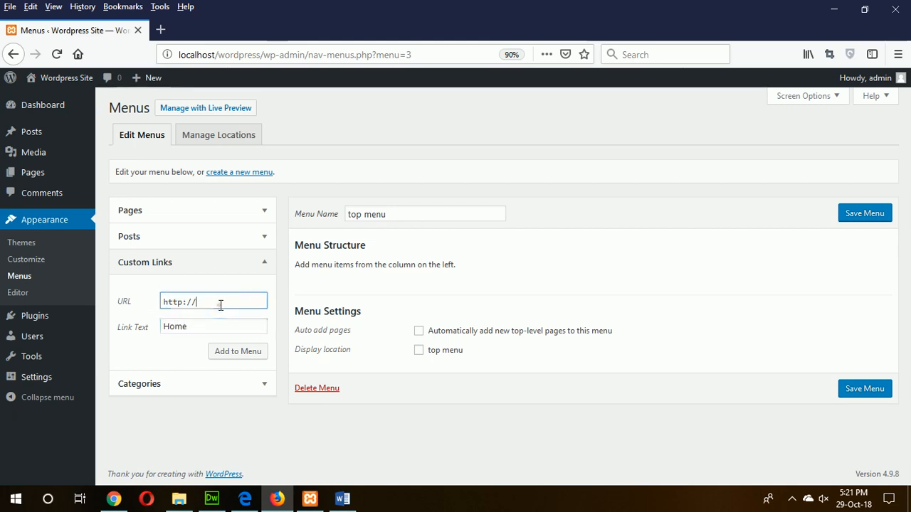
text(localhost/wordpress)
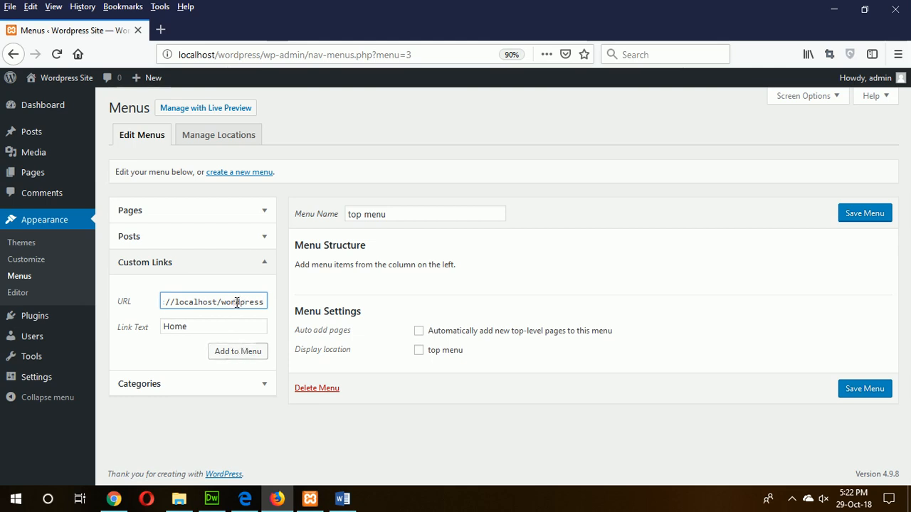
triple_click(213, 301)
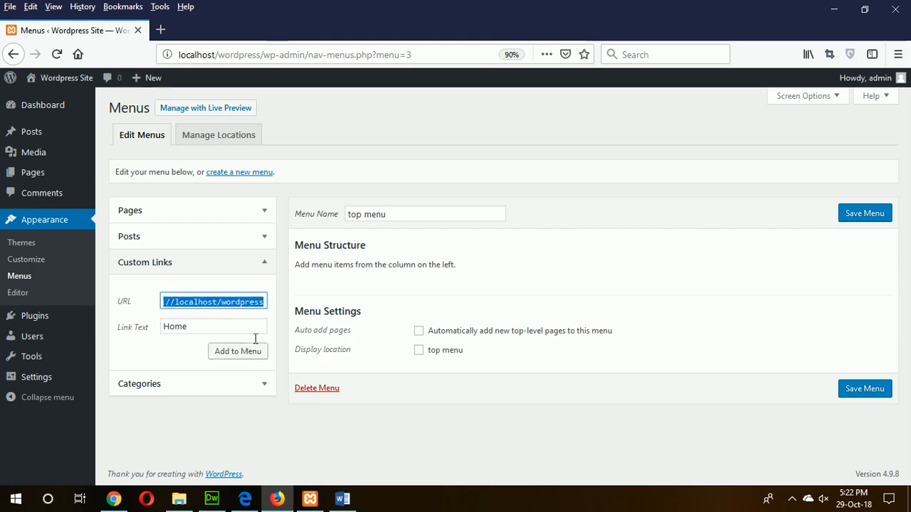
click(237, 351)
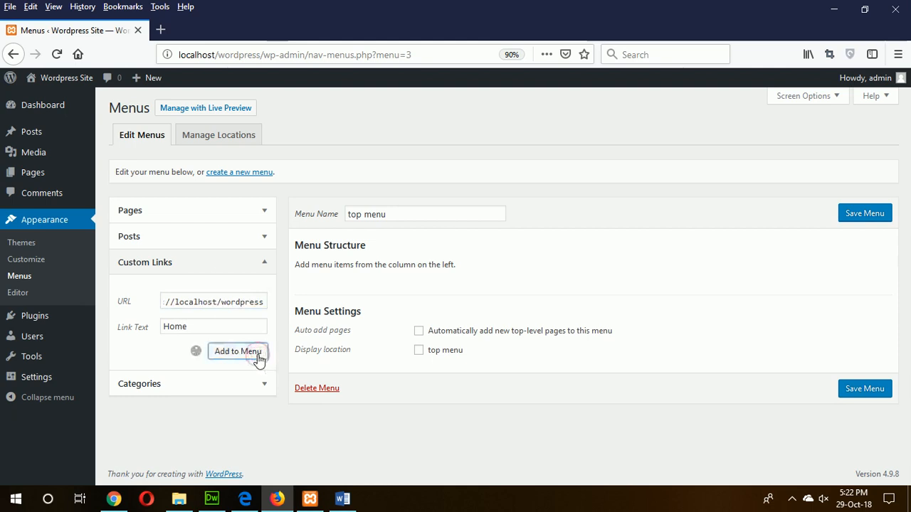
click(237, 350)
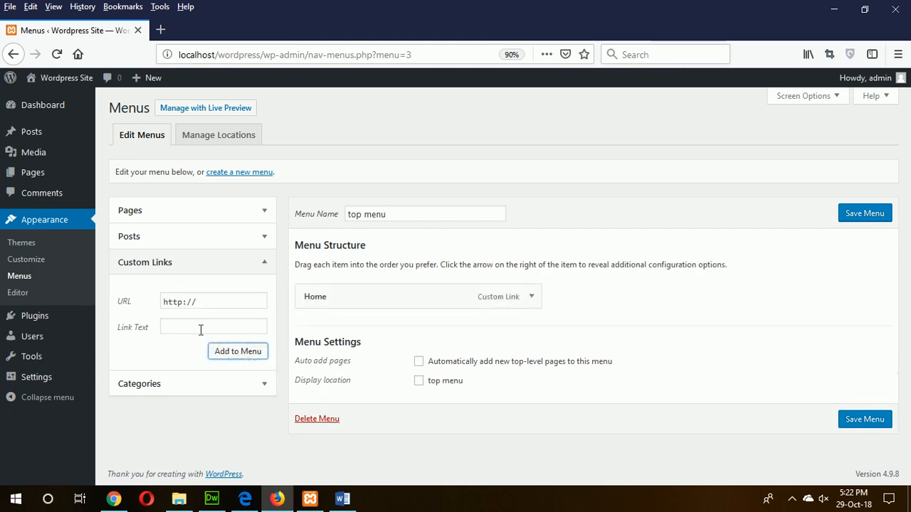
click(213, 326)
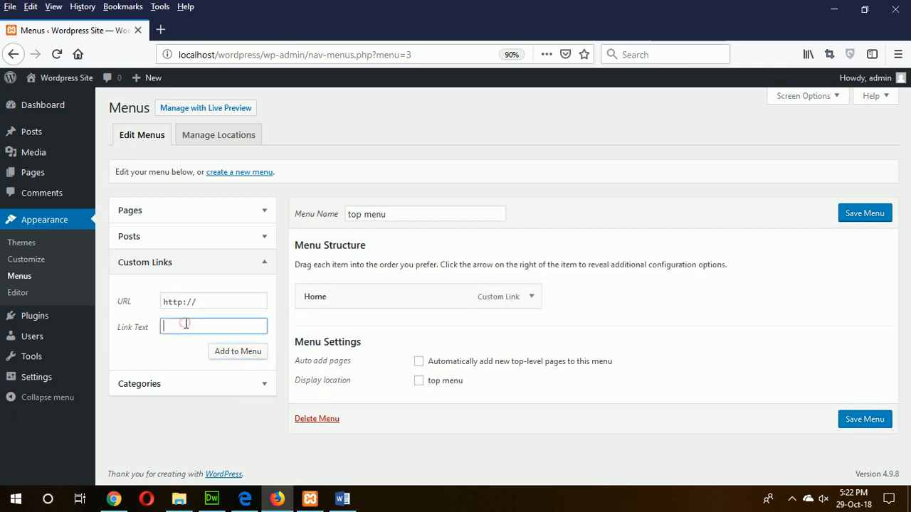
text(Services)
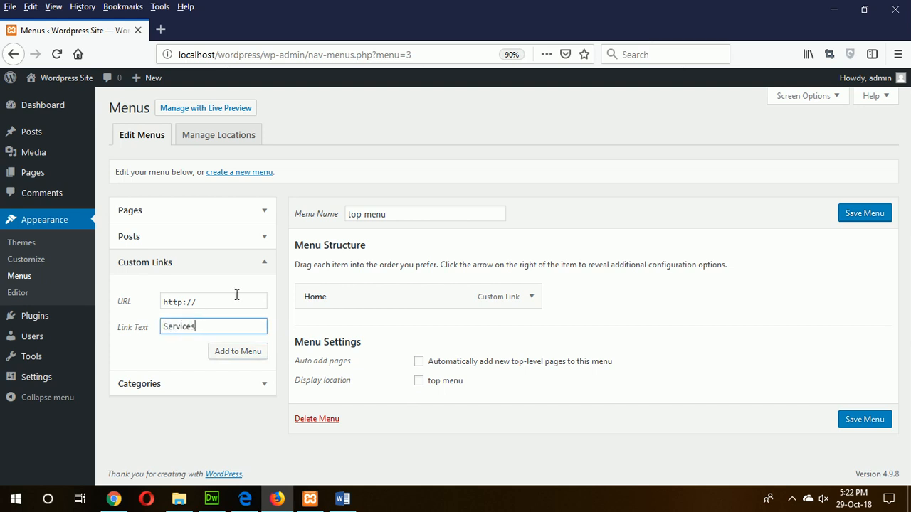
click(213, 301)
text(localhost/wordpress)
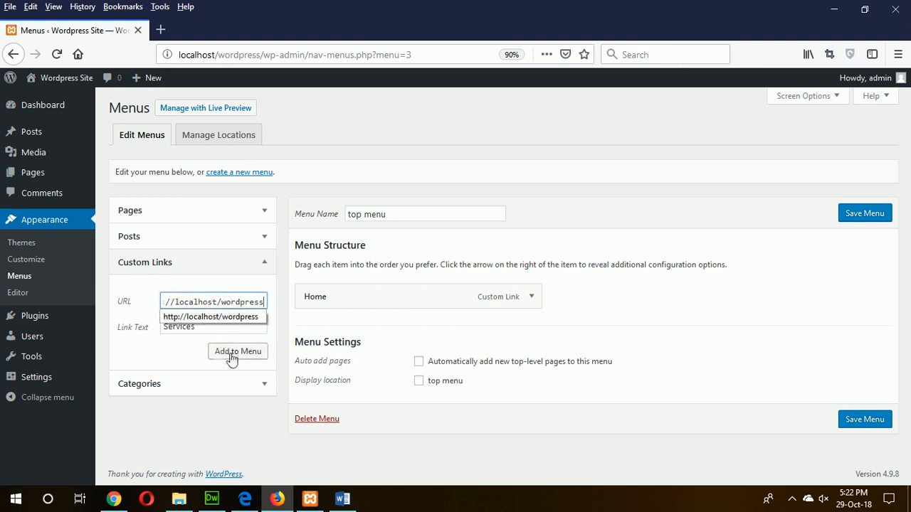
click(237, 350)
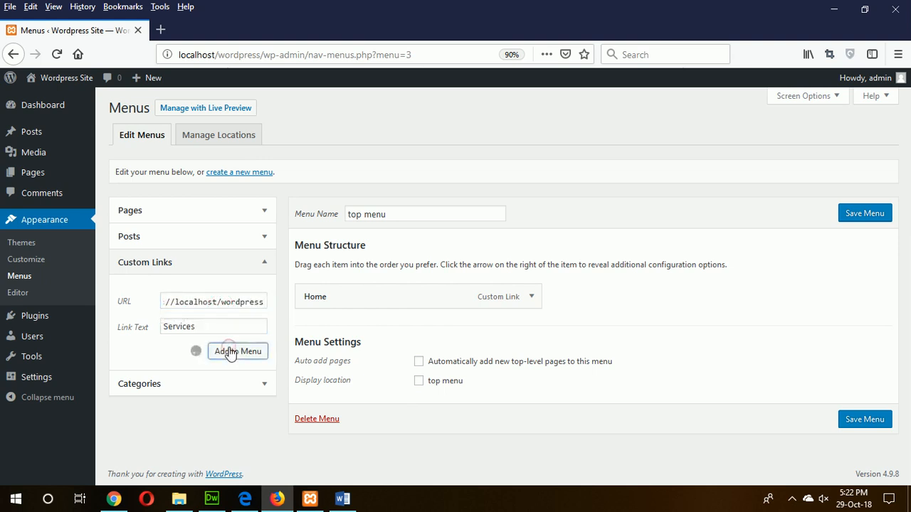
click(238, 351)
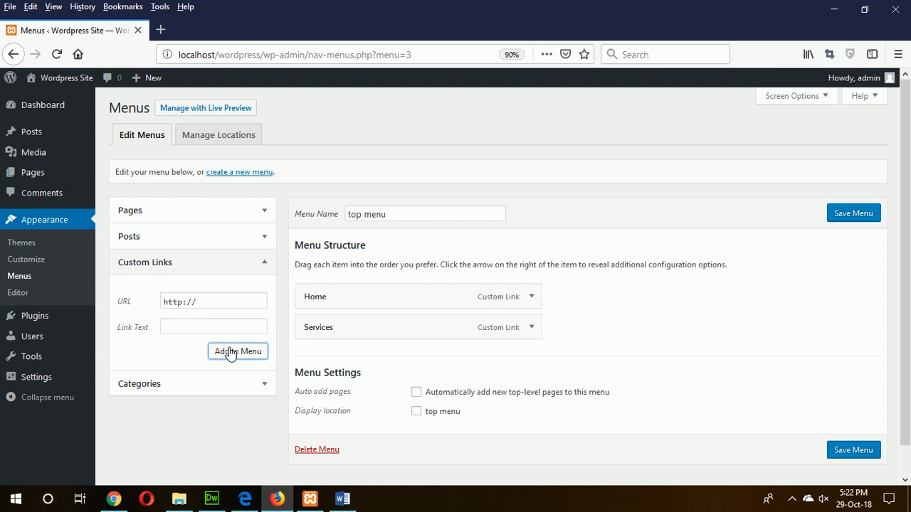
Add a Contact Us custom link to the top menu
text(C)
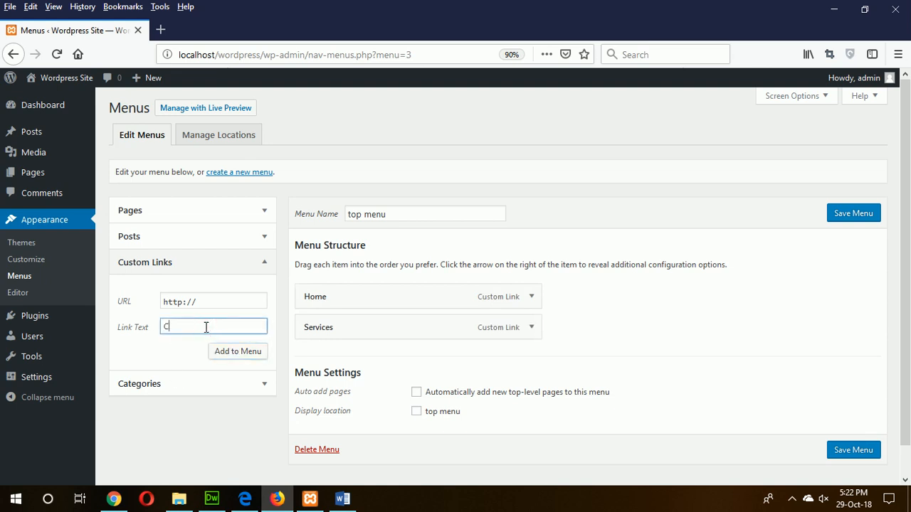
text(ontact Us)
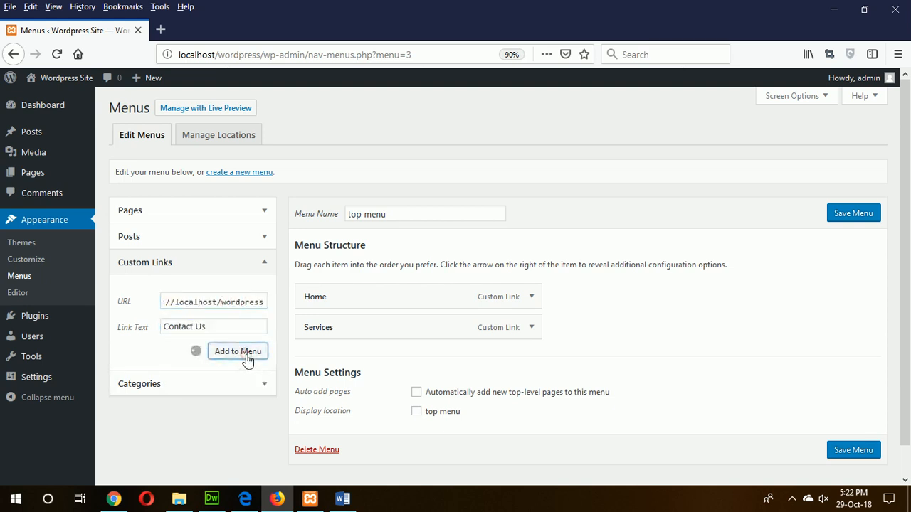
click(237, 350)
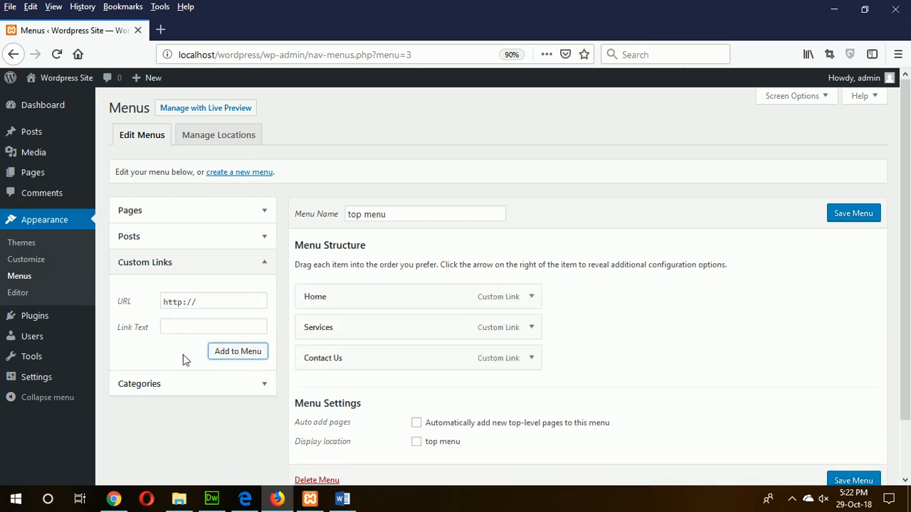
text(About)
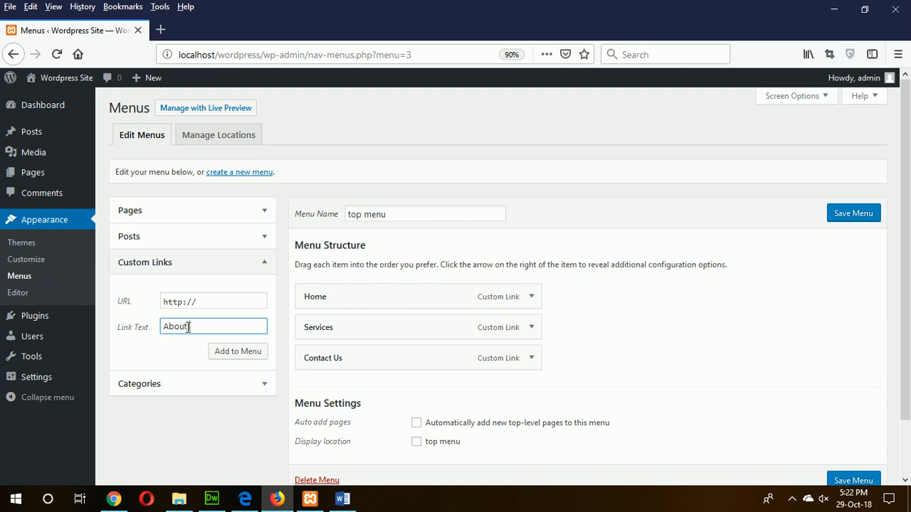
text(Us)
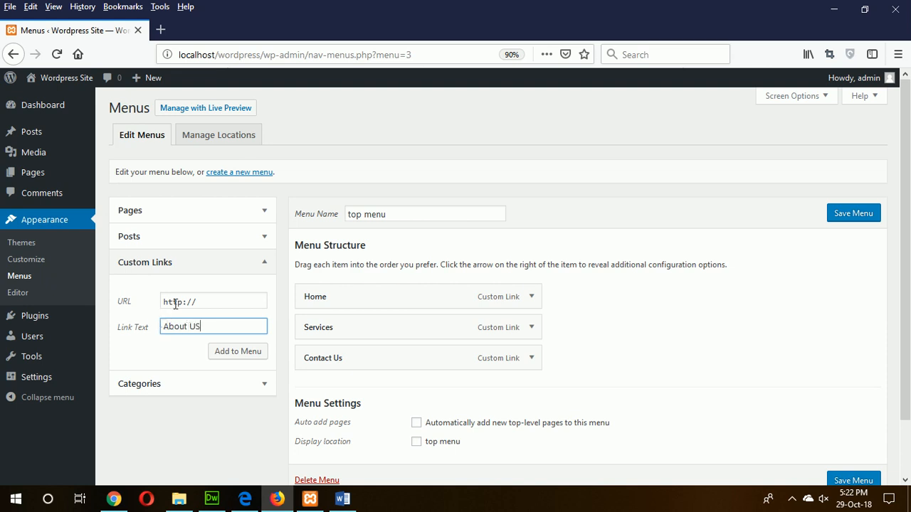
key(Backspace)
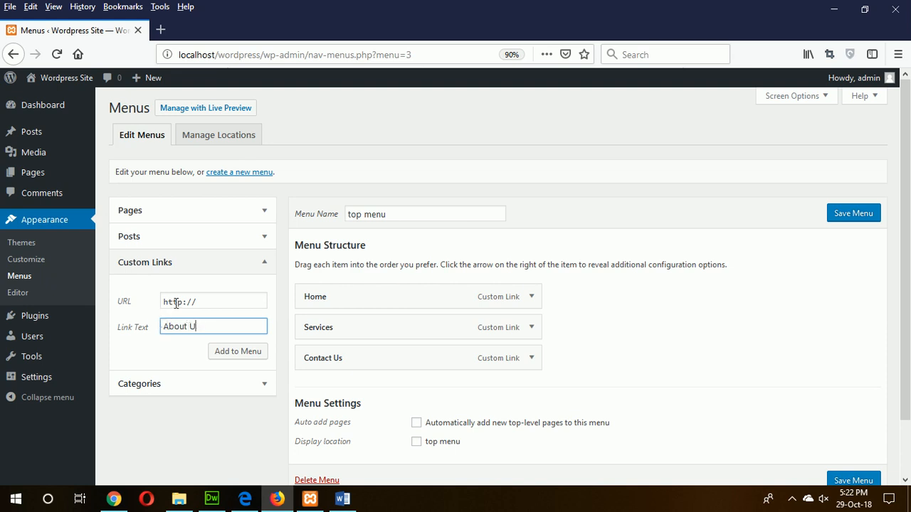
click(213, 301)
text(localhost/wordpress)
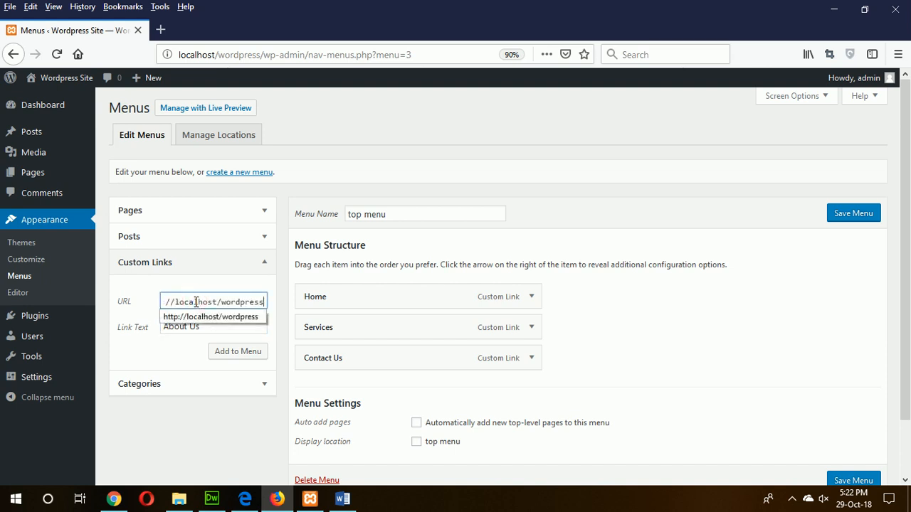
click(238, 351)
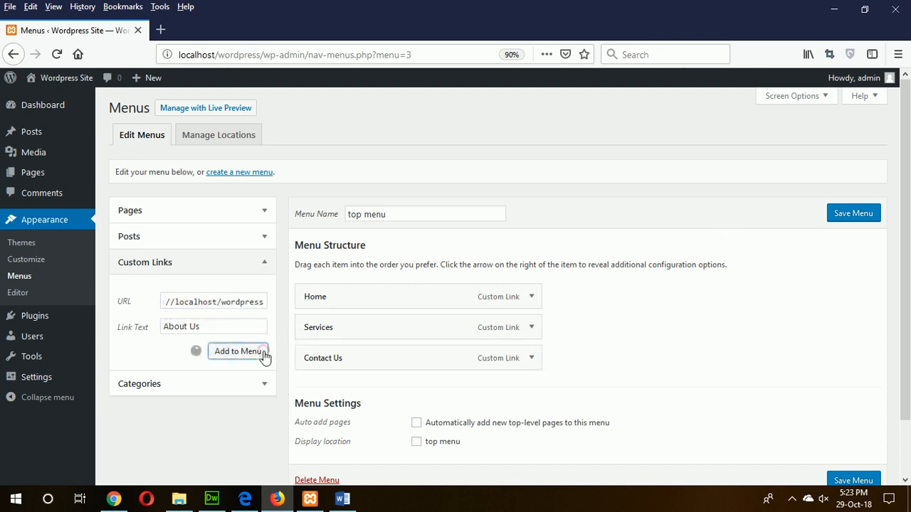
click(238, 351)
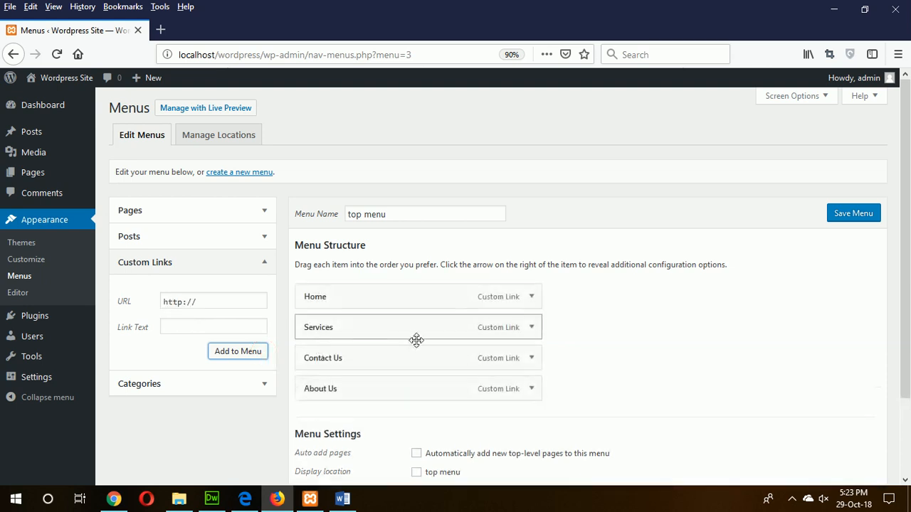
mouse_move(647, 176)
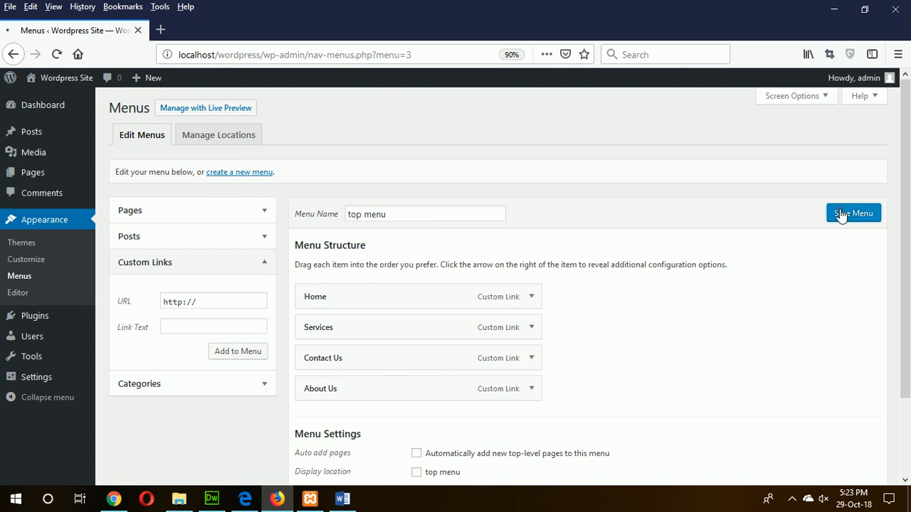
click(852, 213)
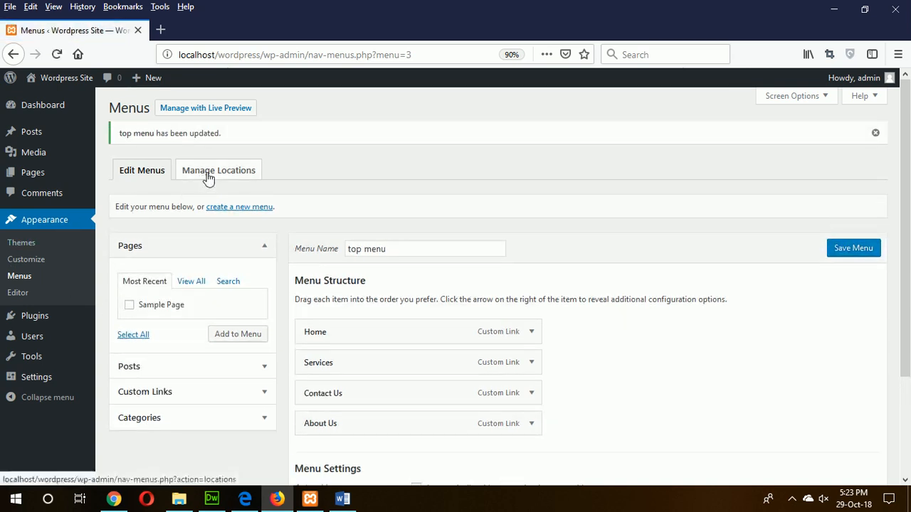
Under Manage Locations, assign 'top menu' to the top menu location and save
click(219, 170)
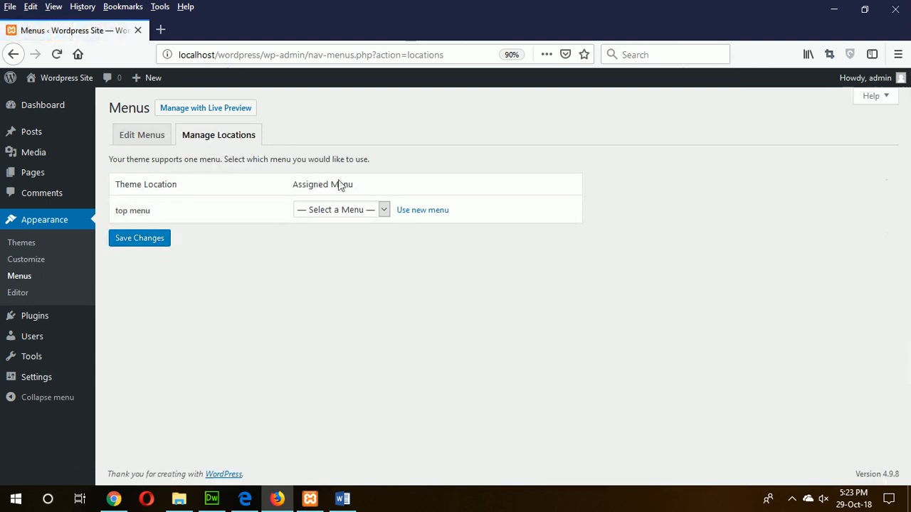
click(341, 209)
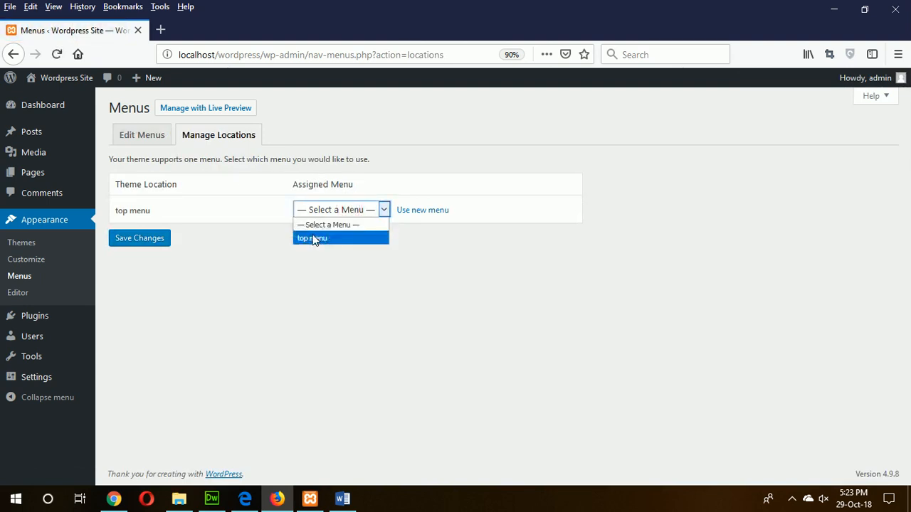
click(311, 238)
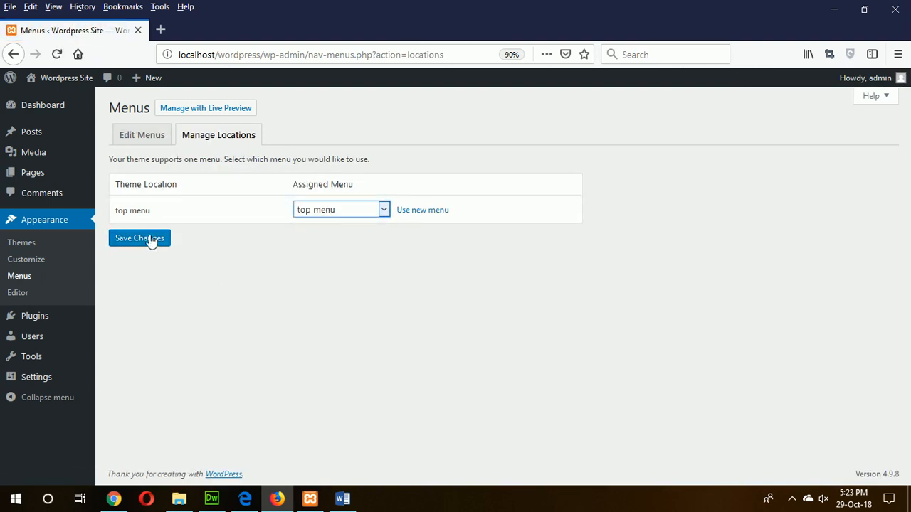
click(139, 238)
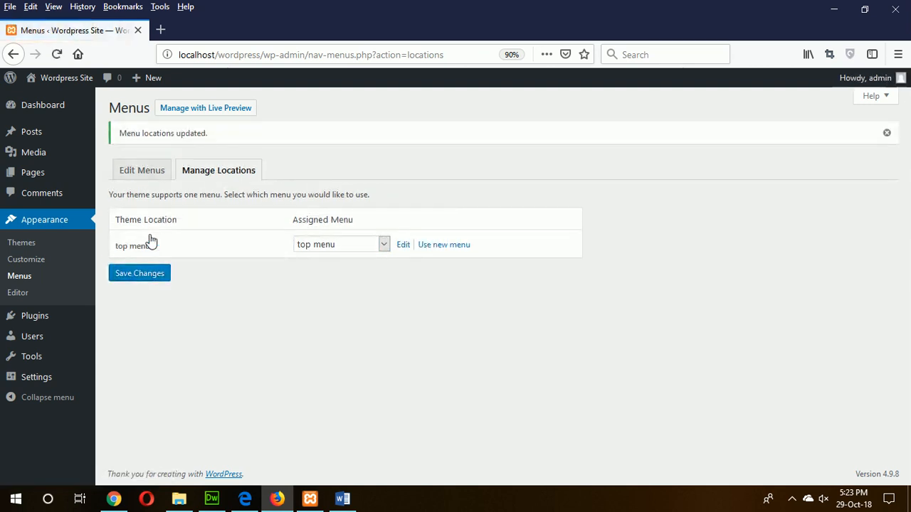
mouse_move(66, 78)
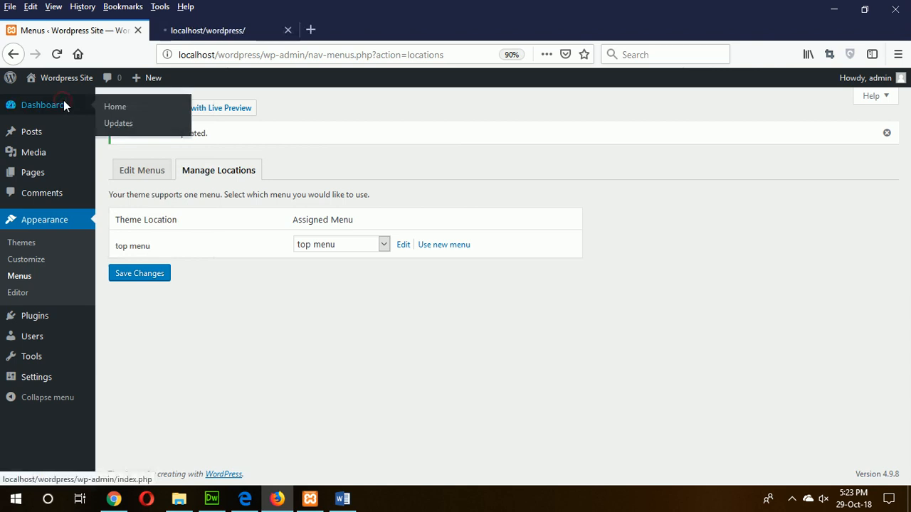
Switch to the localhost/wordpress tab and reload the Hairsal homepage
click(207, 30)
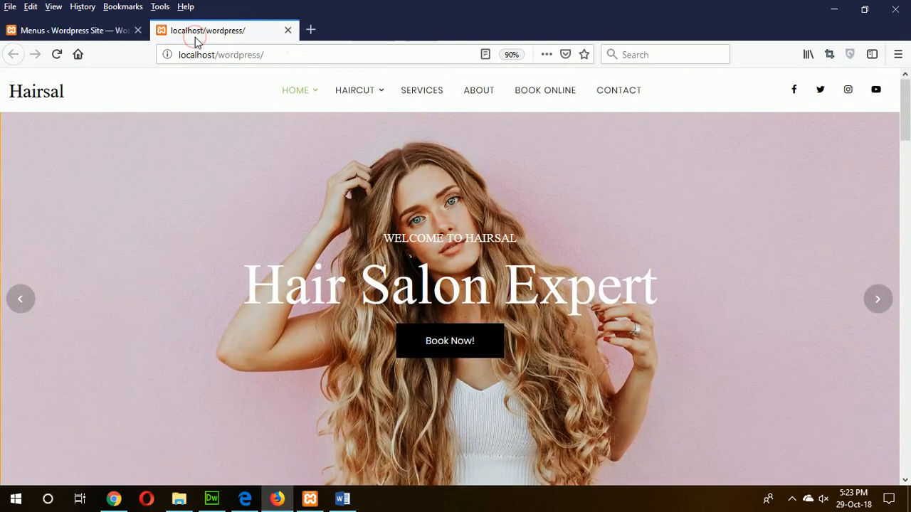
click(56, 54)
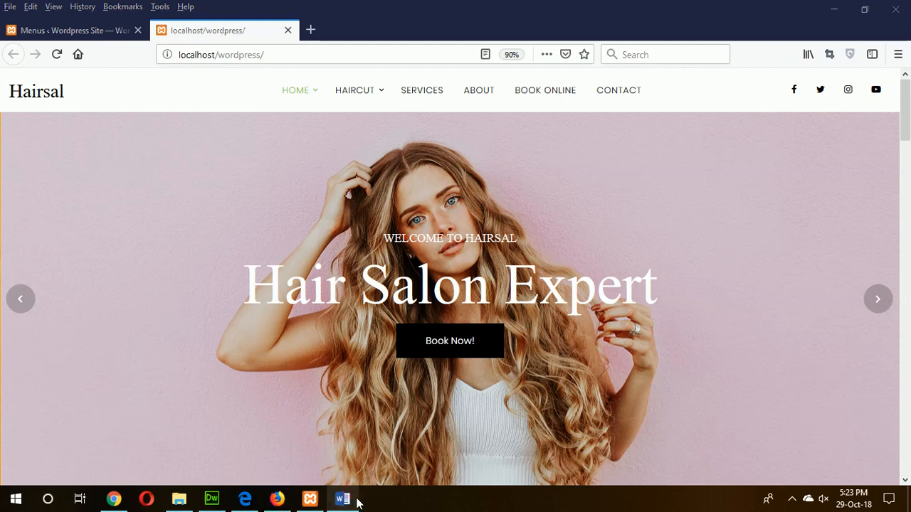
Return to the Word document 'Convert HTML Template to WordPress Theme-Part2'
click(342, 498)
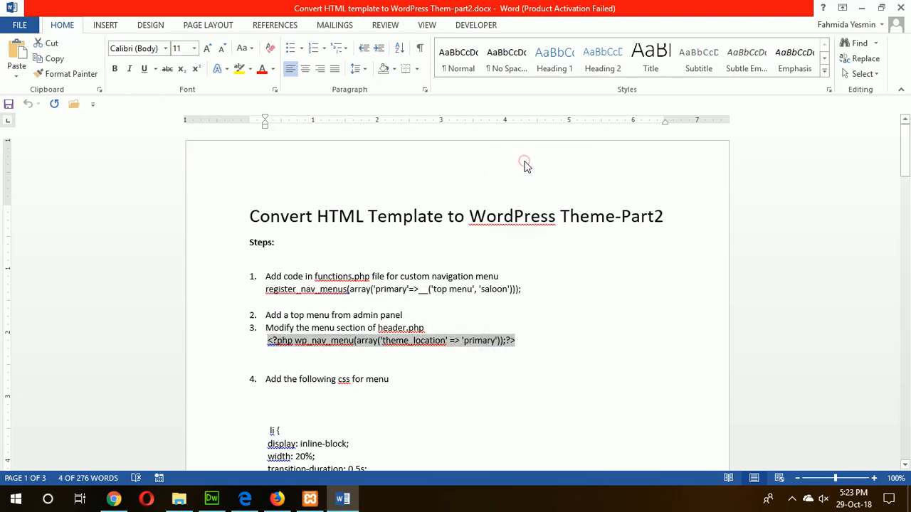
mouse_move(85, 474)
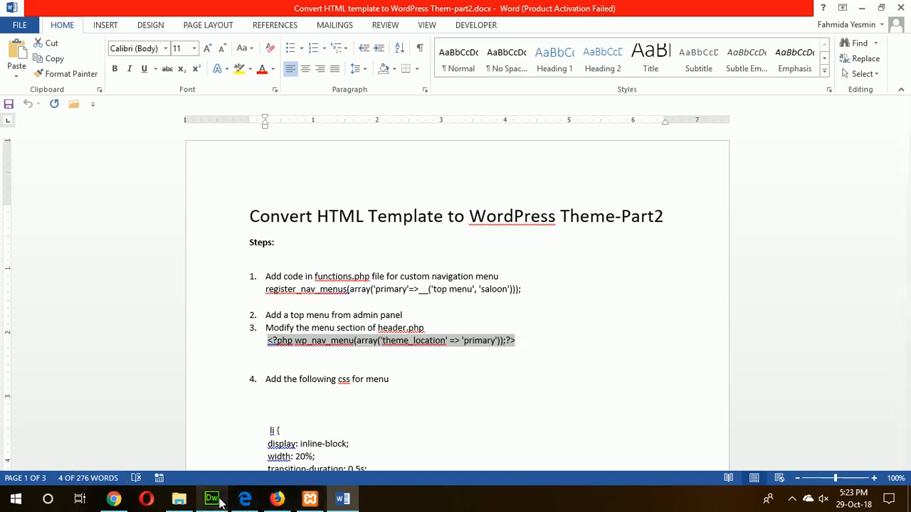
Replace header.php's hard-coded site-menu links with <?php wp_nav_menu(array('theme_location' => 'primary'));?> on line 54
click(211, 498)
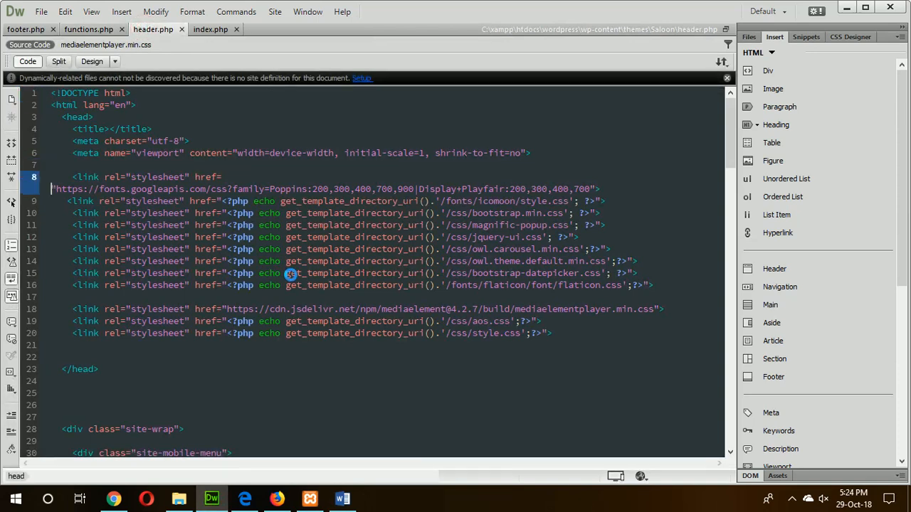
scroll(down, 3)
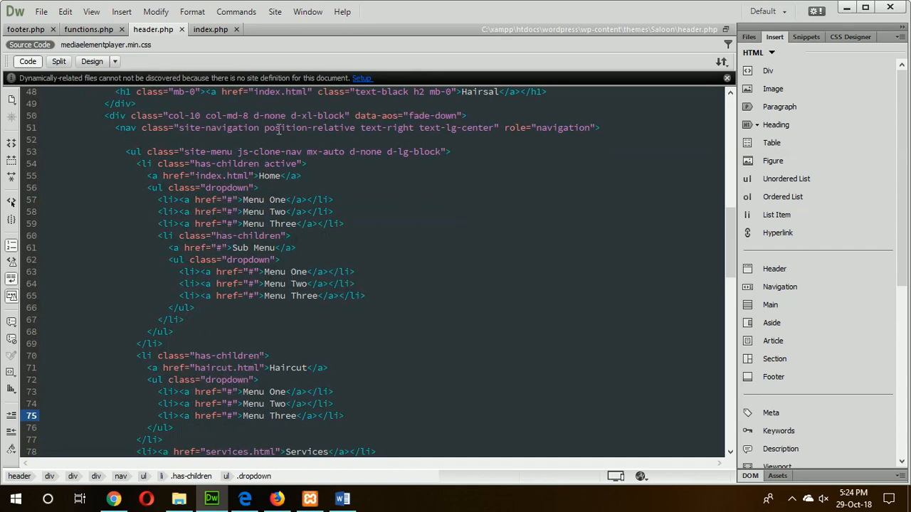
click(127, 151)
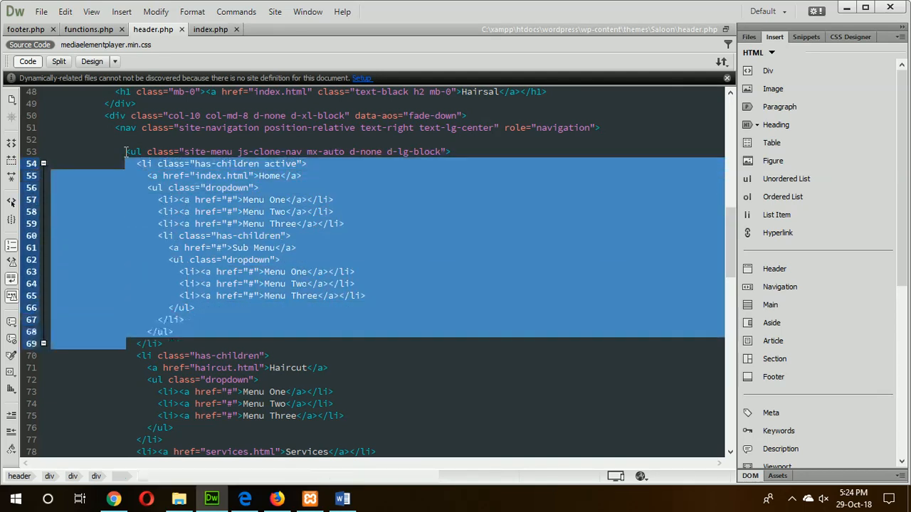
scroll(down, 3)
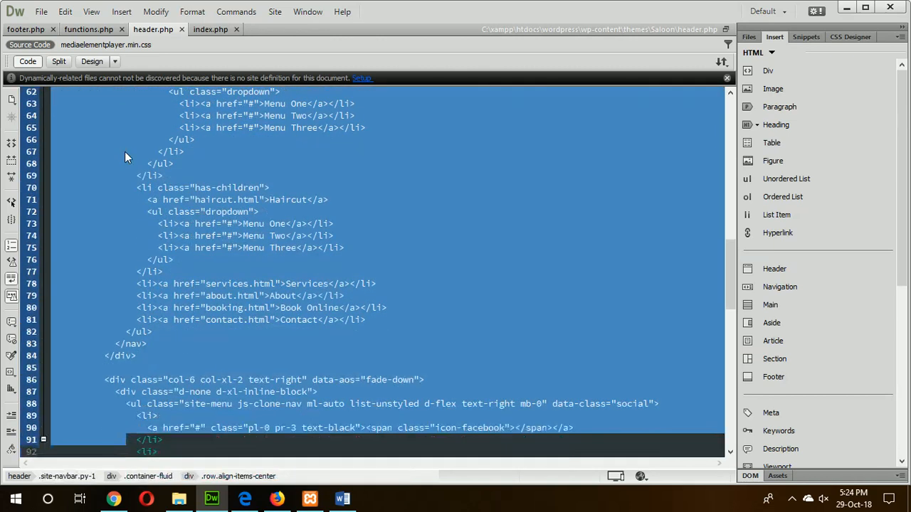
scroll(down, 3)
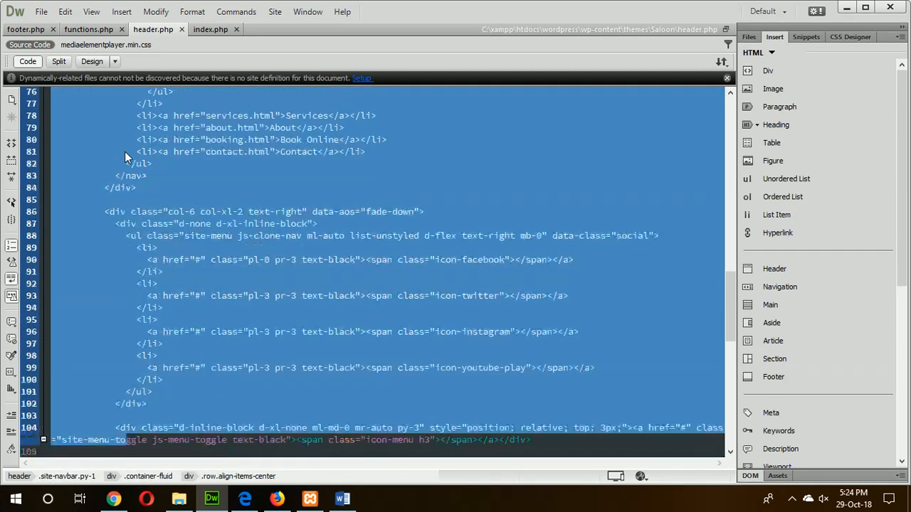
scroll(down, 3)
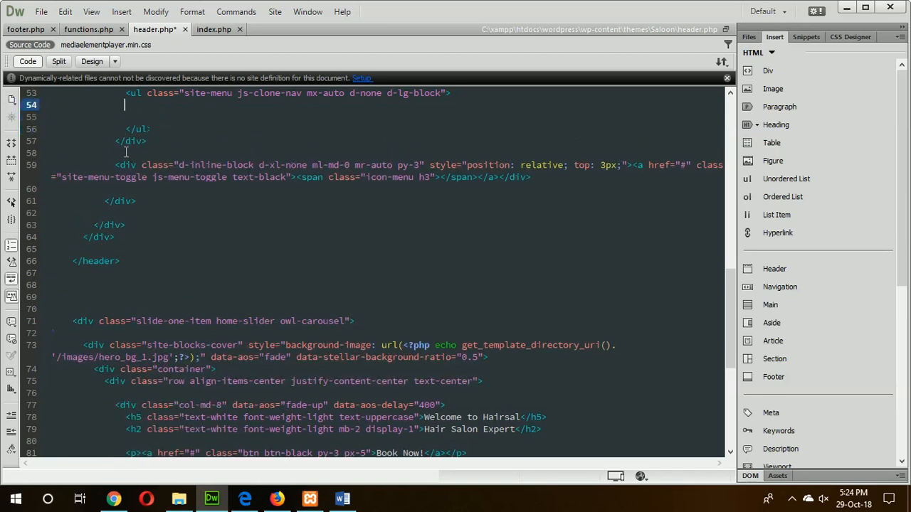
text(<?php wp_nav_menu(array('theme_location' => 'primary'));?>)
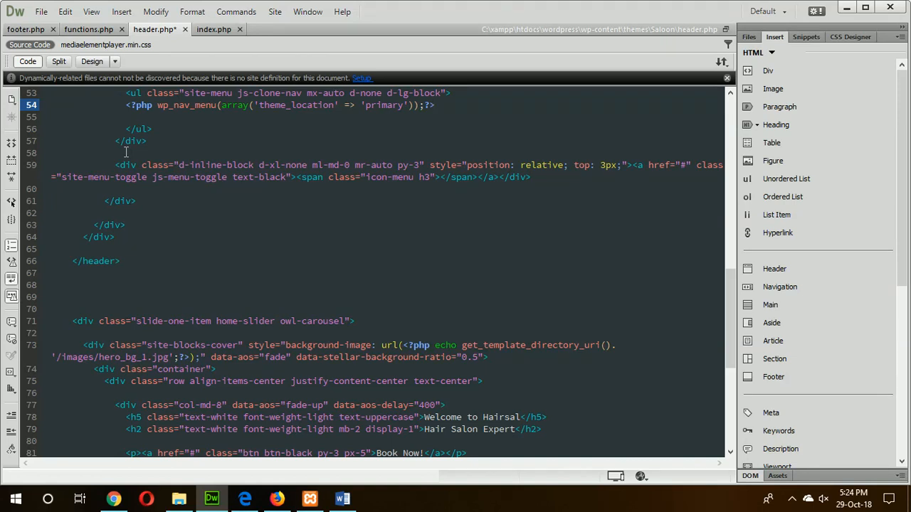
click(433, 104)
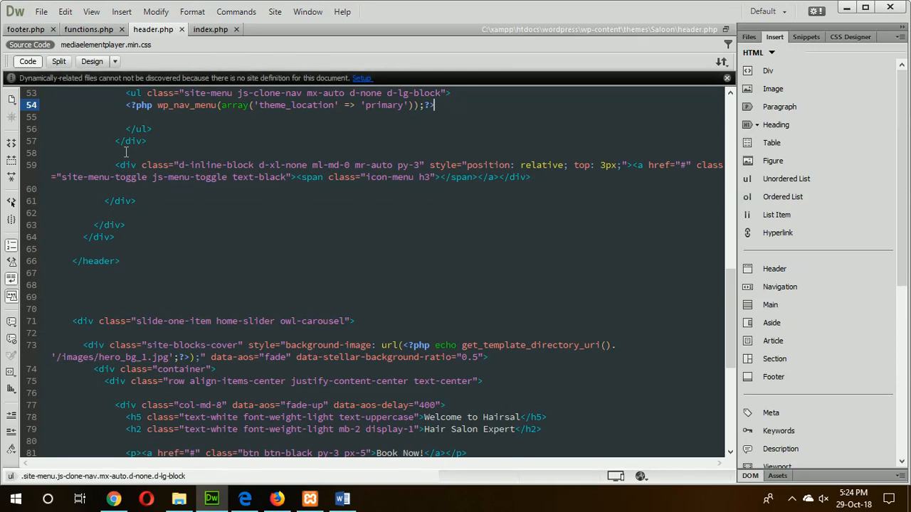
View the localhost/wordpress header menu in Firefox, then return to the Word tutorial notes
click(277, 498)
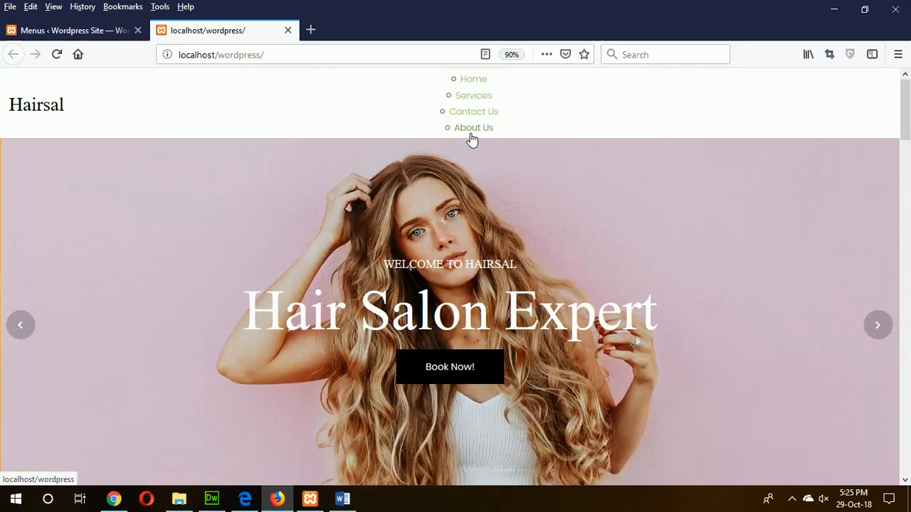
click(343, 498)
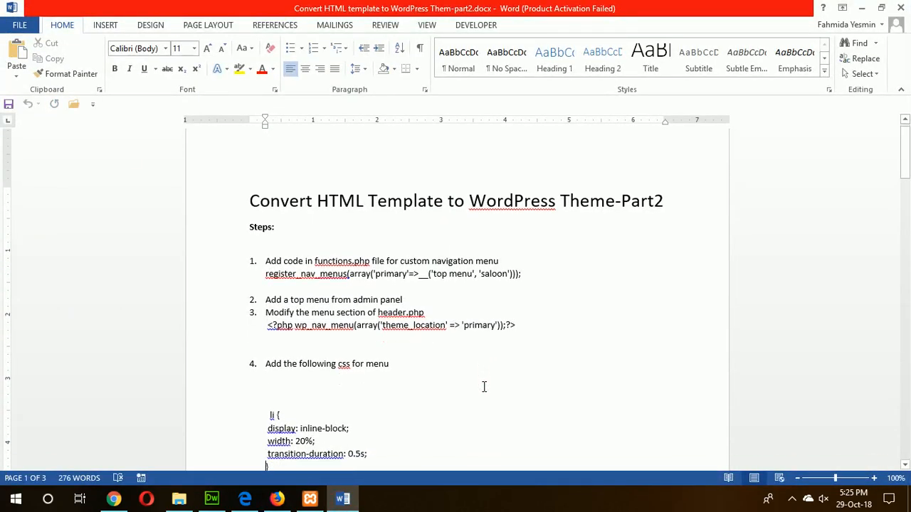
Copy the step 4 li / ul li ul menu CSS rules from the Word notes
scroll(down, 3)
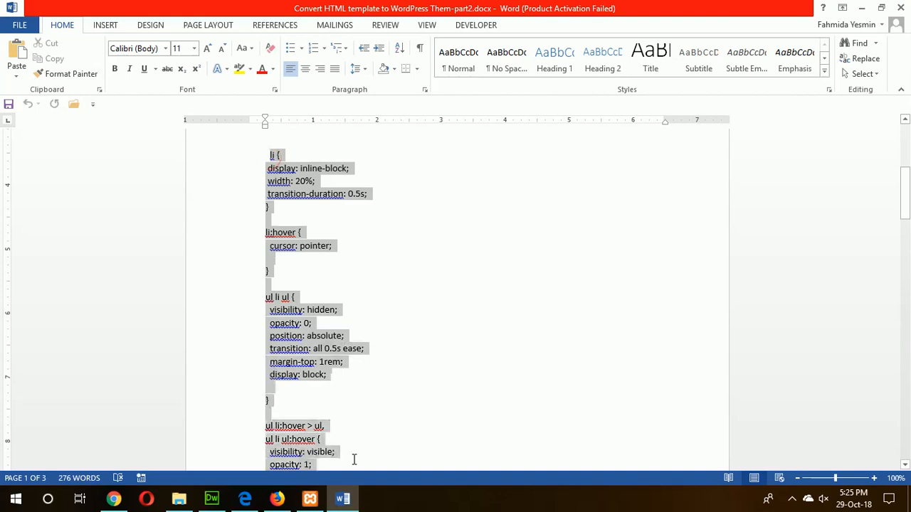
scroll(down, 3)
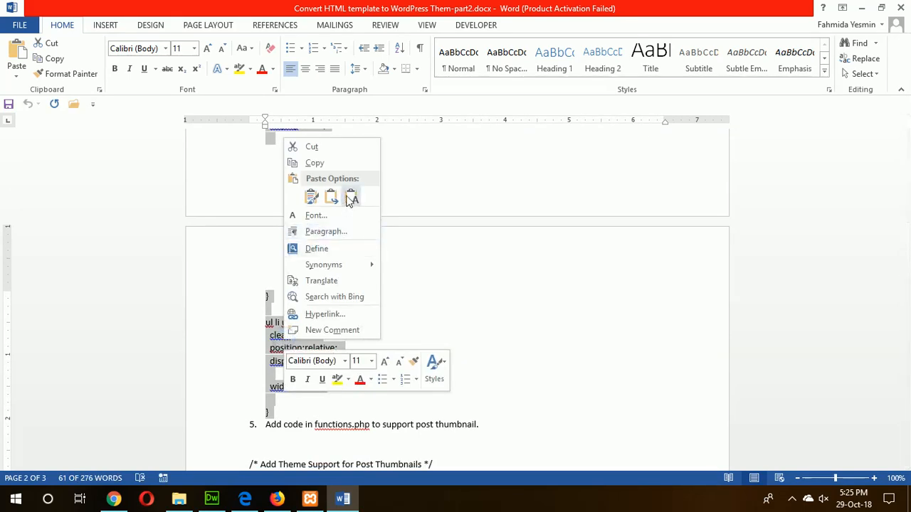
click(350, 197)
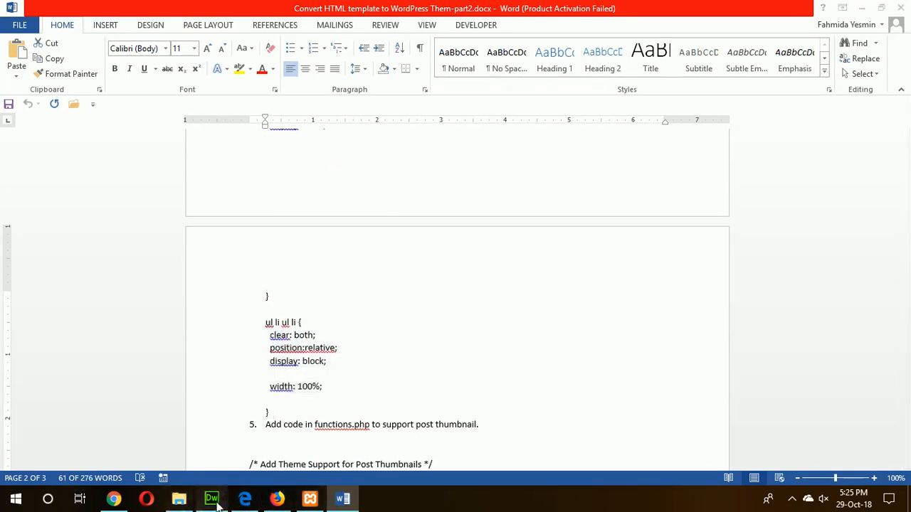
click(211, 498)
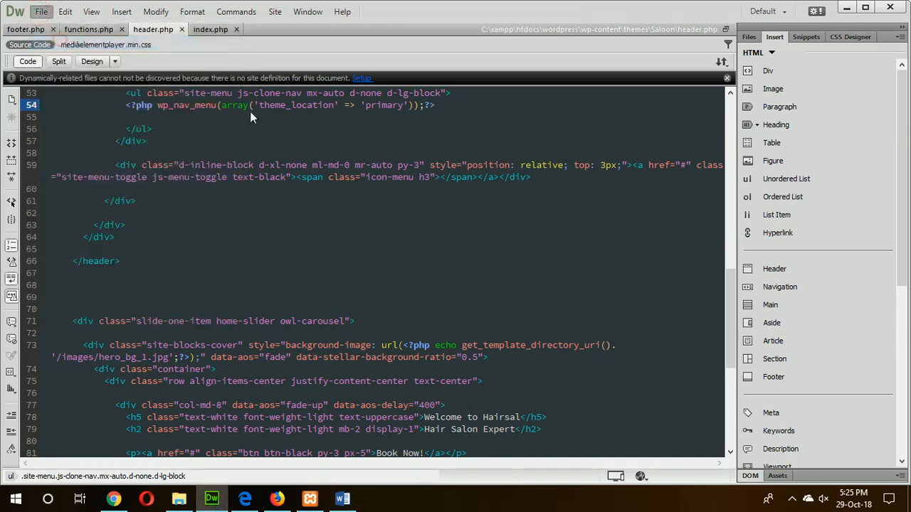
Browse into the Saloon theme's css folder to open style.css
click(41, 11)
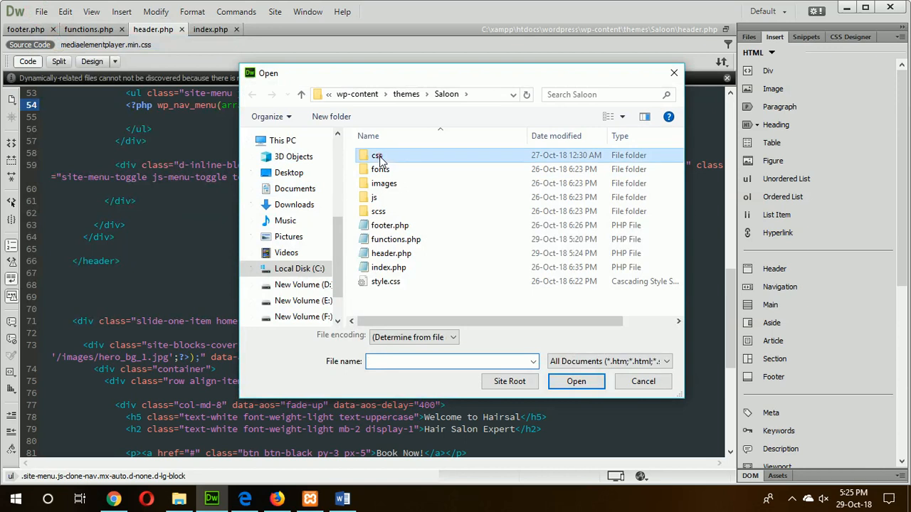
double_click(385, 281)
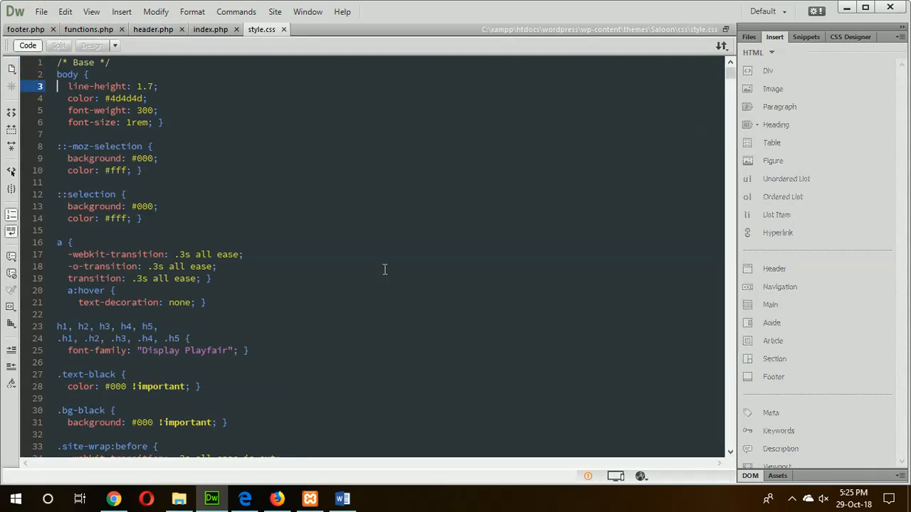
scroll(down, 3)
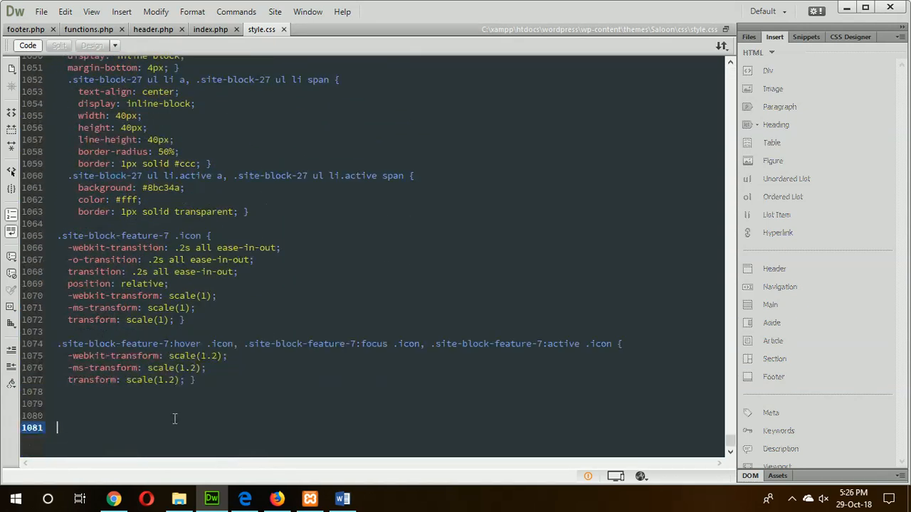
scroll(down, 3)
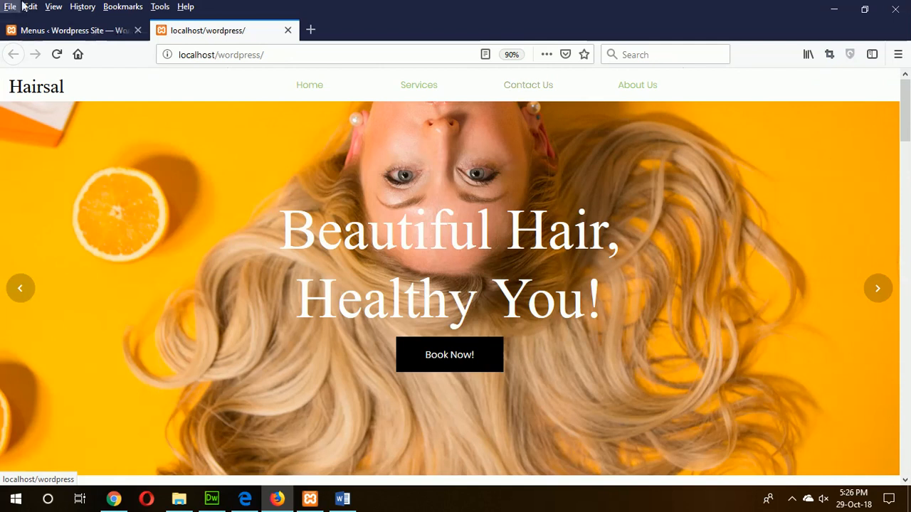
click(71, 30)
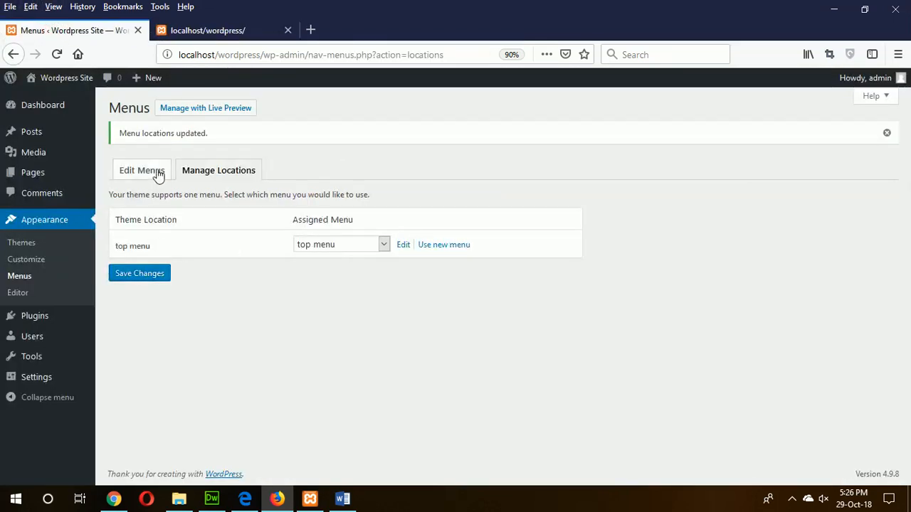
click(141, 170)
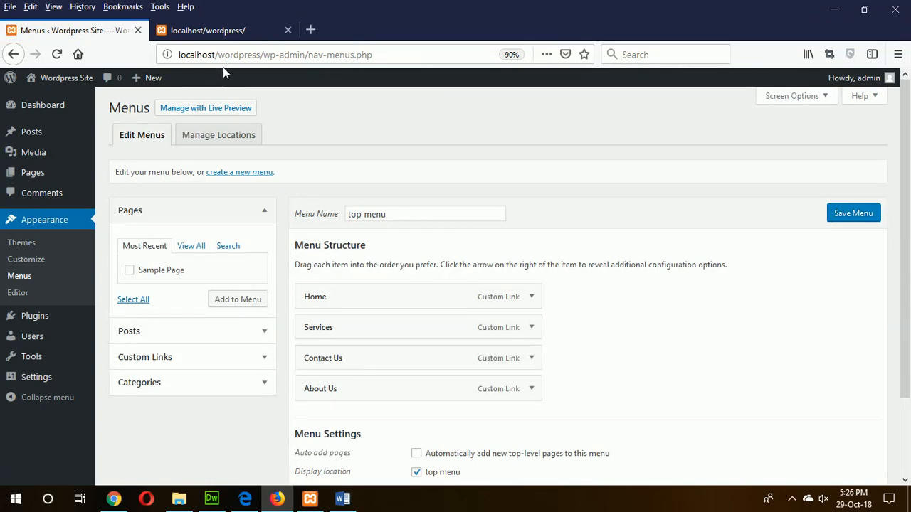
click(224, 30)
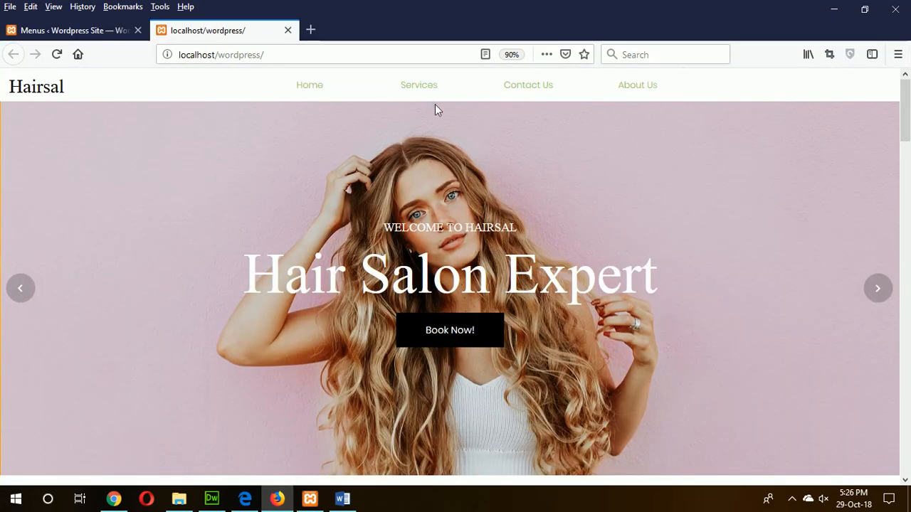
mouse_move(596, 334)
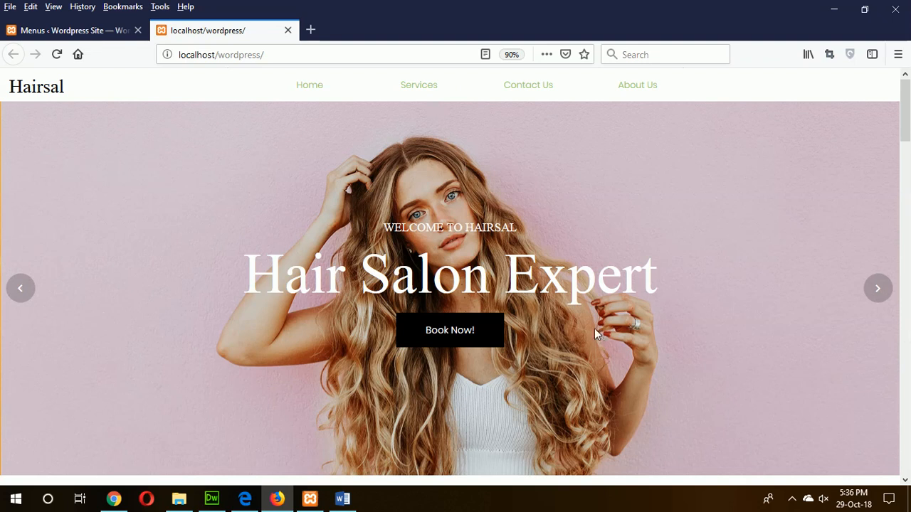
mouse_move(677, 212)
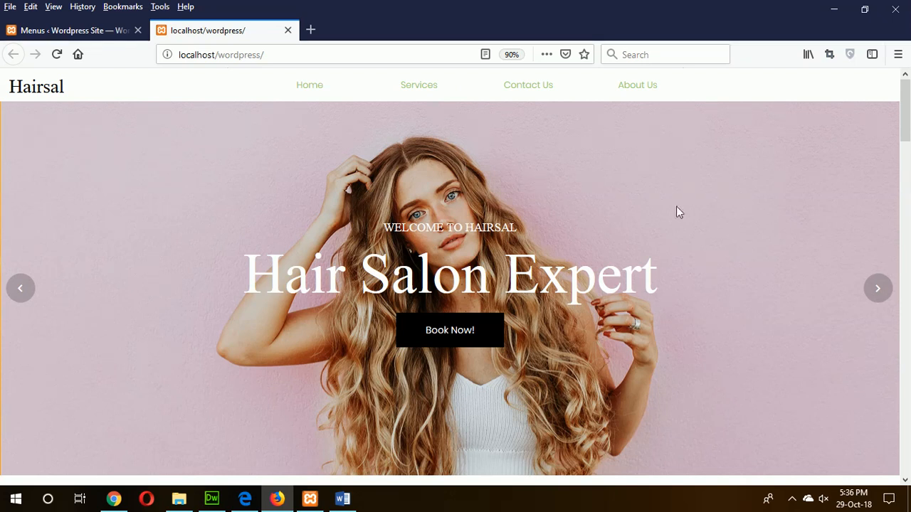
scroll(down, 3)
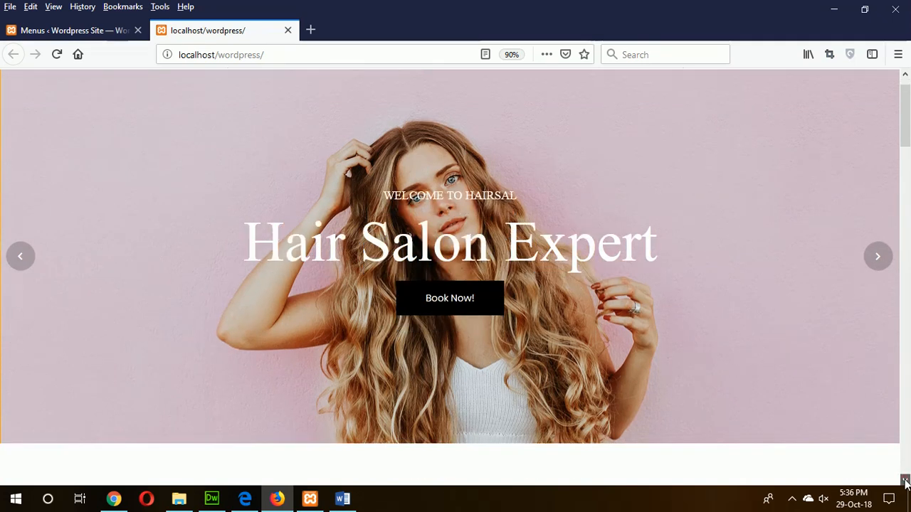
scroll(down, 3)
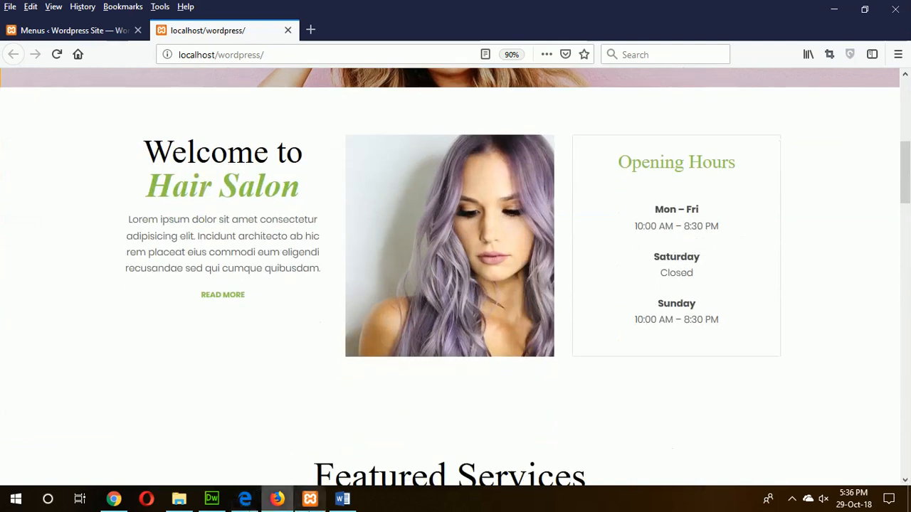
mouse_move(236, 194)
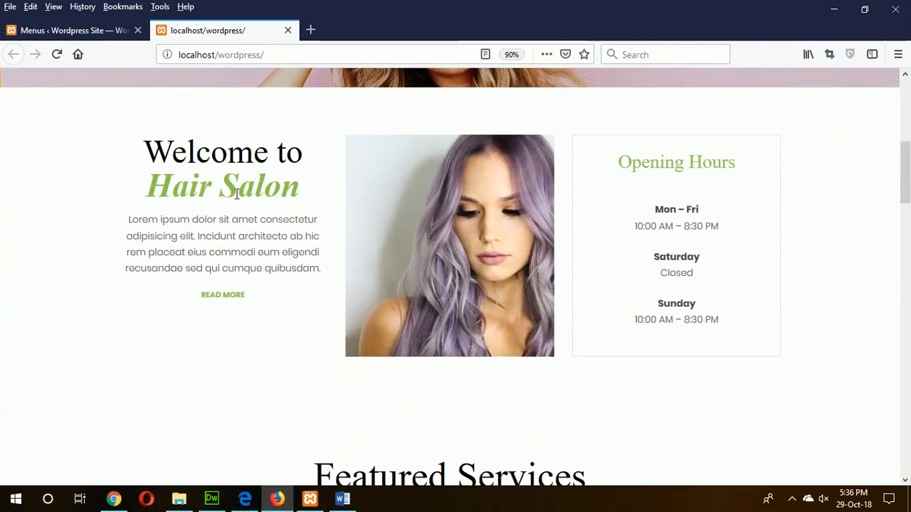
mouse_move(197, 248)
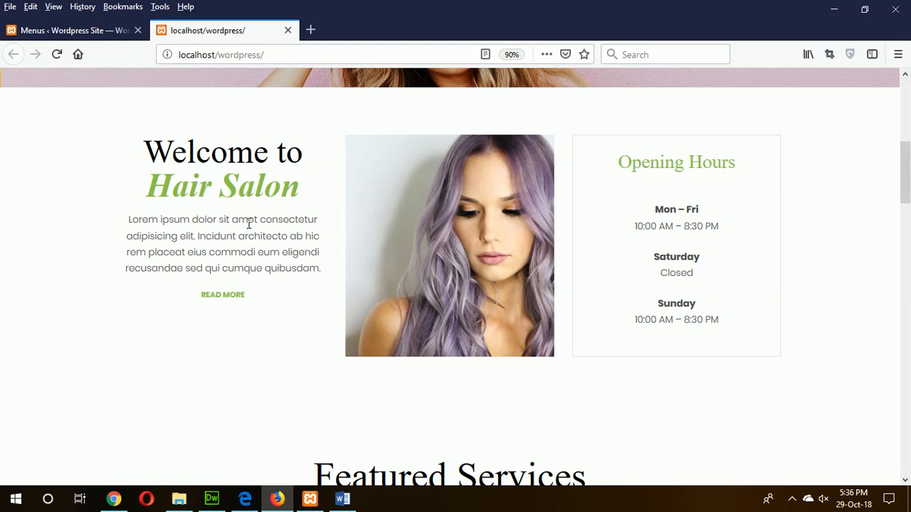
Write a new post titled 'Style 1' with the body text 'You can try style 1'
click(71, 29)
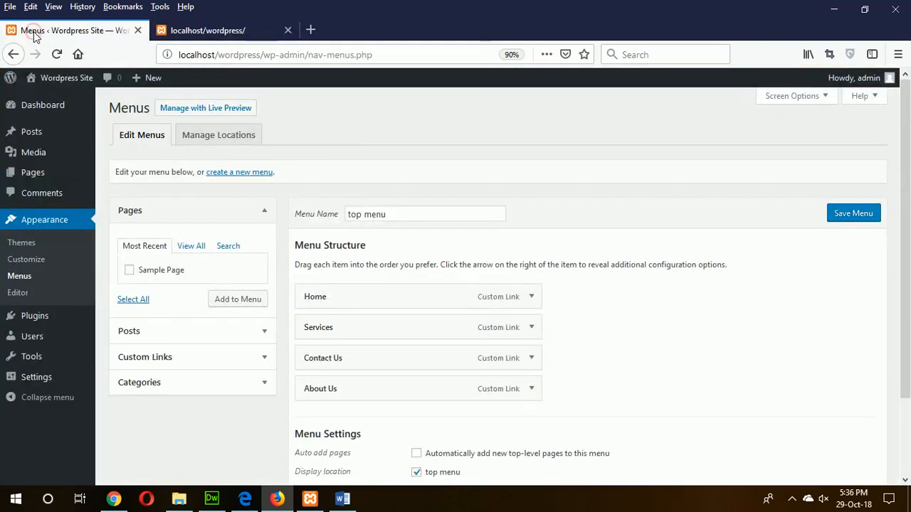
mouse_move(31, 131)
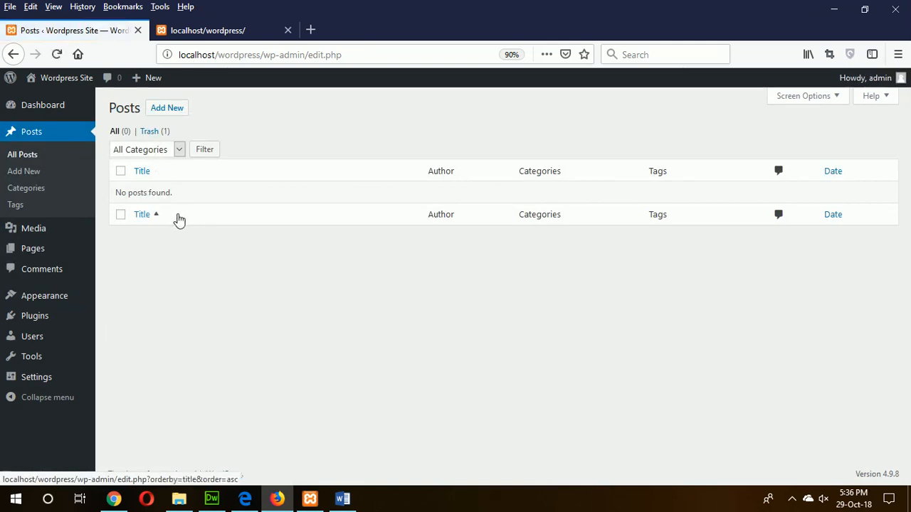
click(167, 108)
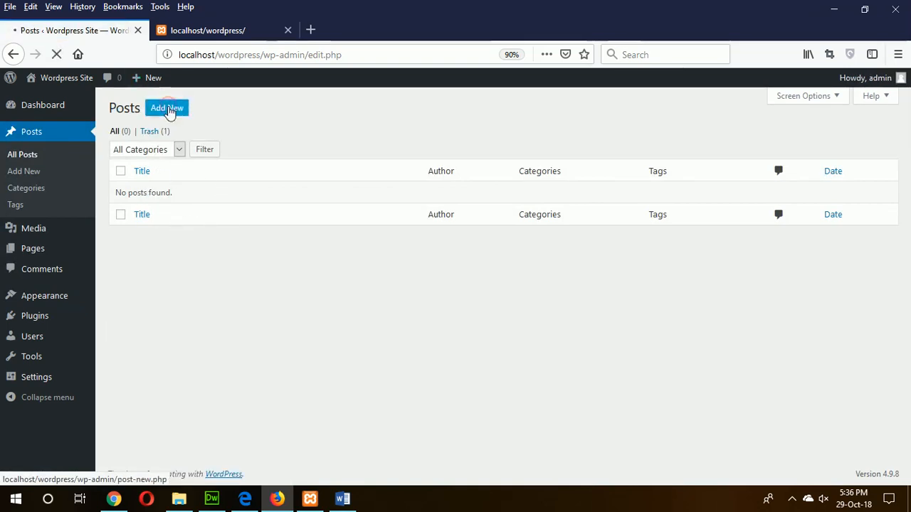
click(166, 108)
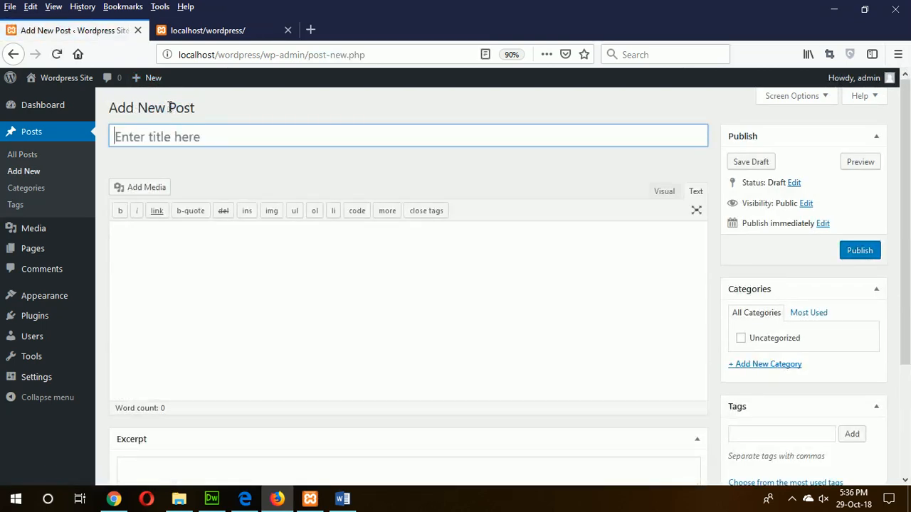
text(Style 1)
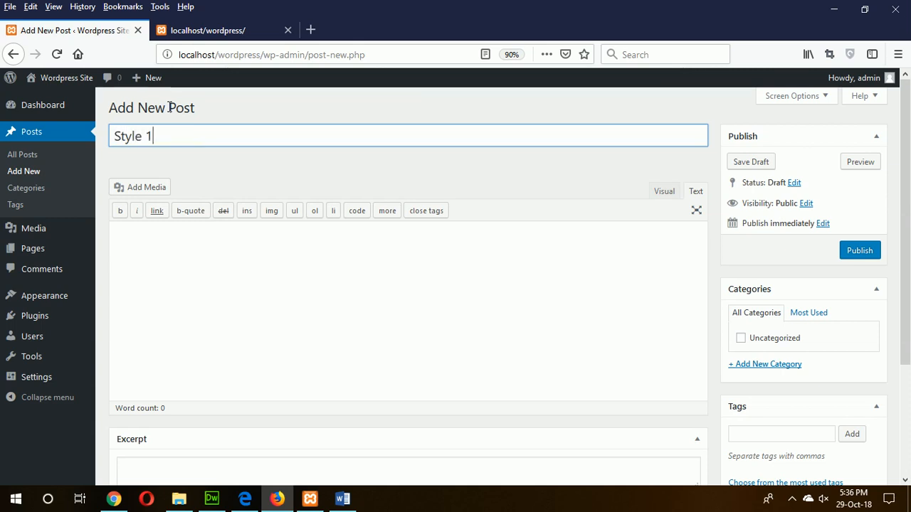
click(177, 284)
text(You)
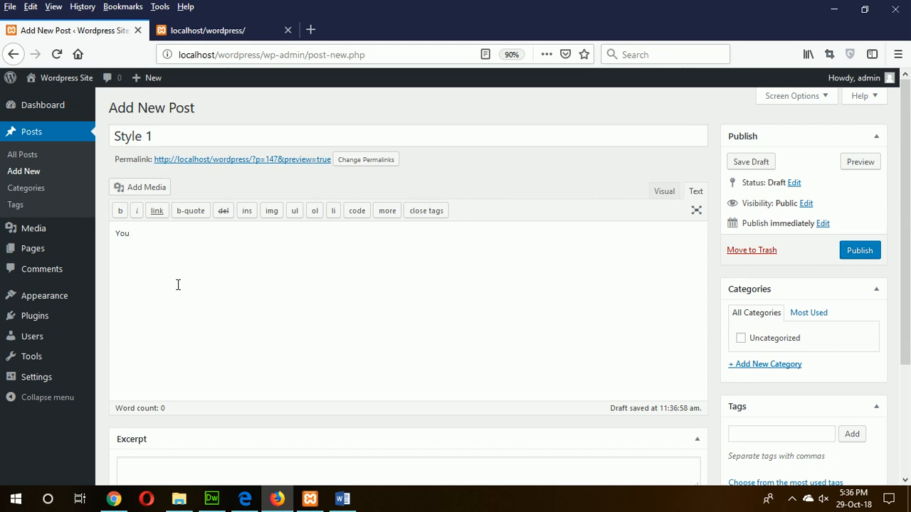
text(can try)
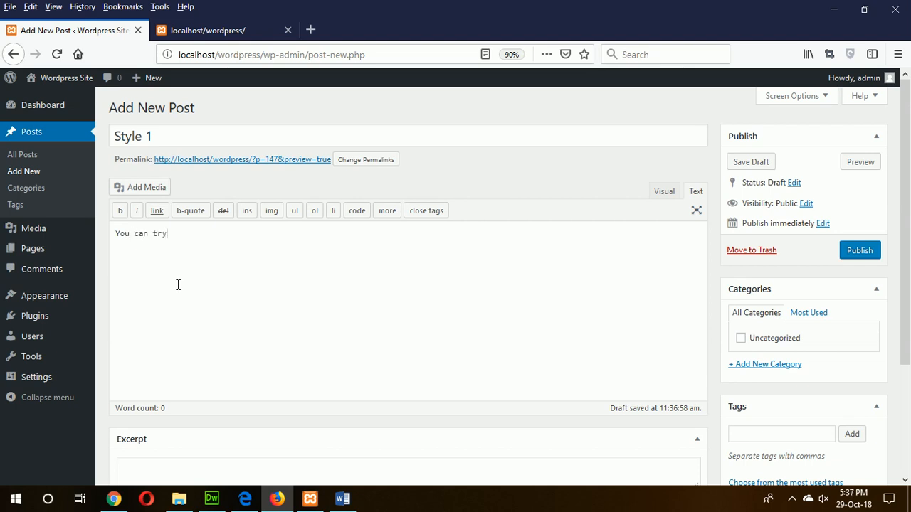
text(style 1)
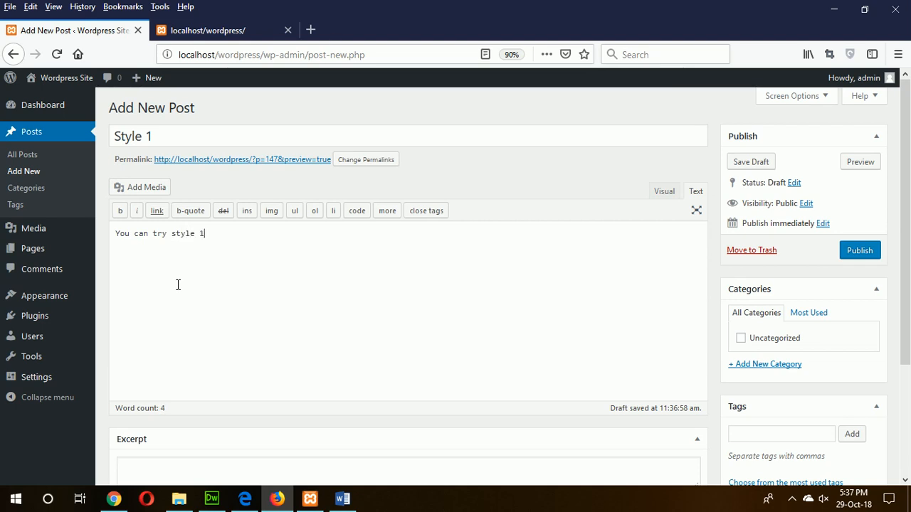
drag(126, 234, 204, 233)
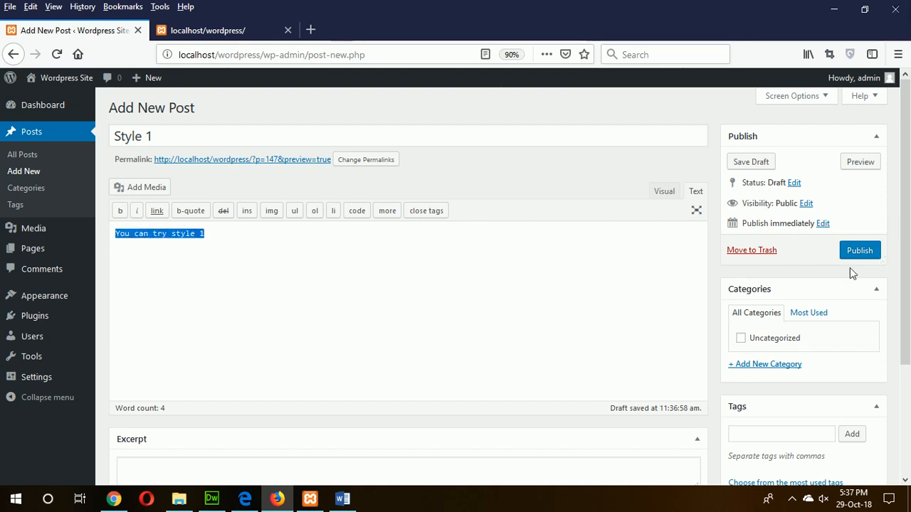
Publish the Style 1 post and wait for the Post published notice
click(859, 250)
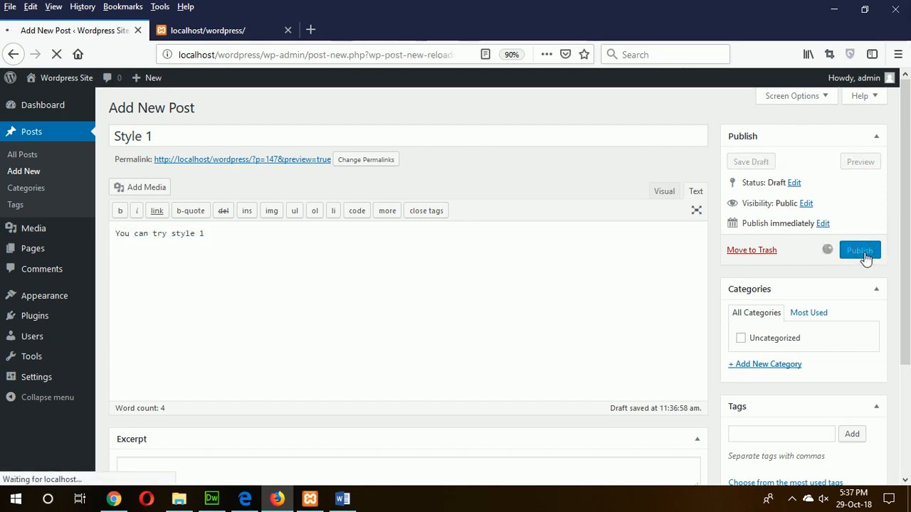
click(859, 250)
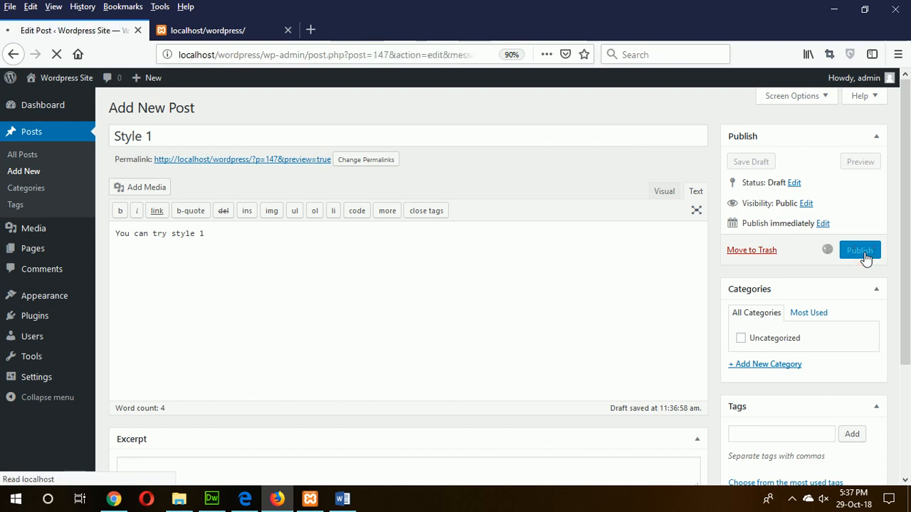
click(859, 250)
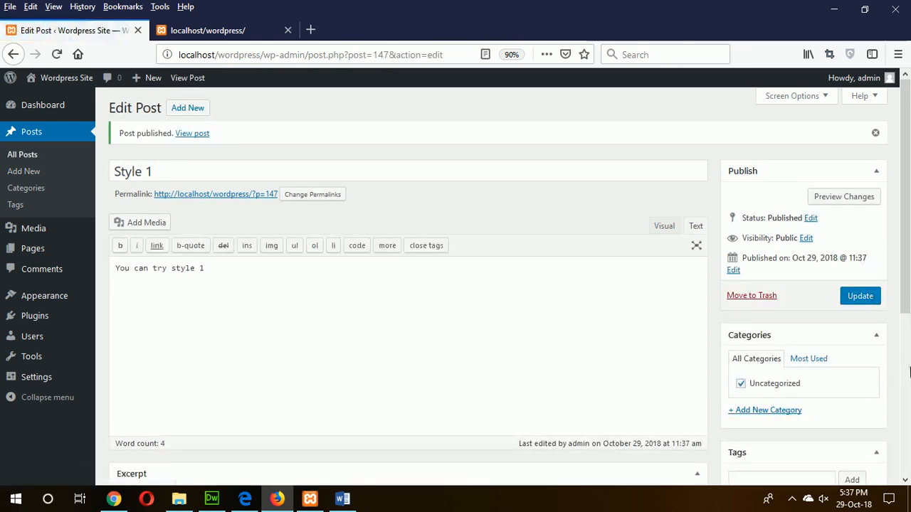
scroll(down, 3)
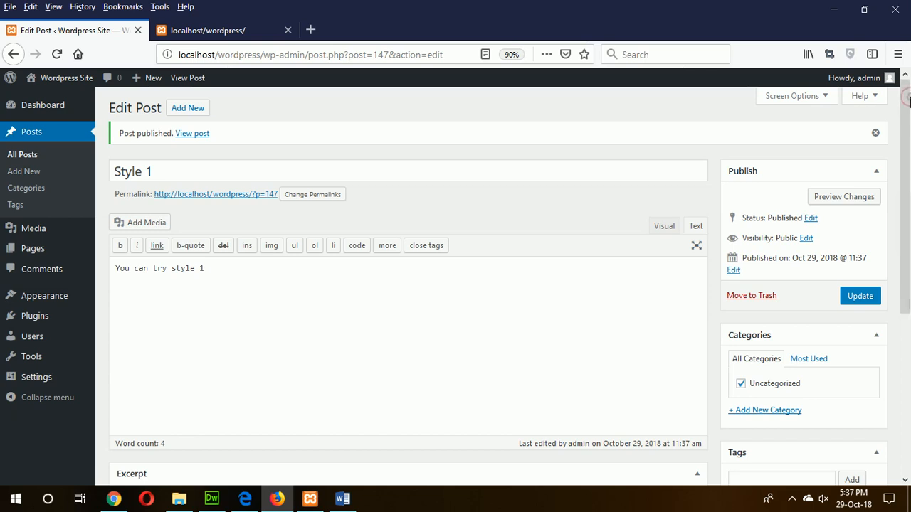
mouse_move(343, 498)
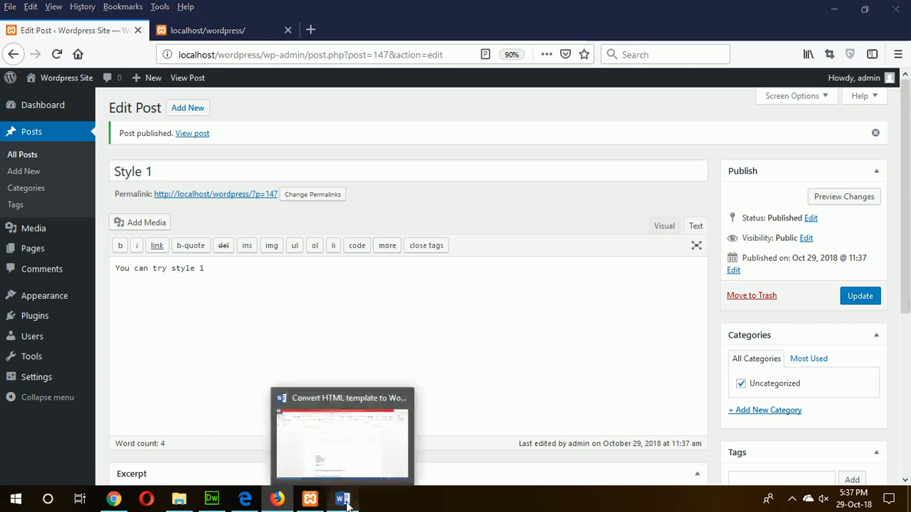
Find step 5's Add Theme Support for Post Thumbnails code in the Word notes
click(342, 498)
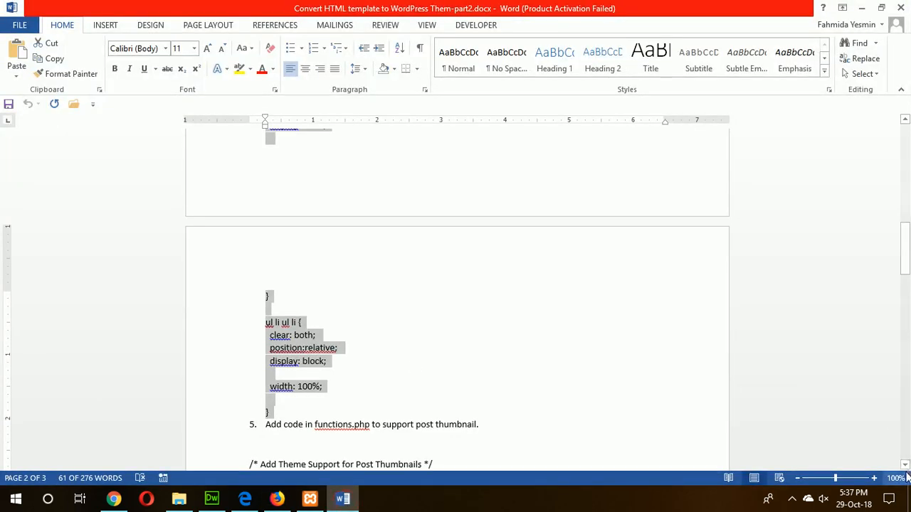
scroll(down, 3)
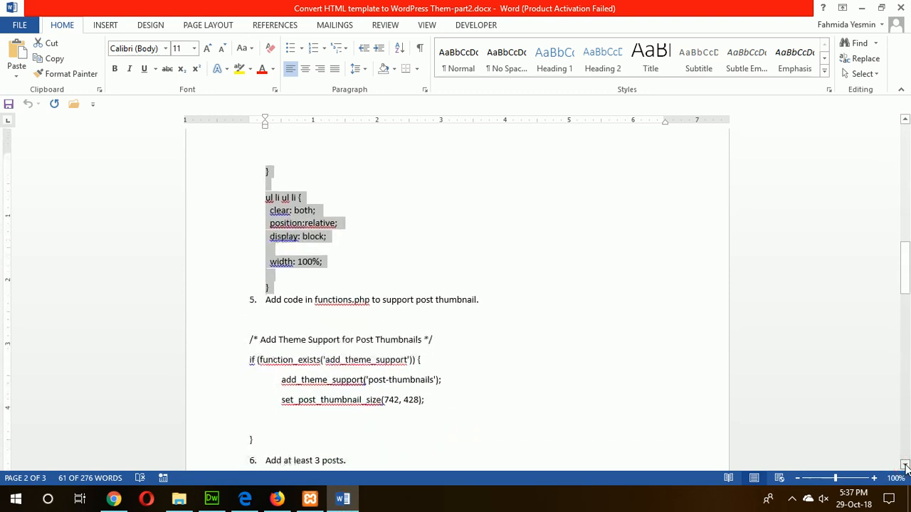
scroll(down, 3)
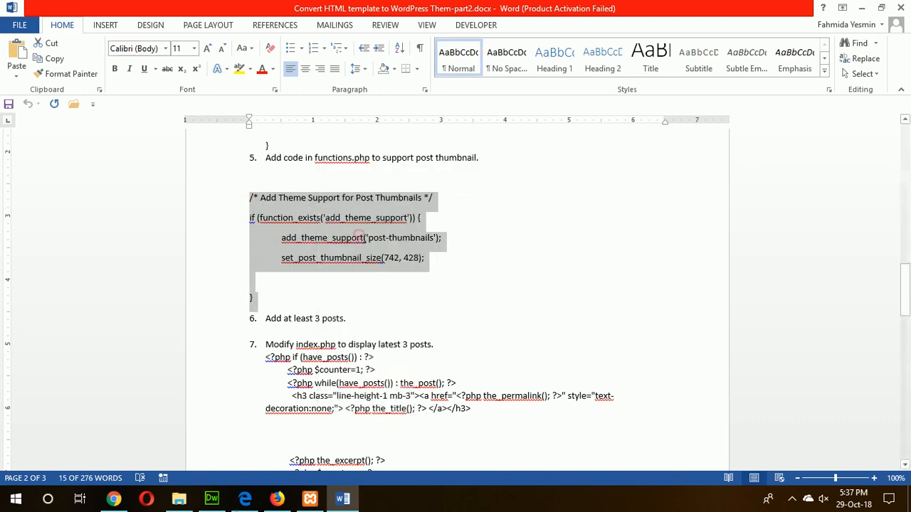
click(211, 498)
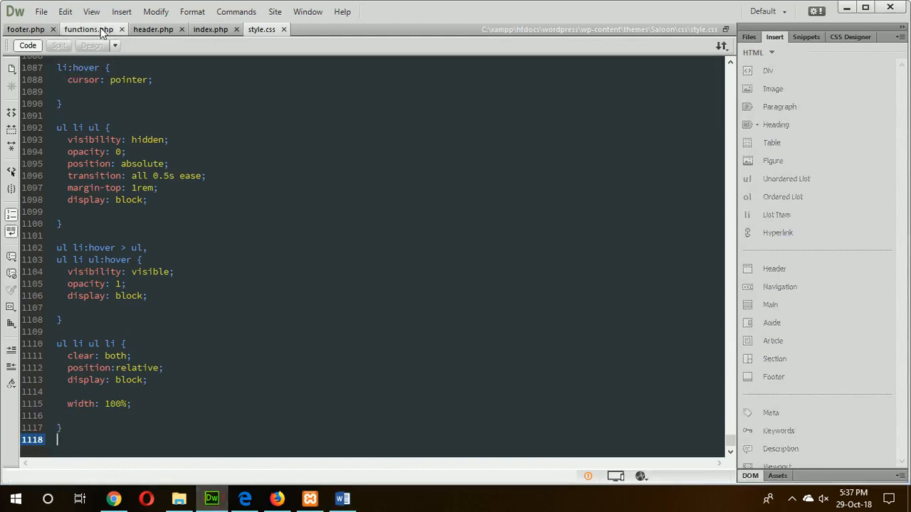
Add the comment /* Add Theme Support for Post Thumbnails */ below register_nav_menus in functions.php
click(89, 29)
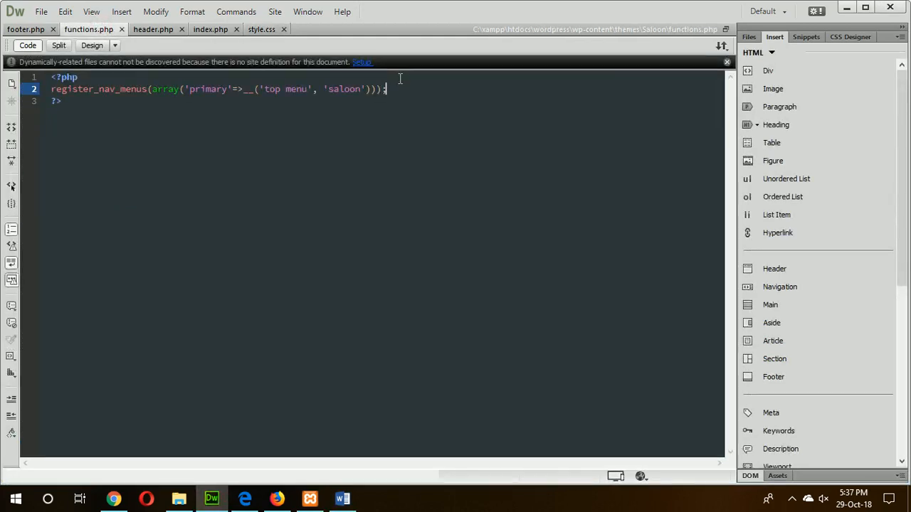
key(enter)
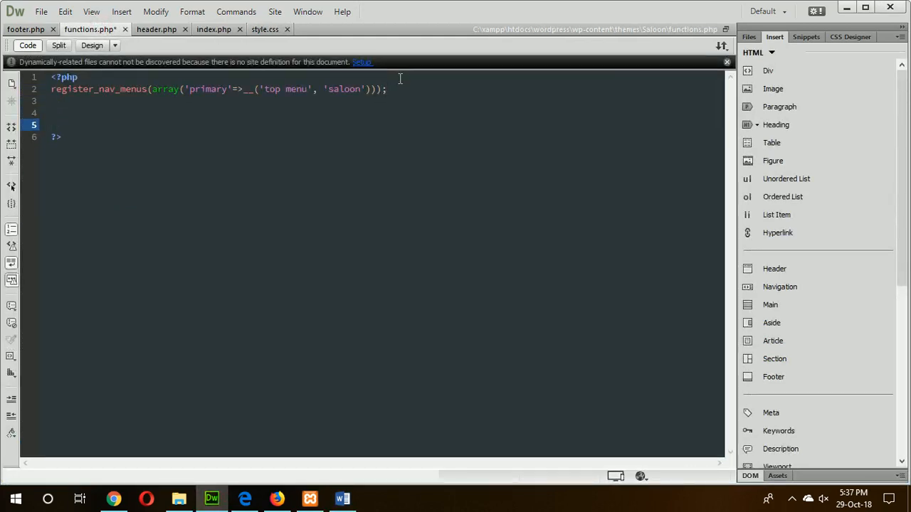
text(/* Add Theme Support for Post Thumbnails */)
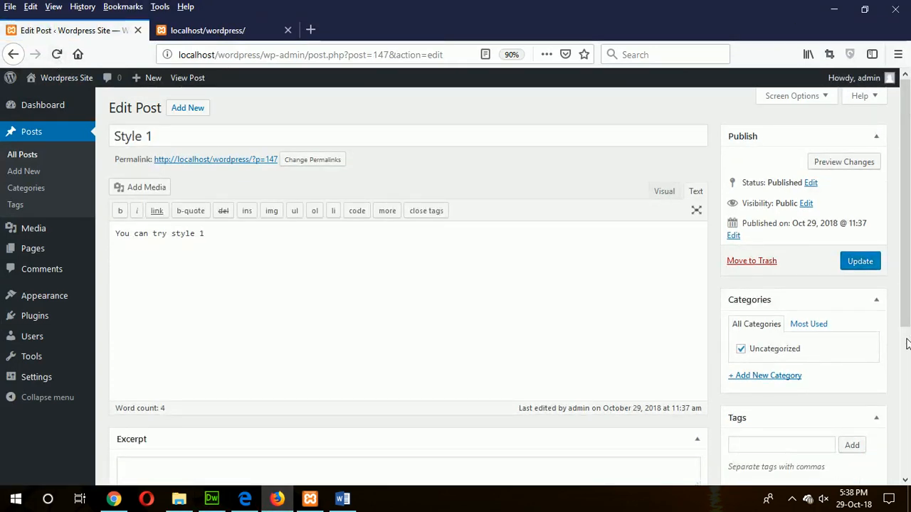
Set the short black-haired portrait img_4 from the Media Library as Style 1's featured image
scroll(down, 3)
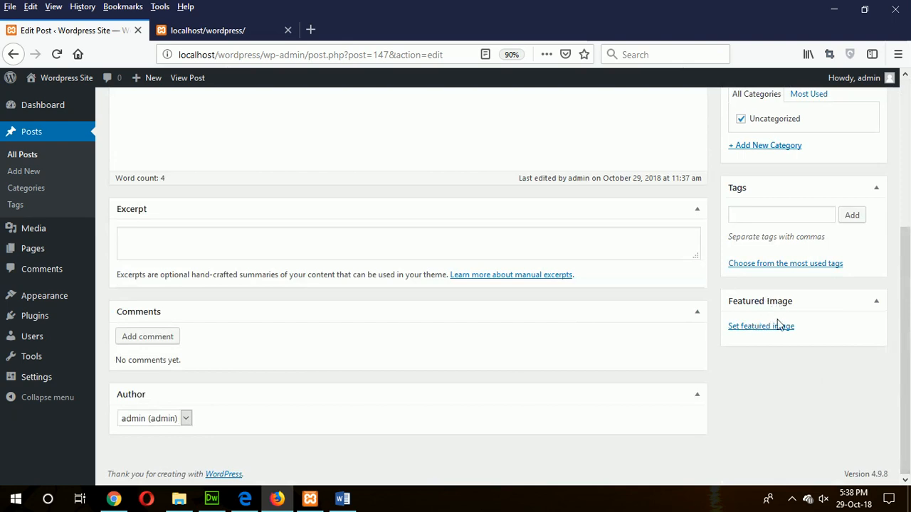
click(760, 326)
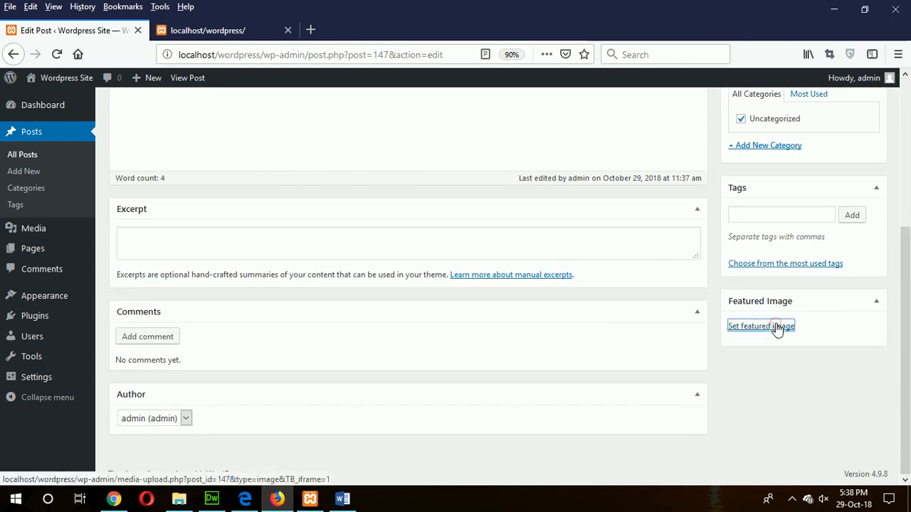
click(761, 326)
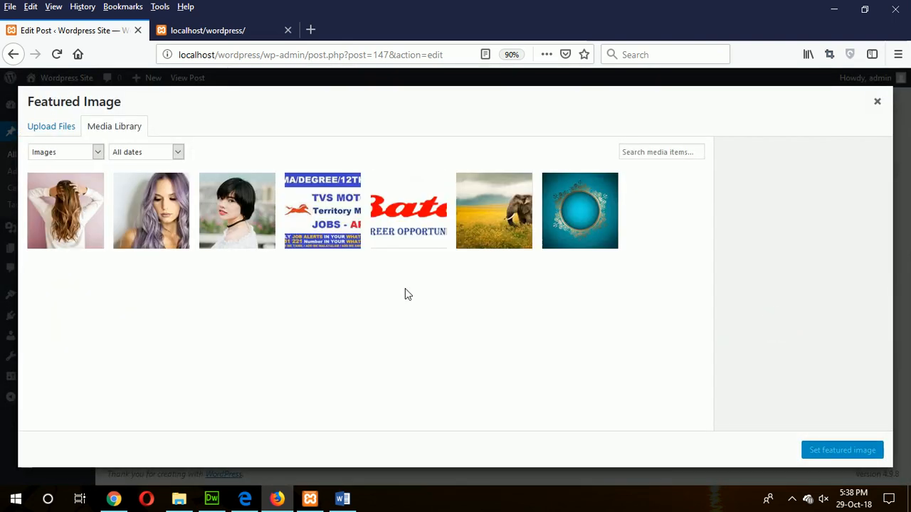
click(237, 211)
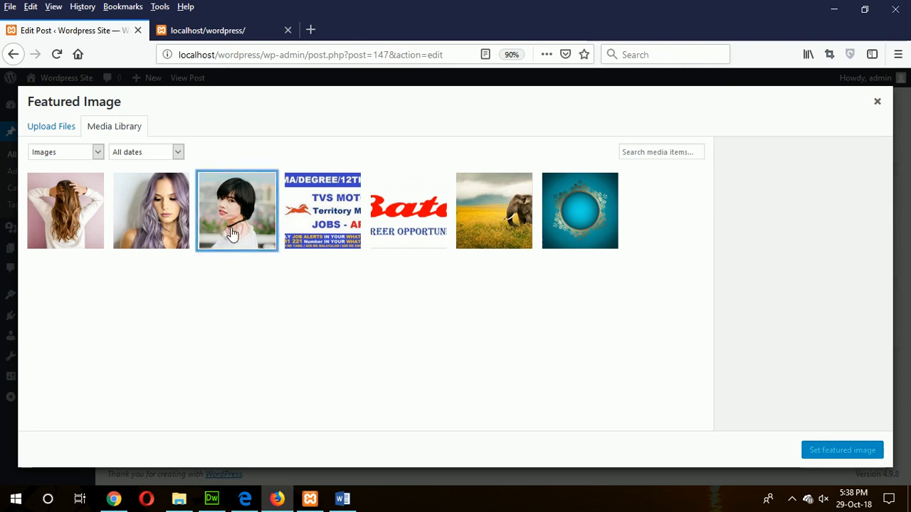
click(237, 210)
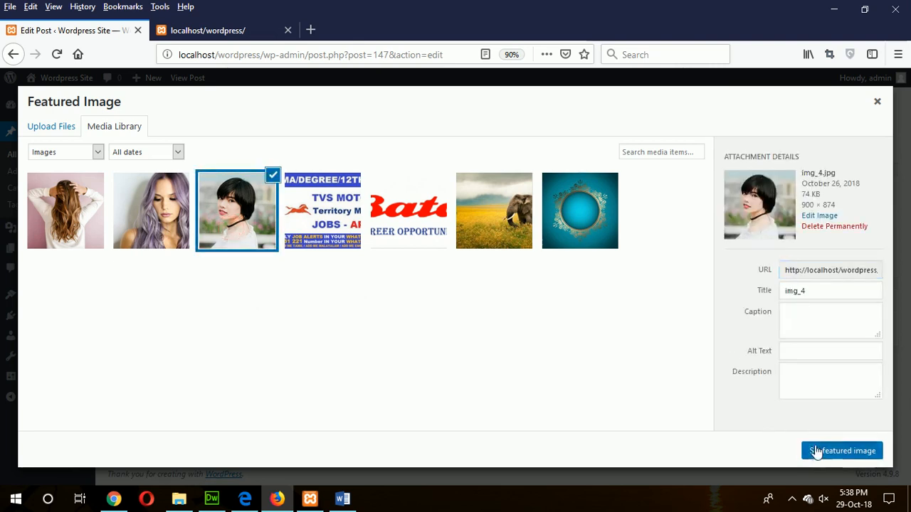
click(842, 451)
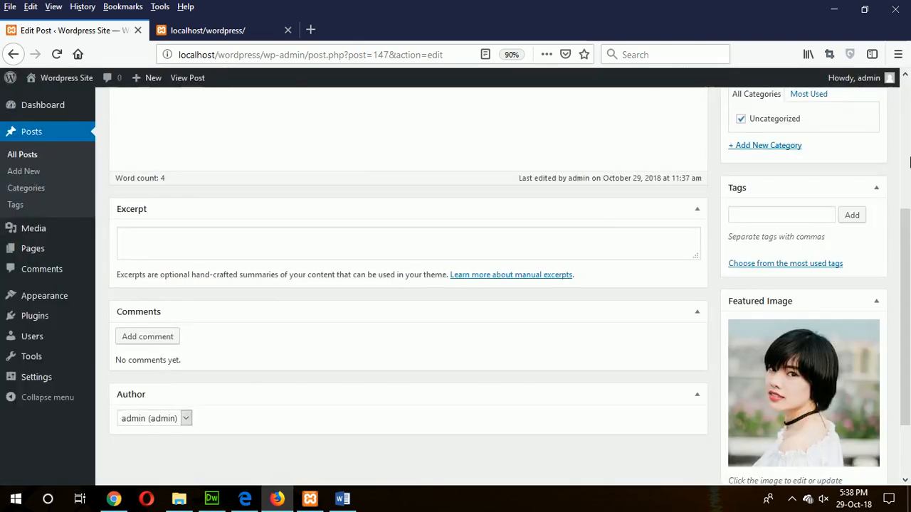
Update the Style 1 post to save its featured image
scroll(up, 3)
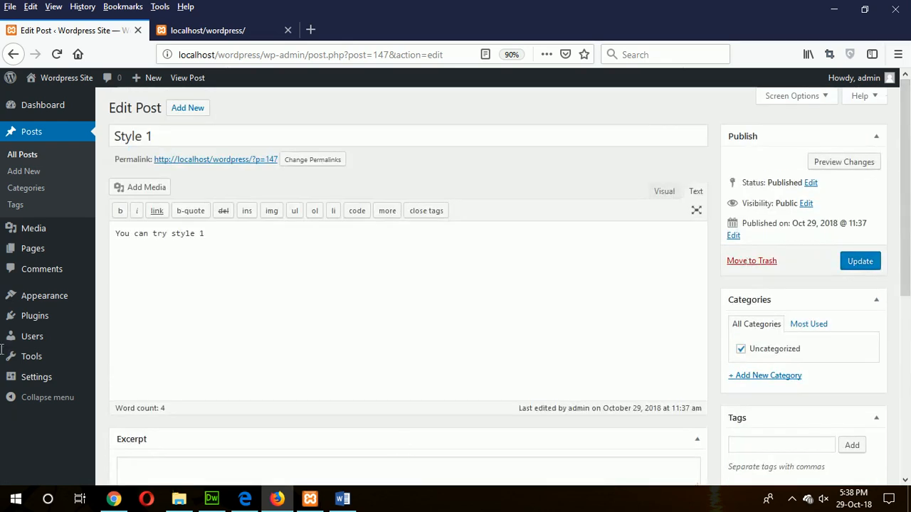
click(859, 262)
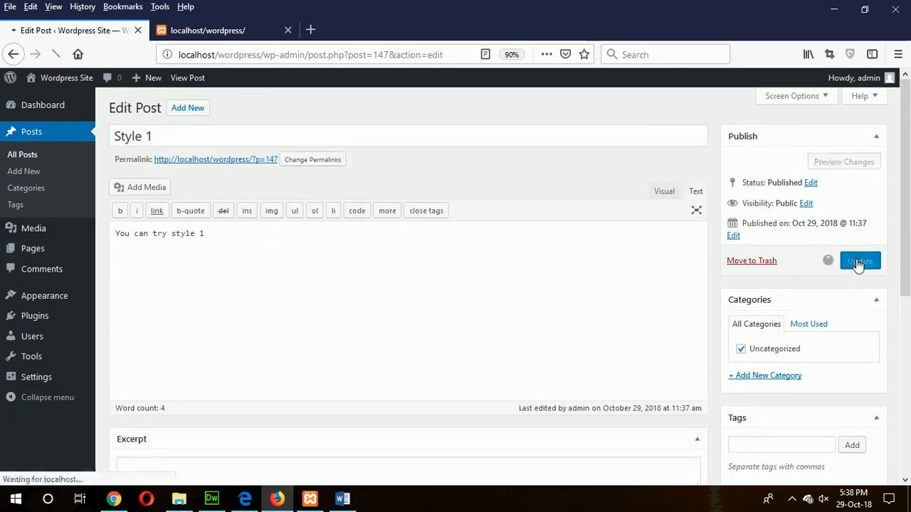
click(859, 261)
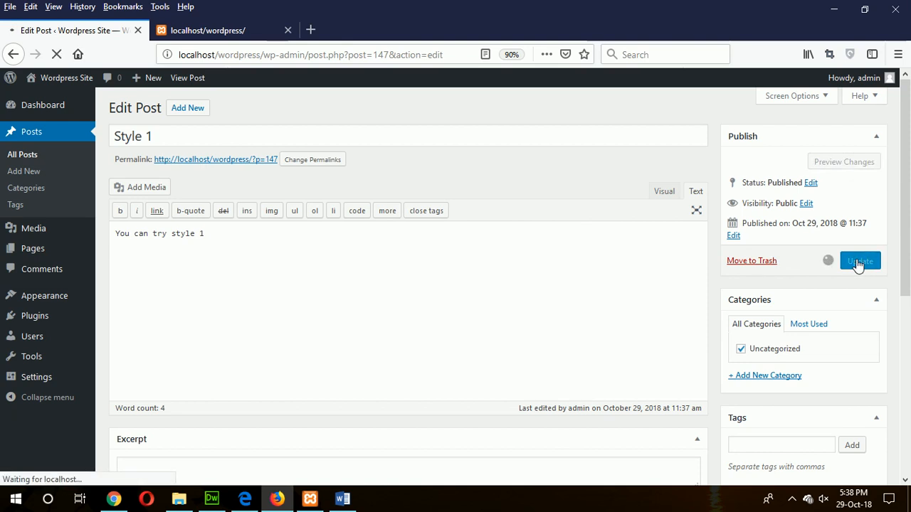
click(859, 261)
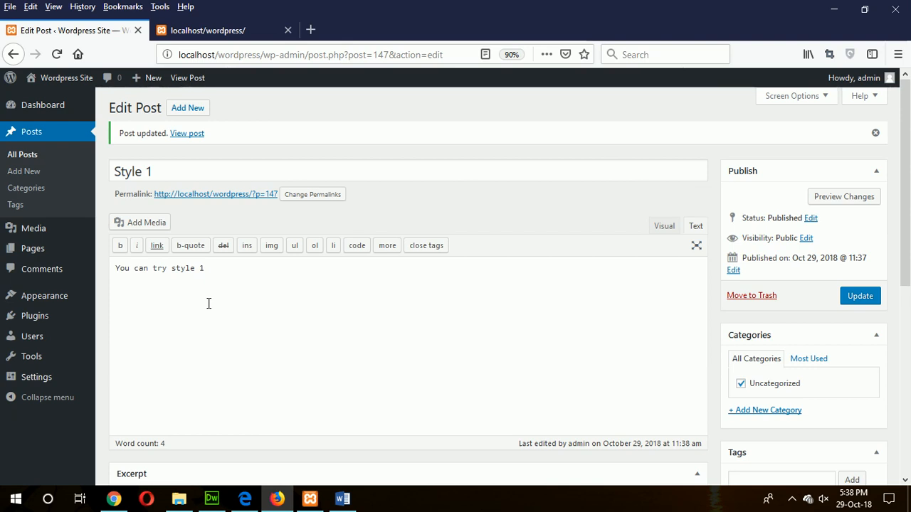
mouse_move(415, 366)
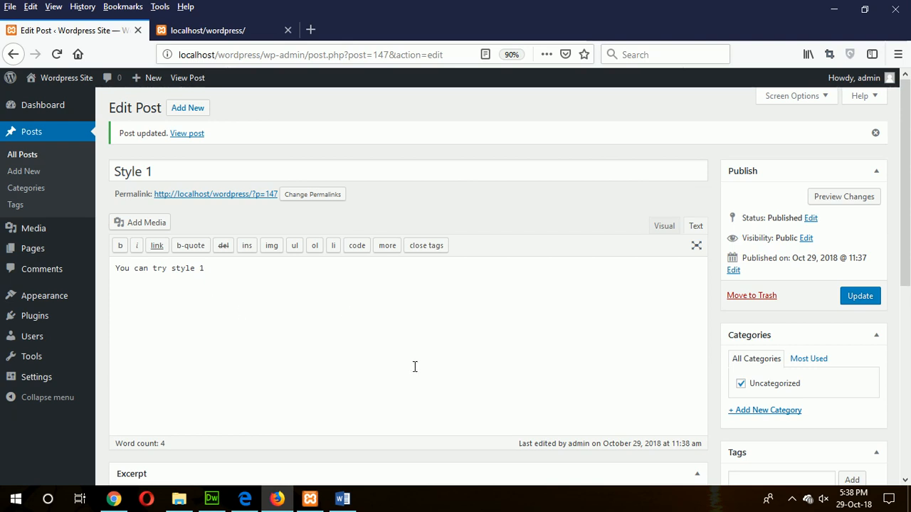
mouse_move(745, 447)
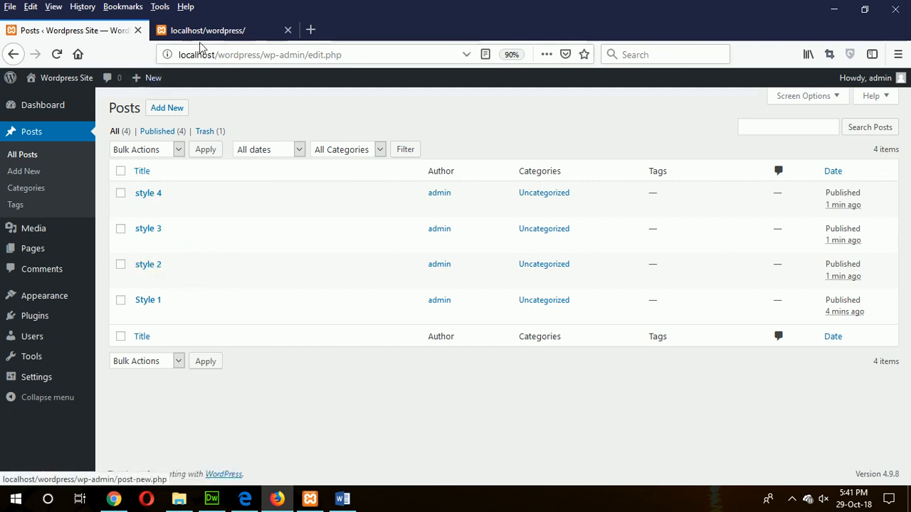
mouse_move(148, 193)
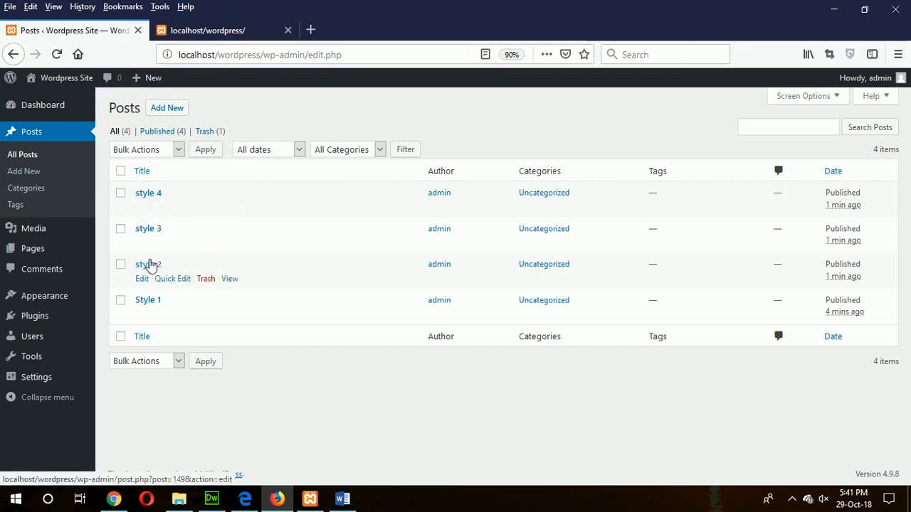
Check the localhost/wordpress home page, then return to the Word notes
click(224, 30)
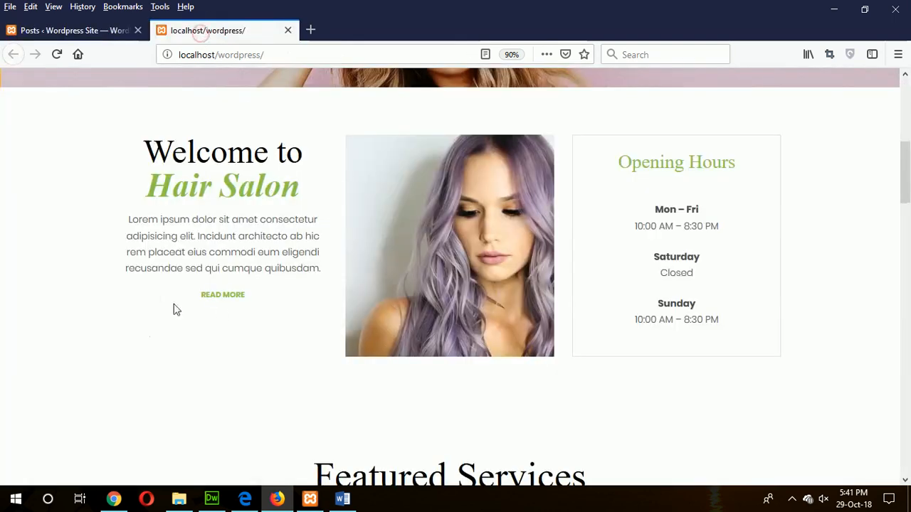
click(343, 499)
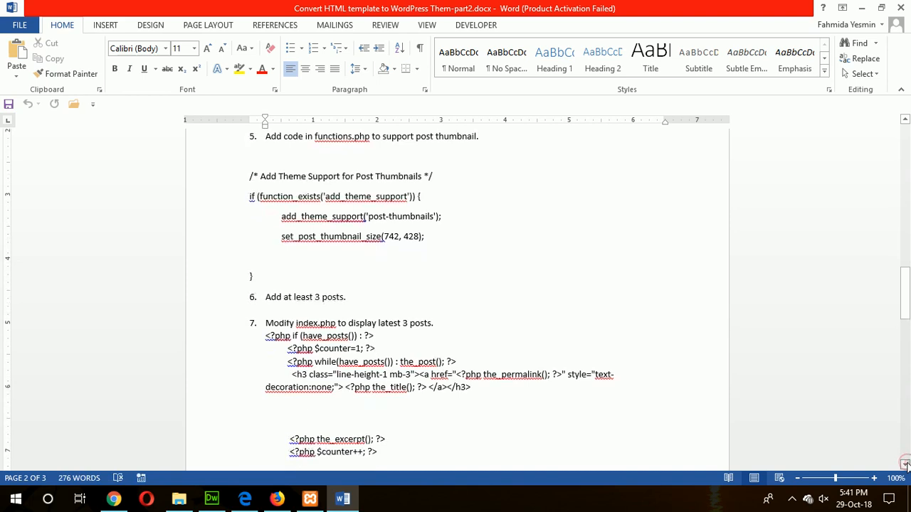
Locate step 7's index.php latest-three-posts loop code in Word, then return to Dreamweaver
scroll(down, 3)
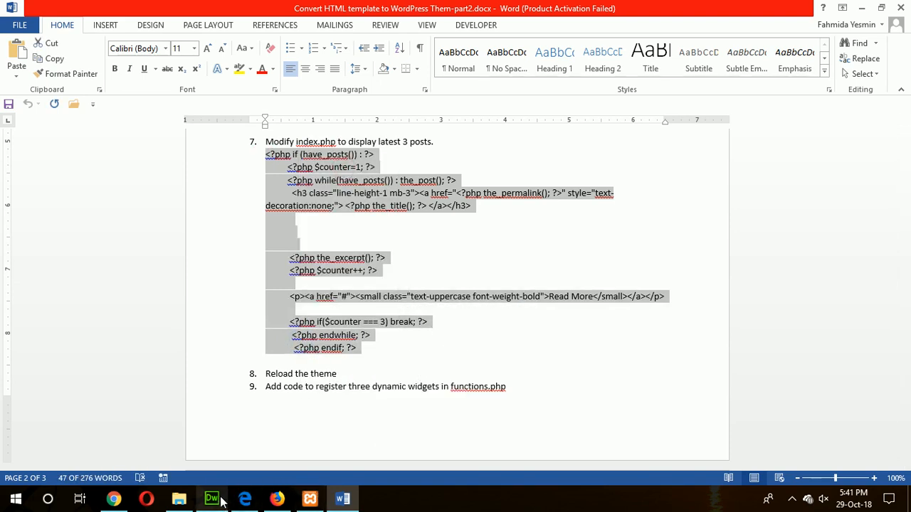
click(211, 498)
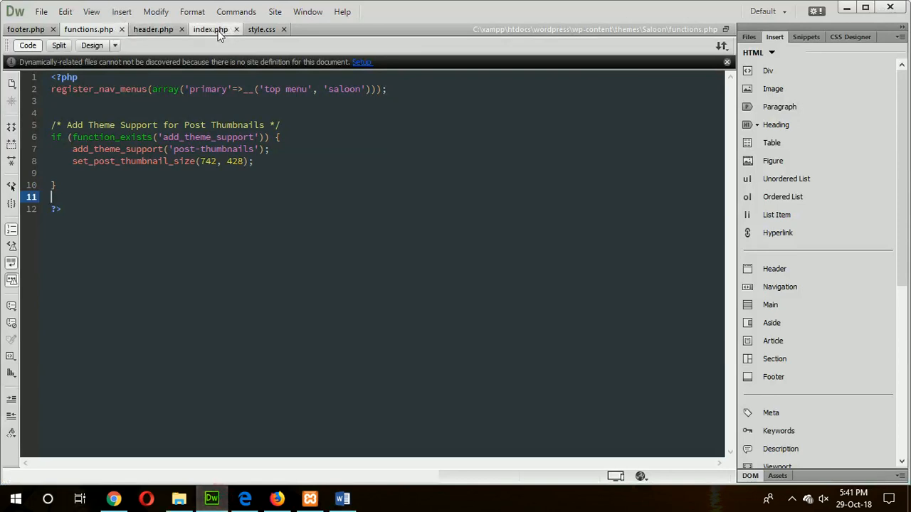
Replace index.php's Lorem ipsum welcome paragraph with a posts loop breaking at 3, then reload the homepage
click(209, 29)
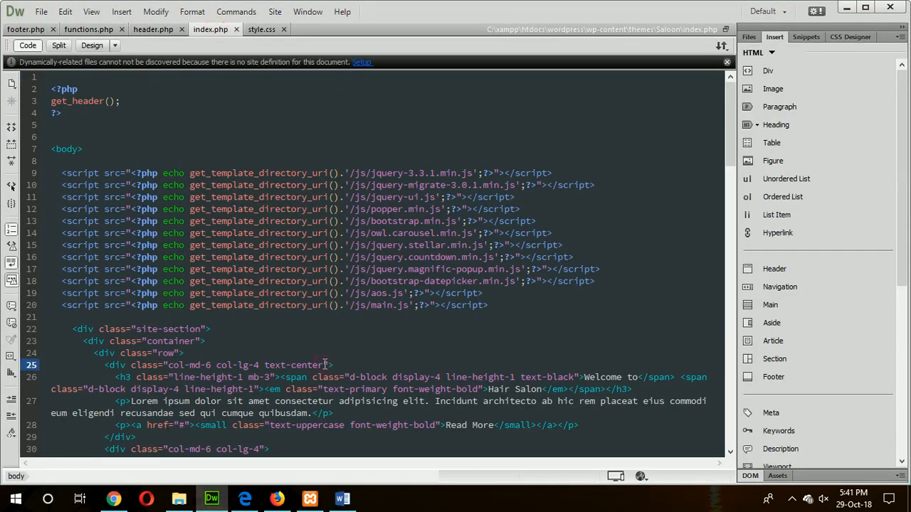
scroll(down, 3)
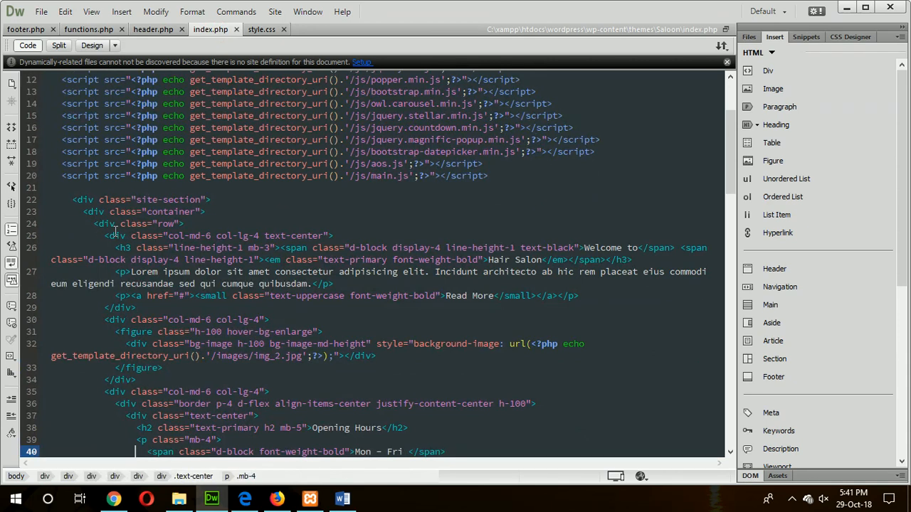
triple_click(214, 277)
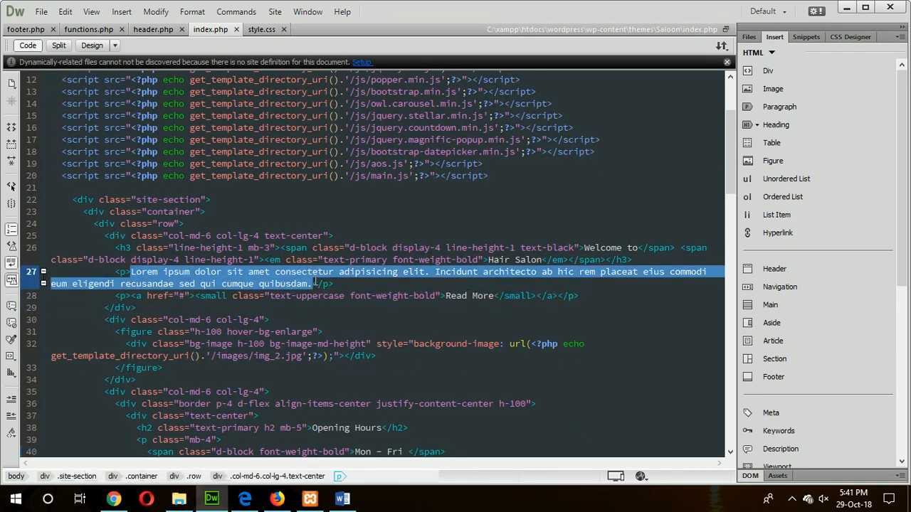
key(Delete)
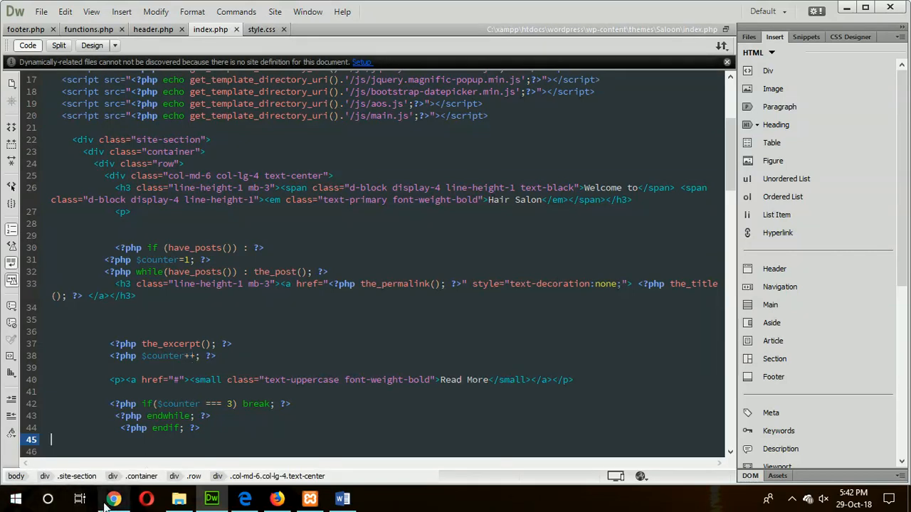
mouse_move(276, 498)
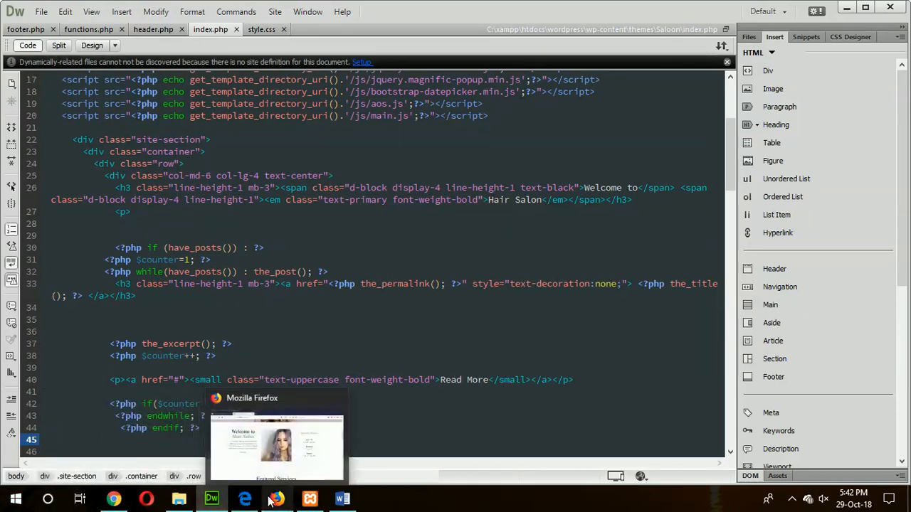
click(276, 441)
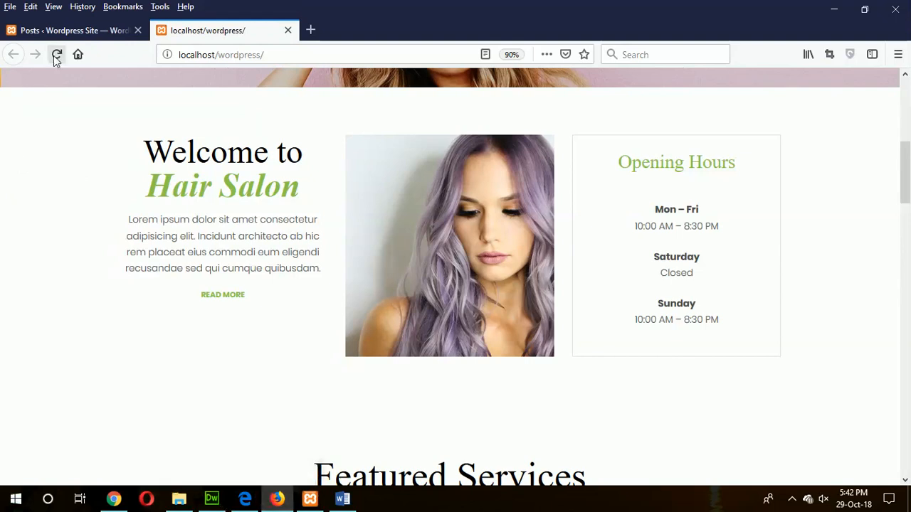
click(57, 54)
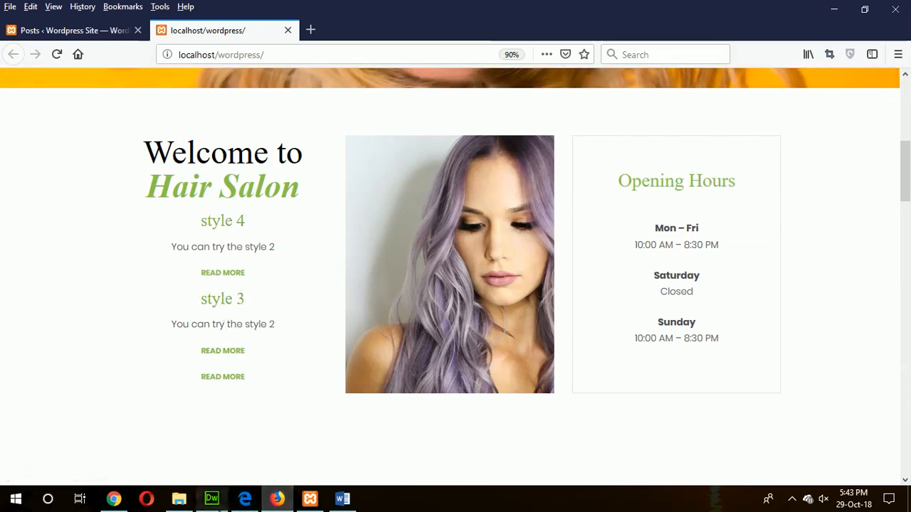
Raise the loop counter limit to 4 and reload the homepage showing style 4, 3 and 2
click(210, 498)
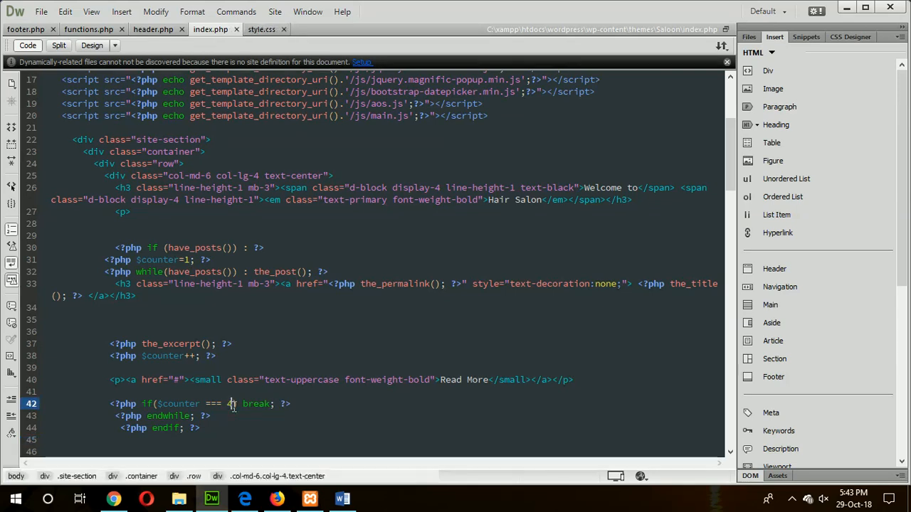
click(276, 498)
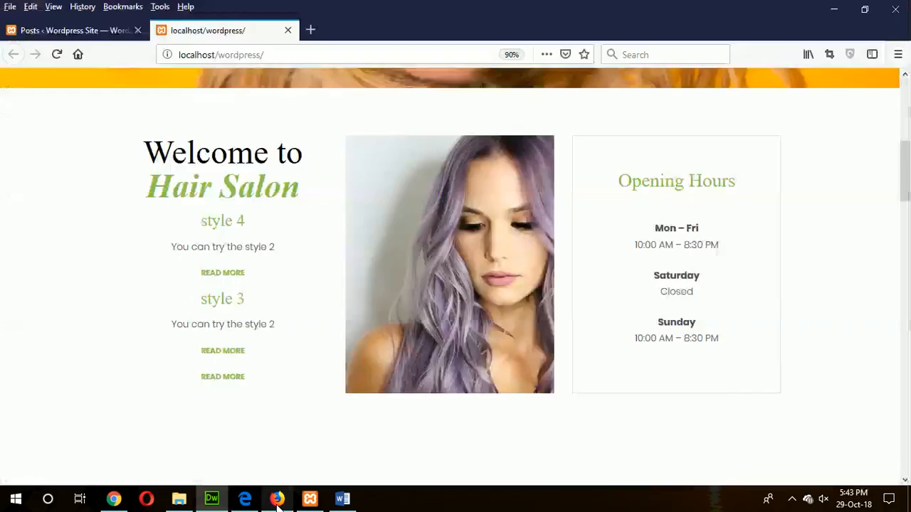
click(56, 54)
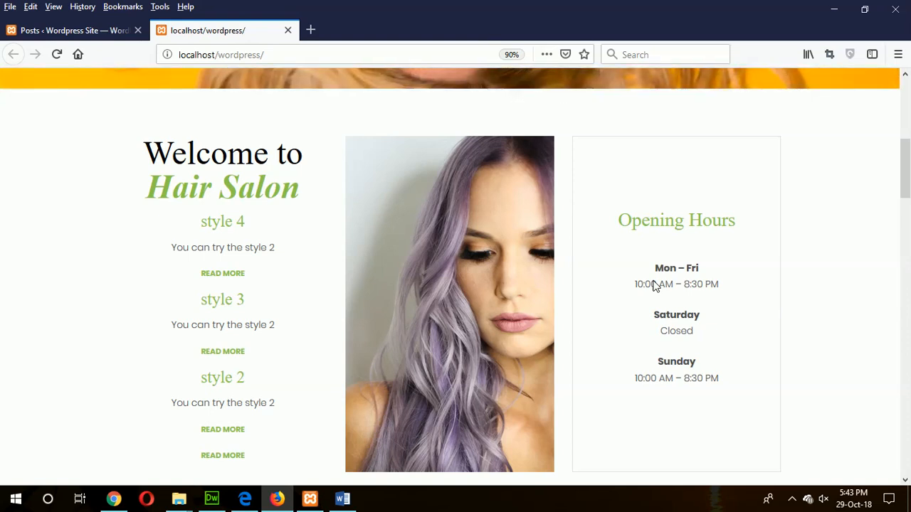
mouse_move(263, 226)
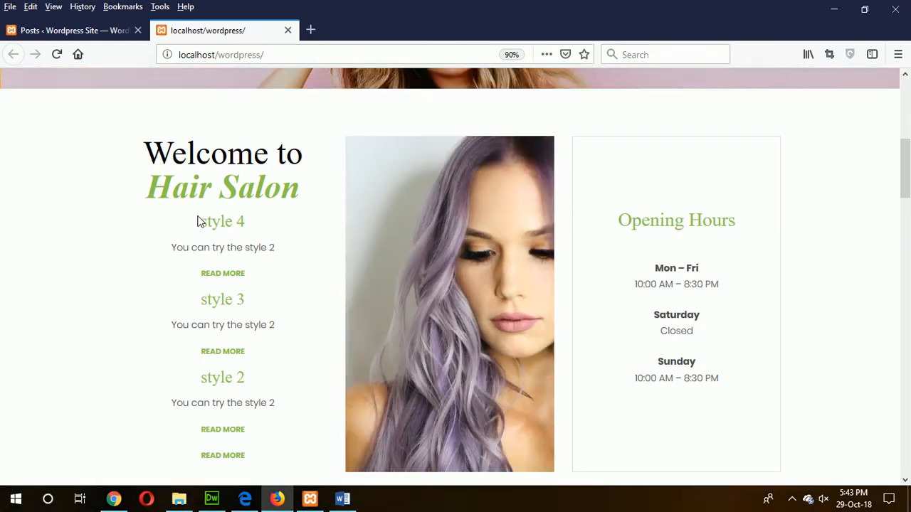
mouse_move(180, 298)
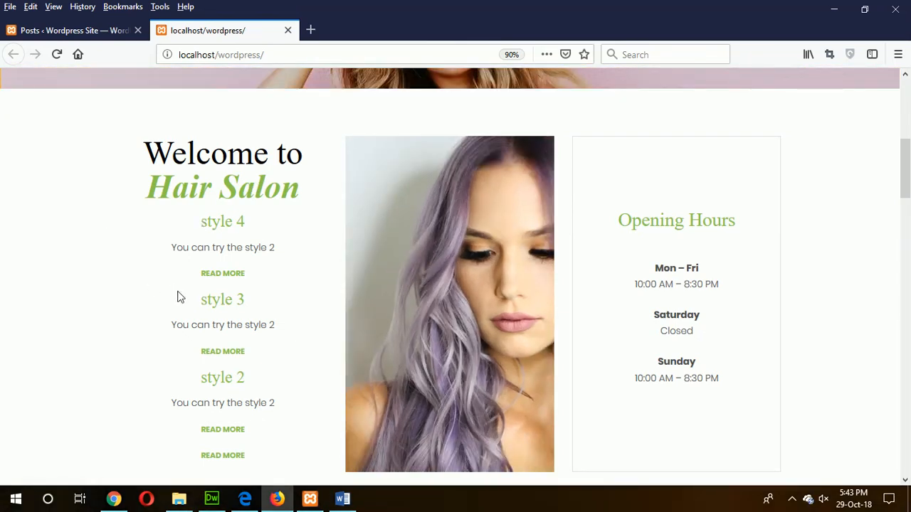
scroll(down, 3)
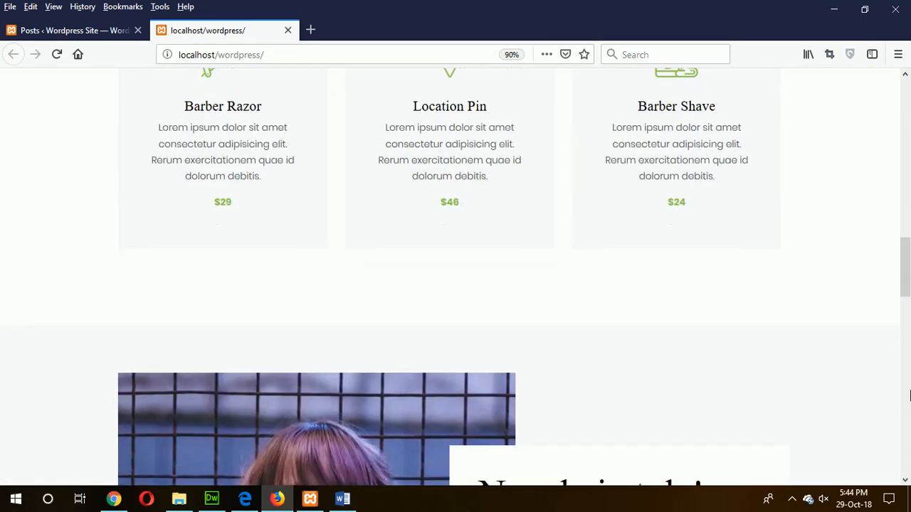
Review the posts and Barber Razor, Location Pin, Barber Shave cards, then bring up Word's notes
scroll(down, 3)
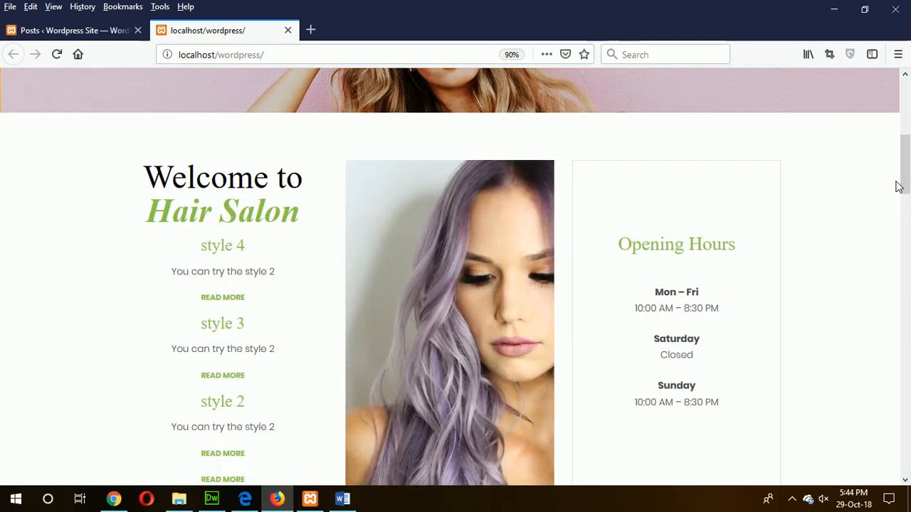
scroll(down, 3)
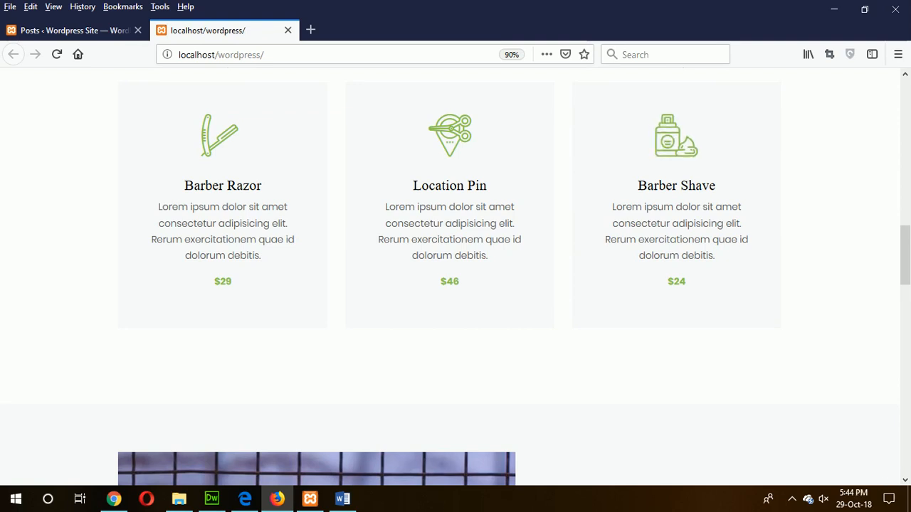
mouse_move(594, 481)
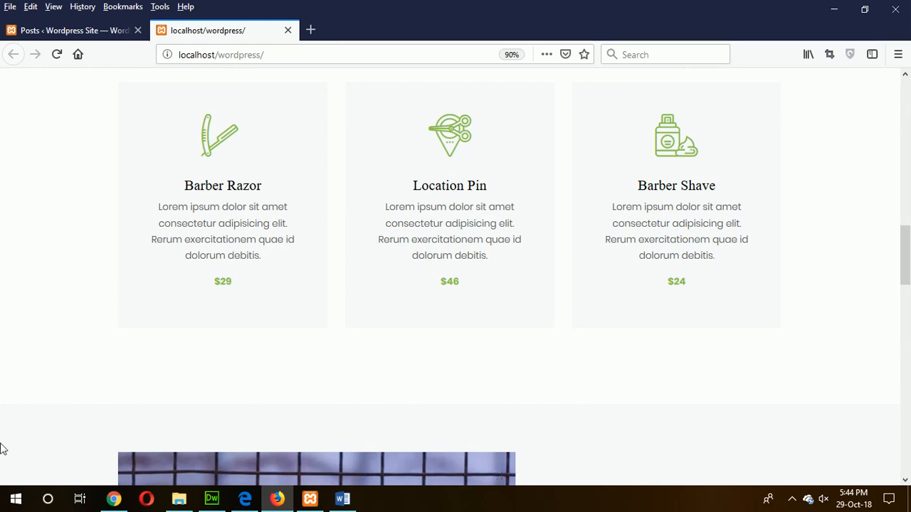
click(342, 498)
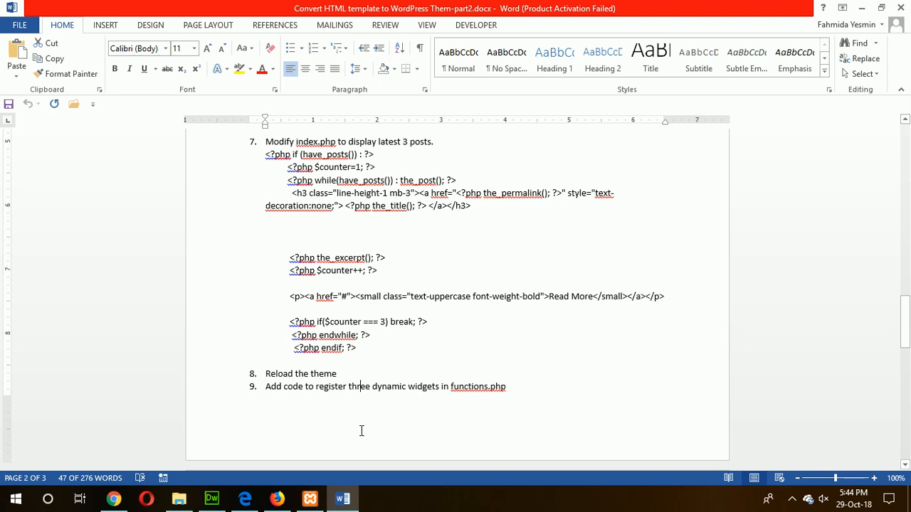
Scroll Word's notes through the register_sidebar blocks for sidebar1, sidebar2 and sidebar3
scroll(down, 3)
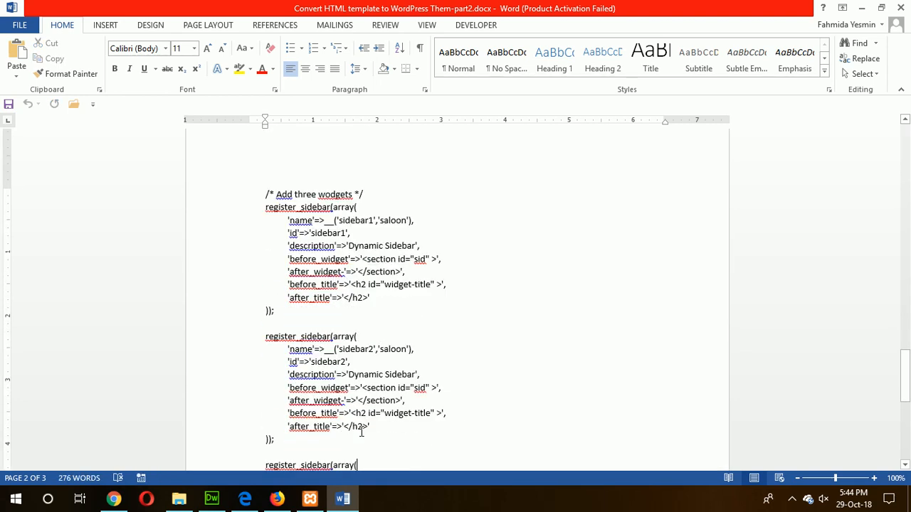
scroll(down, 3)
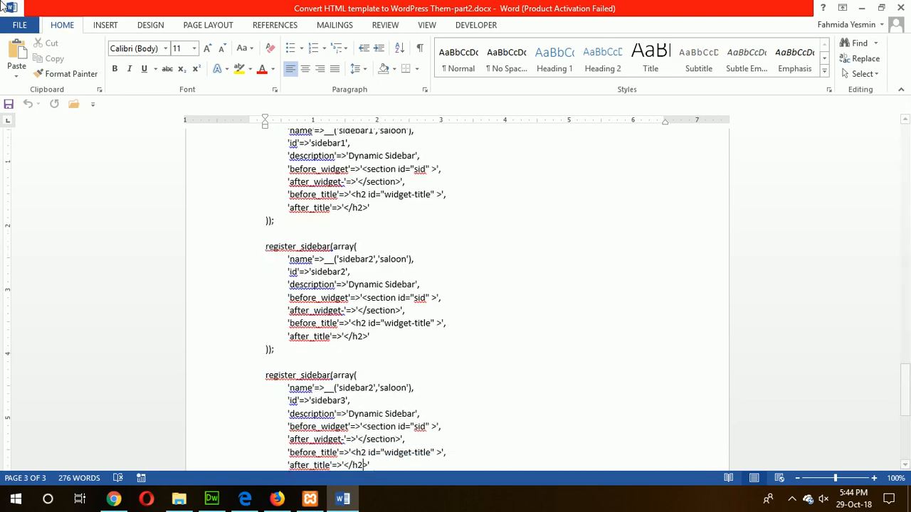
scroll(down, 3)
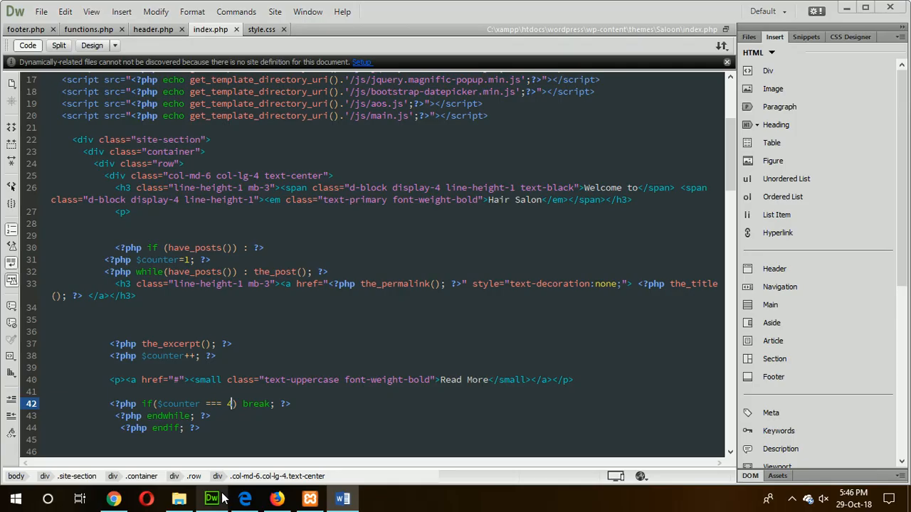
Rename the third register_sidebar block to 'sidebar3' in functions.php and return to Word
click(89, 29)
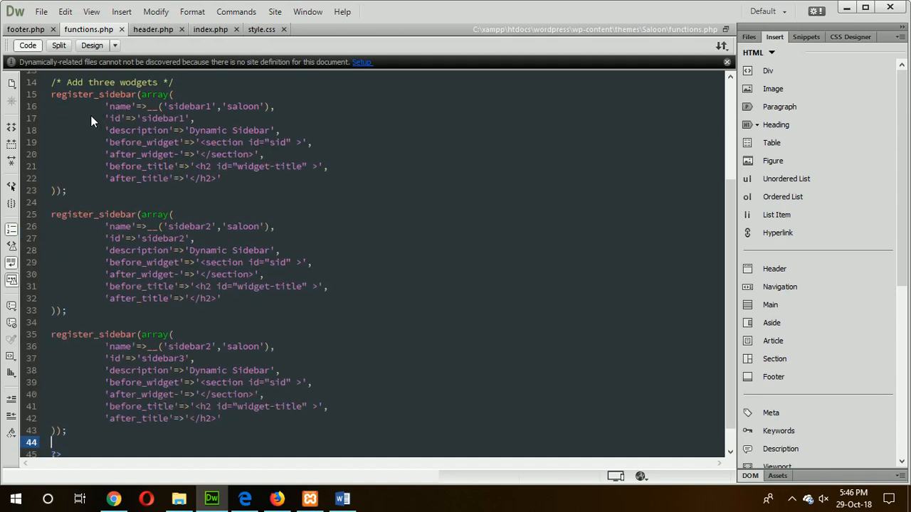
mouse_move(160, 126)
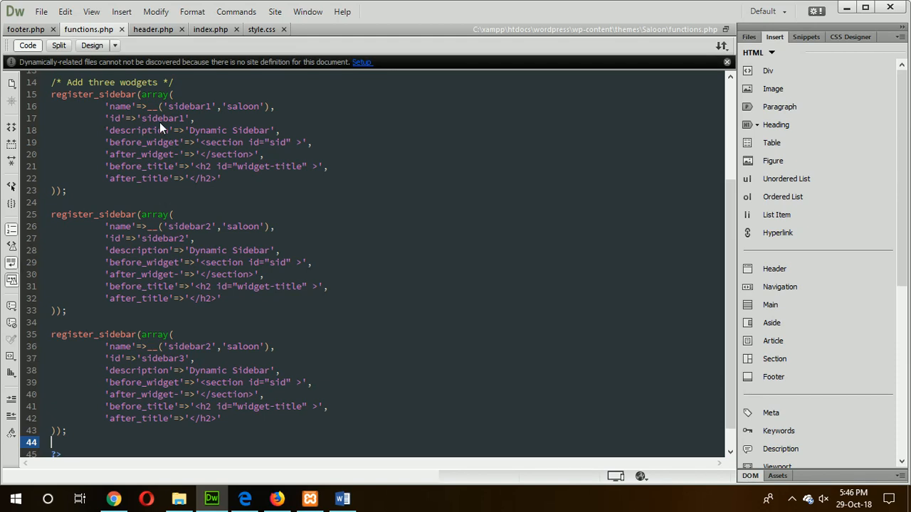
mouse_move(152, 239)
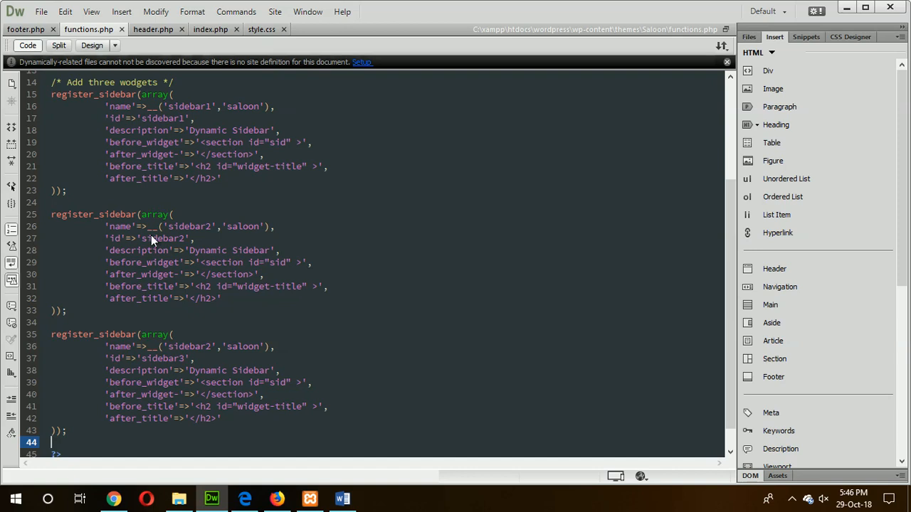
mouse_move(289, 482)
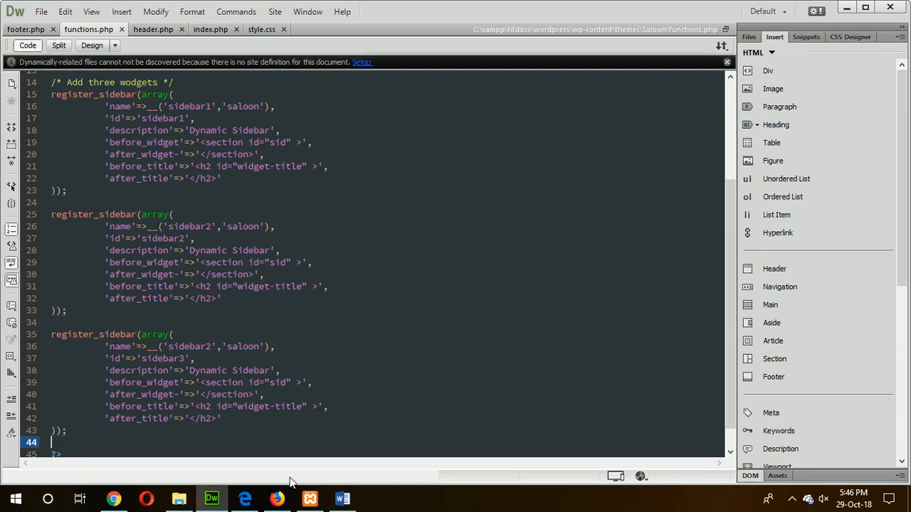
click(207, 347)
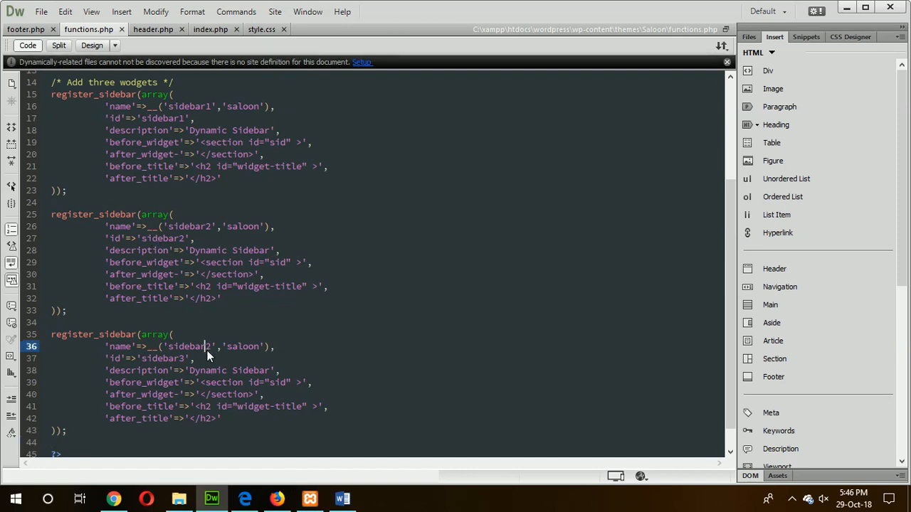
mouse_move(185, 366)
text(3)
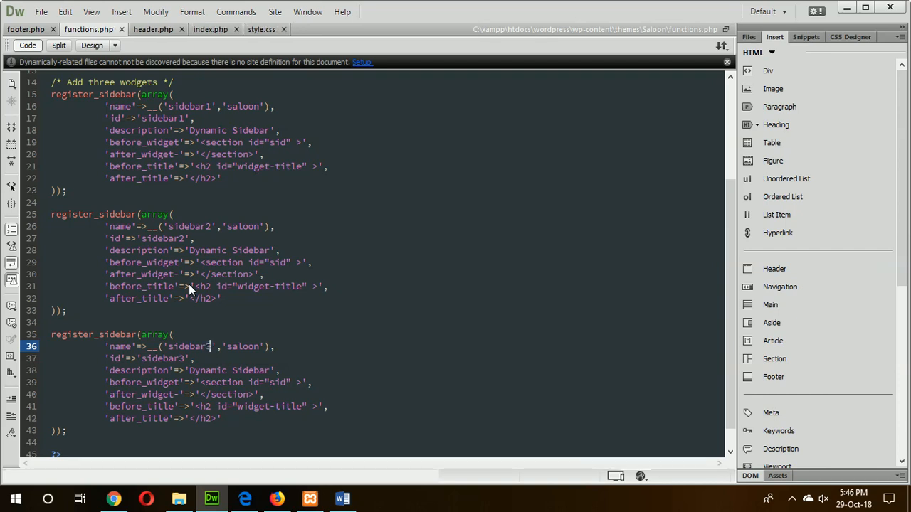
mouse_move(122, 279)
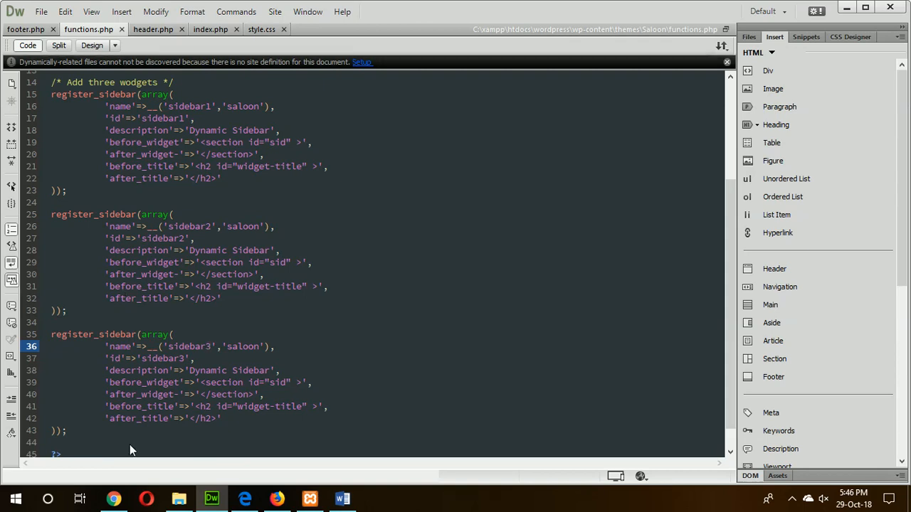
click(342, 498)
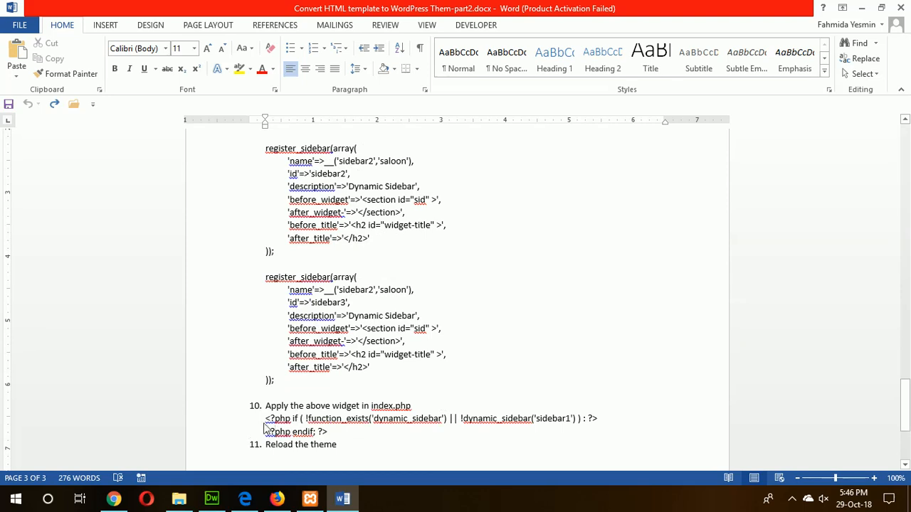
Select the step-ten dynamic_sidebar code in Word and bring functions.php back on screen
drag(265, 419, 328, 431)
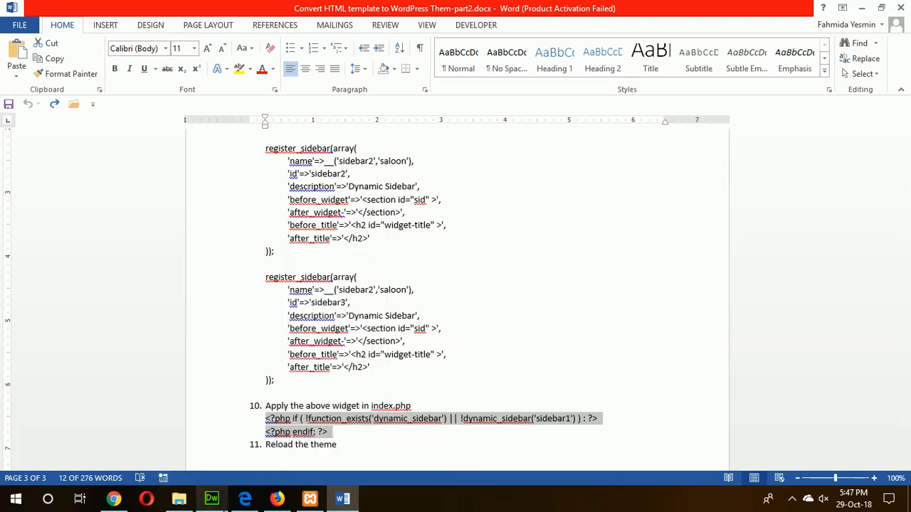
click(276, 498)
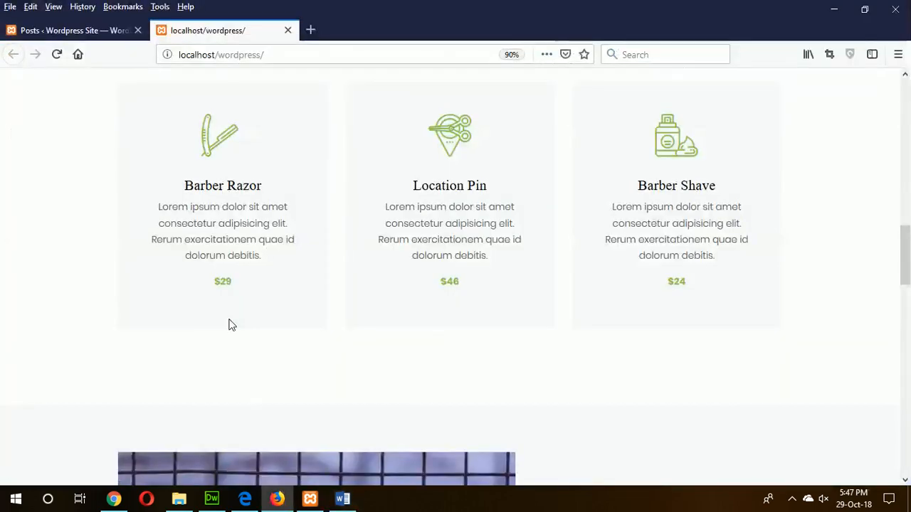
click(210, 498)
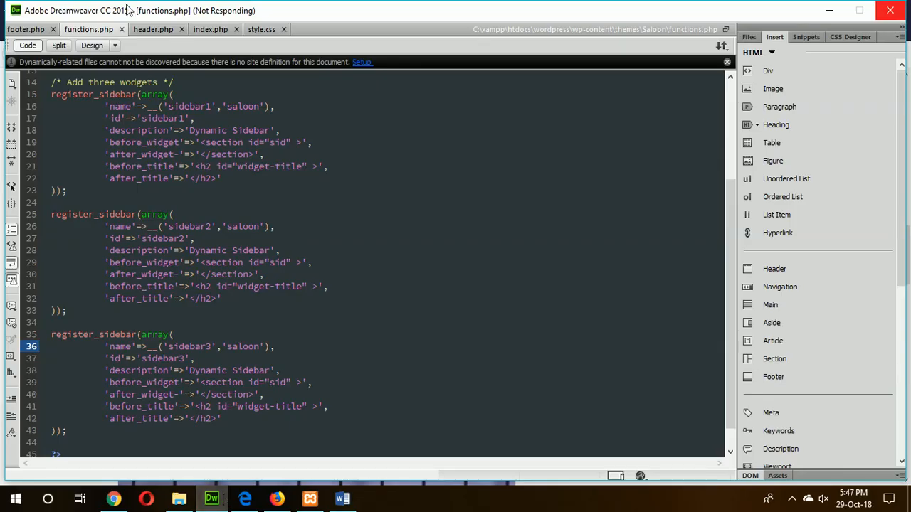
mouse_move(203, 76)
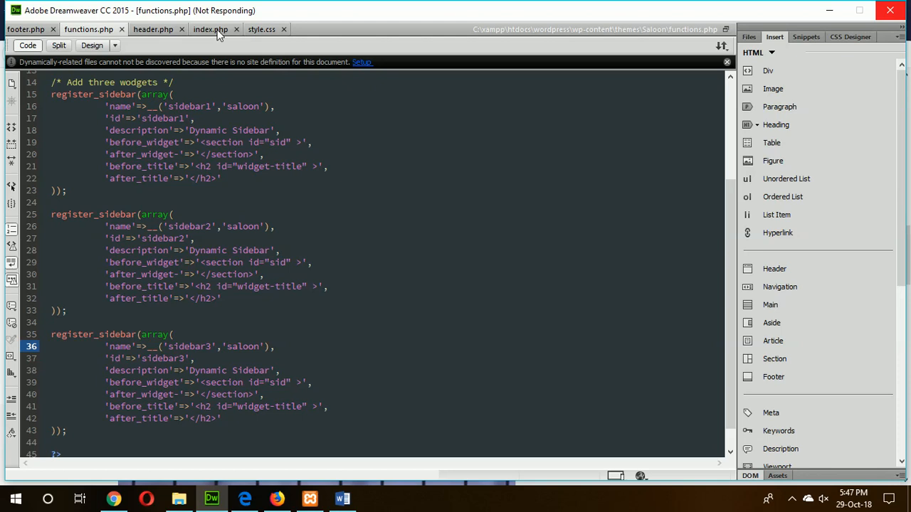
Make the three Featured Services boxes call dynamic_sidebar for sidebar1, sidebar2 and sidebar3, then open Firefox
click(210, 29)
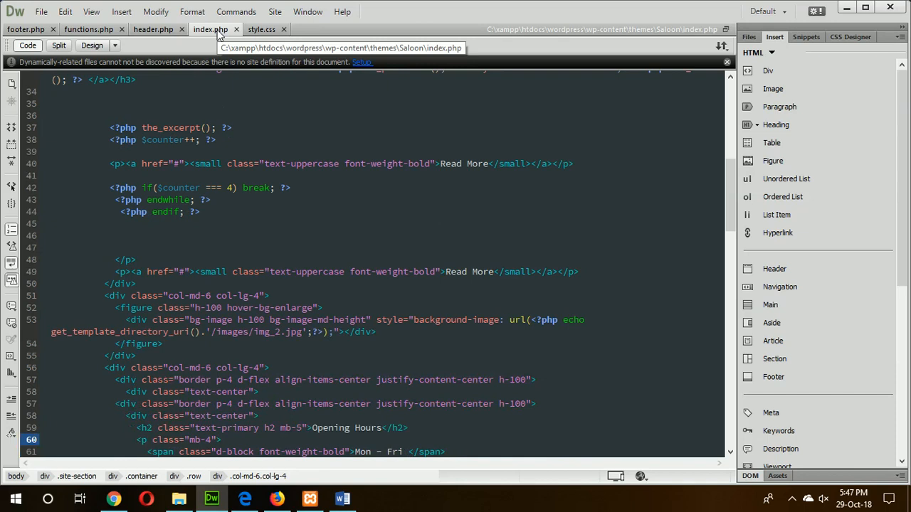
scroll(down, 3)
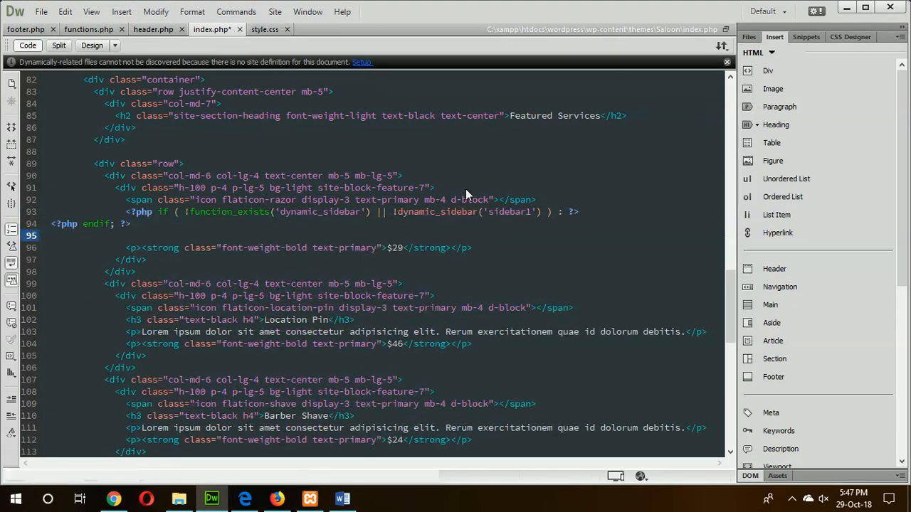
mouse_move(57, 234)
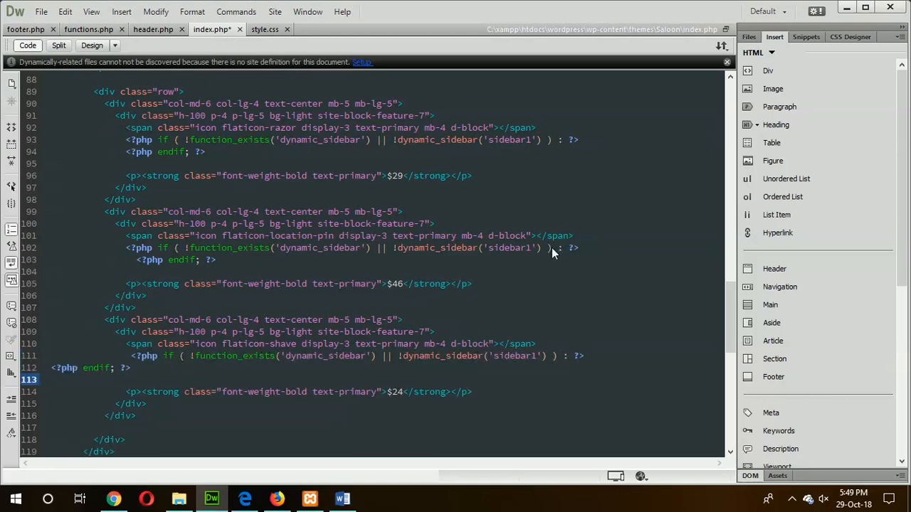
click(555, 247)
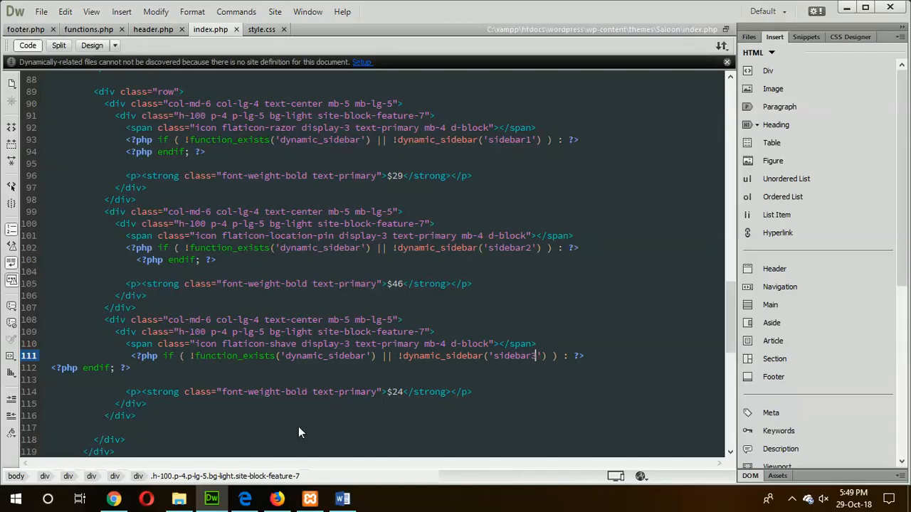
click(277, 498)
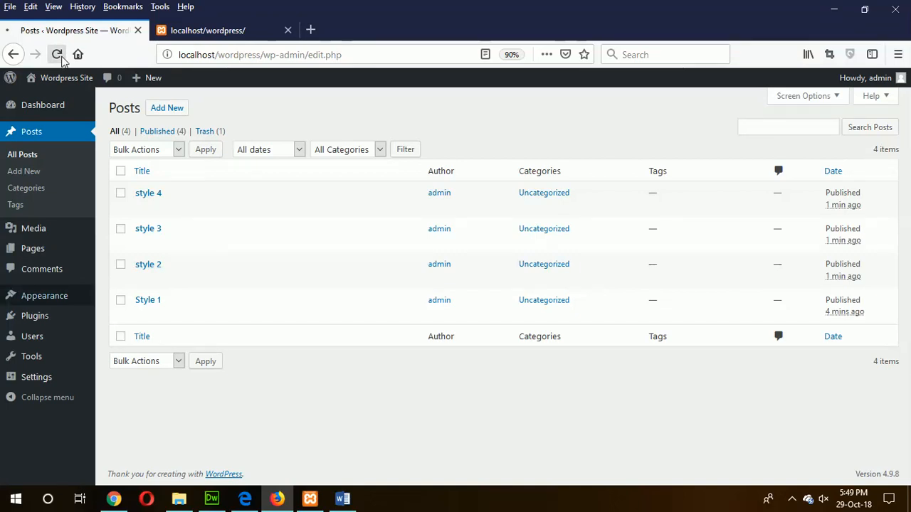
Open Appearance > Widgets and add a Custom HTML widget titled 'Barbar Razor' to sidebar1
click(57, 54)
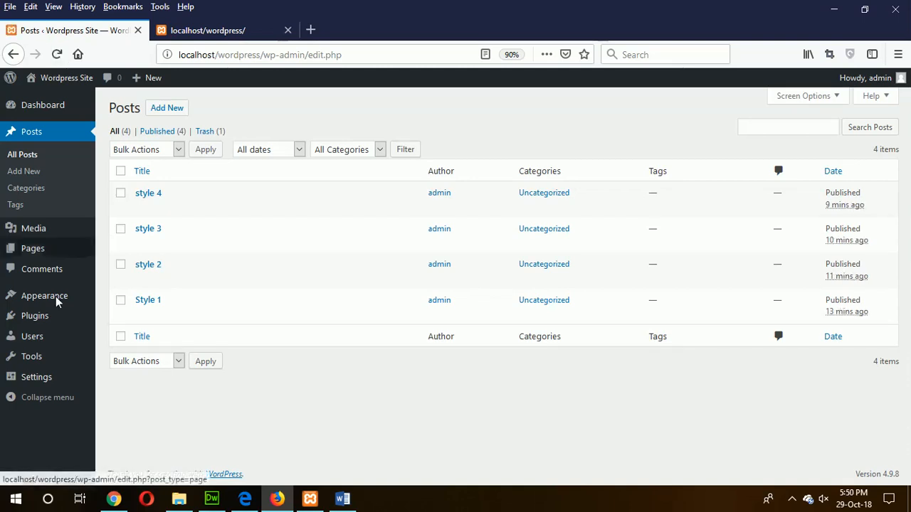
click(44, 295)
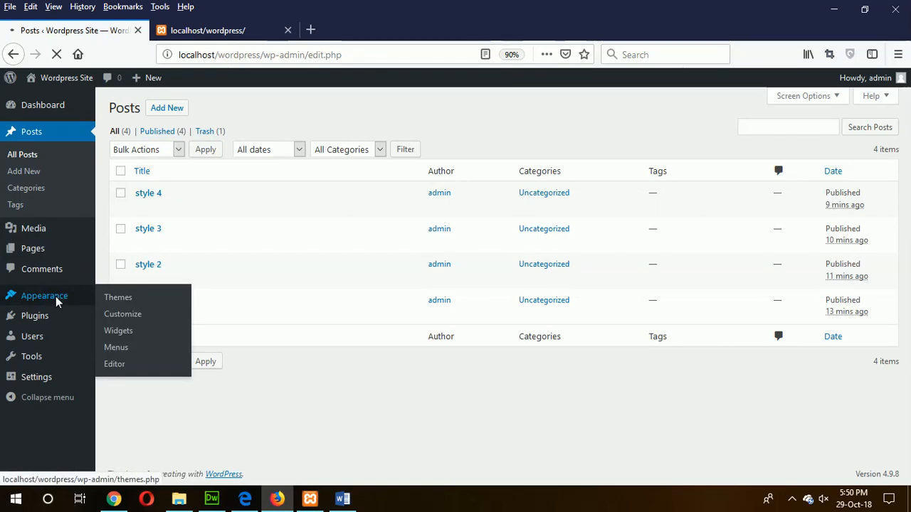
mouse_move(118, 331)
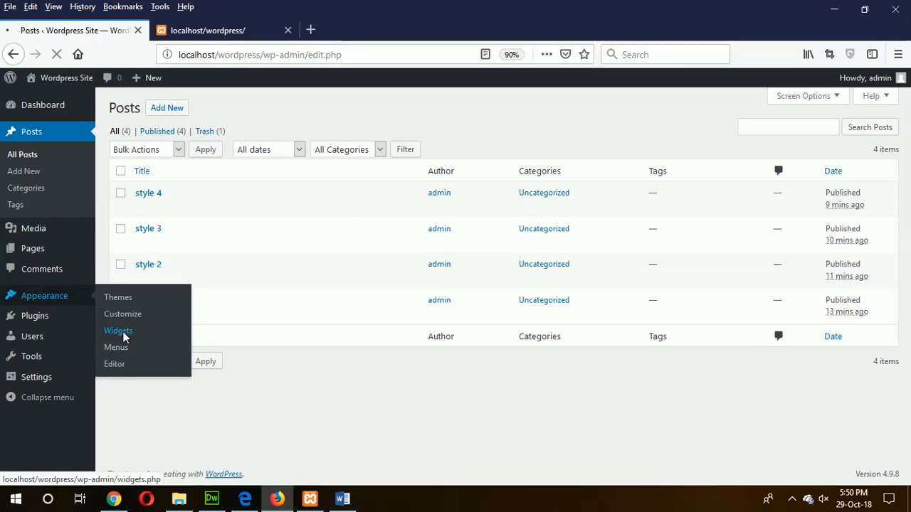
click(118, 330)
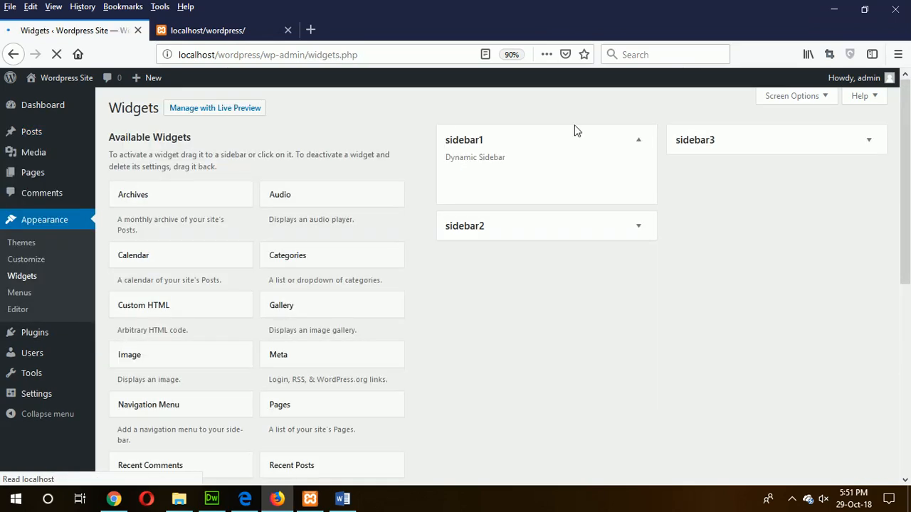
mouse_move(610, 193)
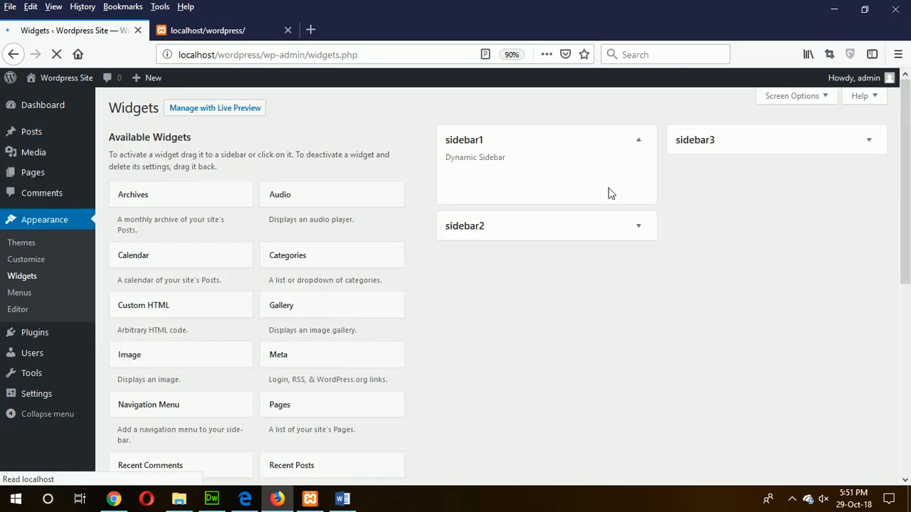
mouse_move(519, 184)
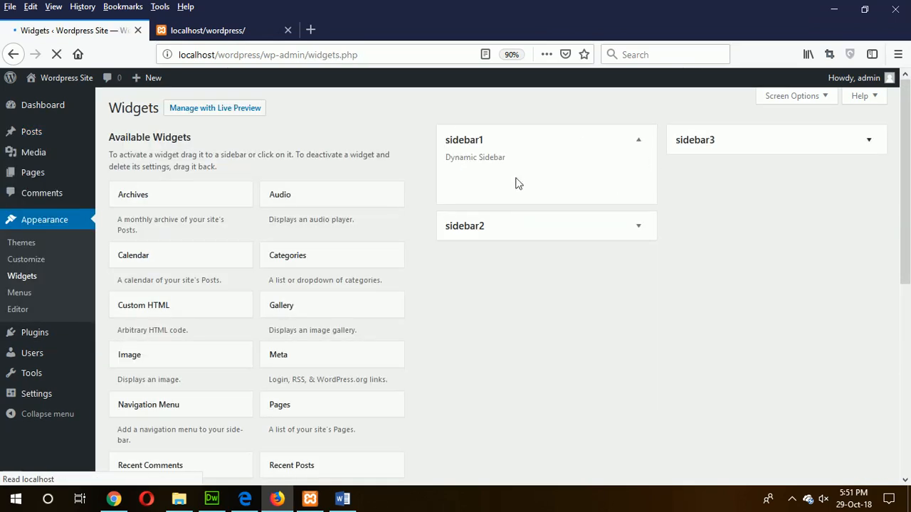
mouse_move(738, 166)
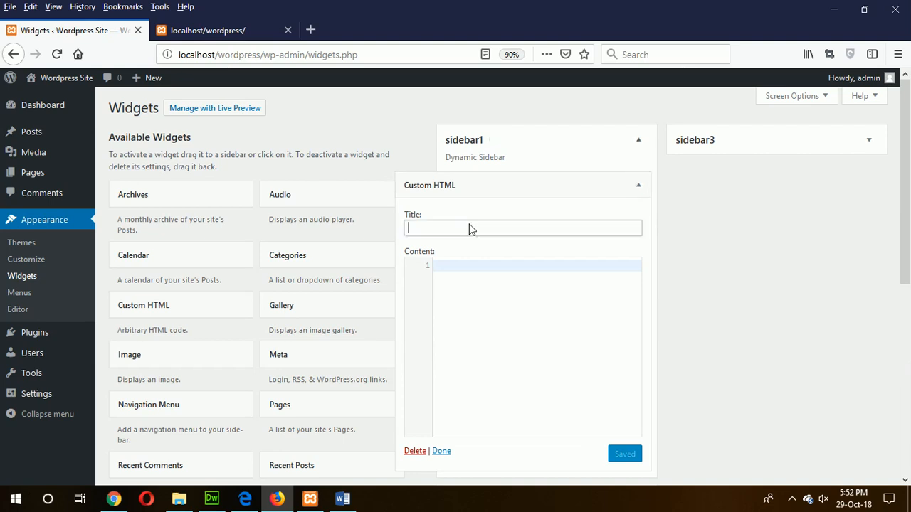
text(Bar)
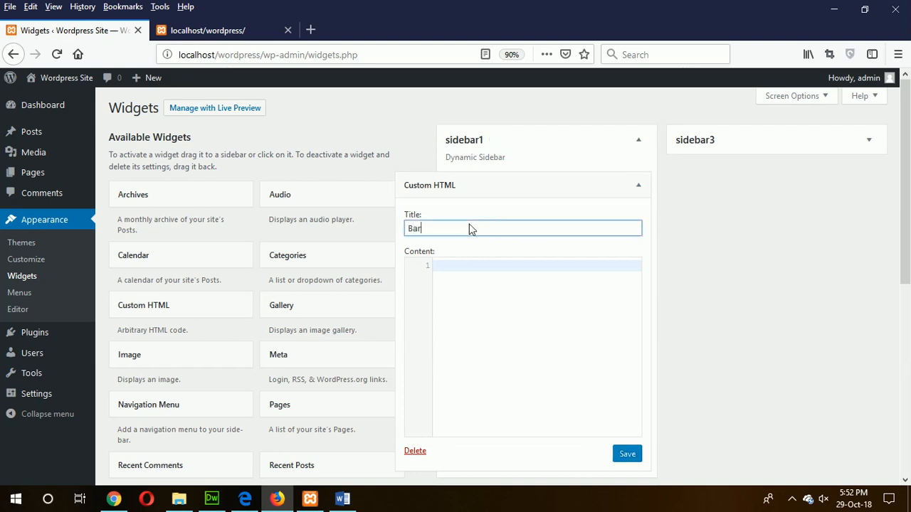
text(bar)
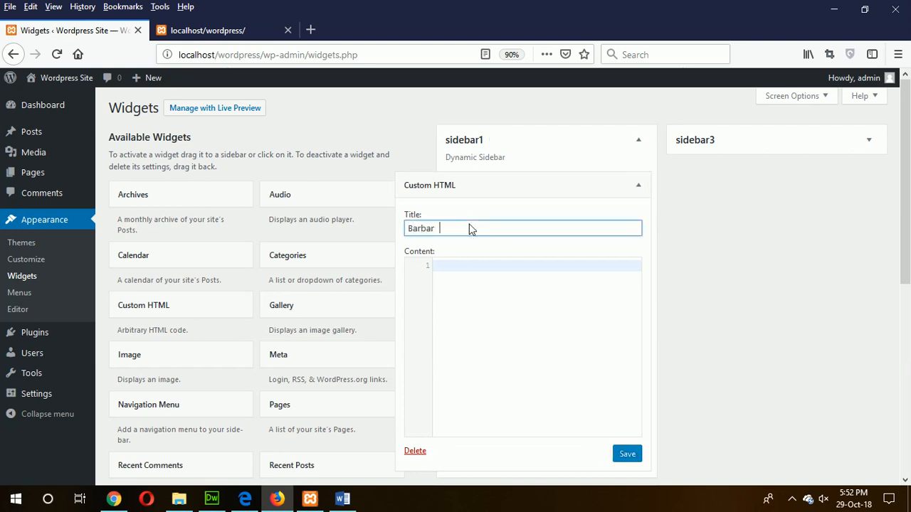
text(Razor)
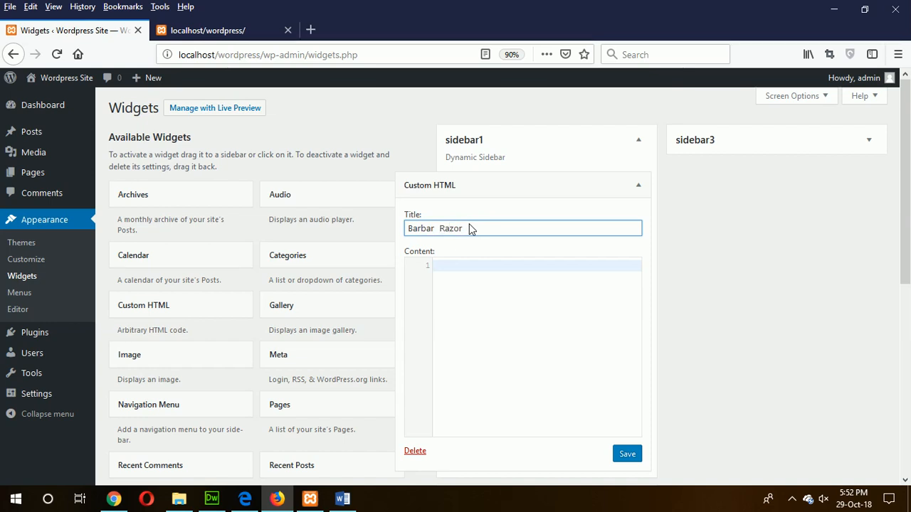
Enter the content 'We use quality barbar razor', then save and close the widget
click(462, 227)
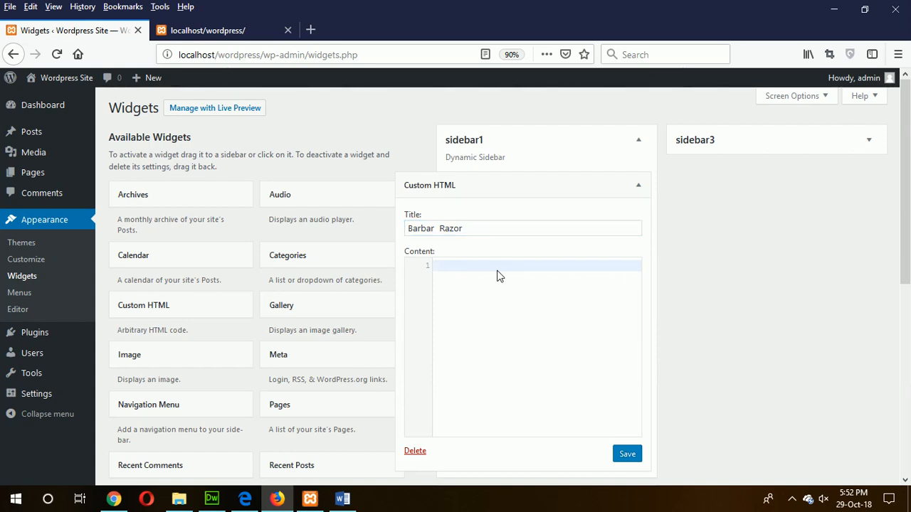
text(<p>)
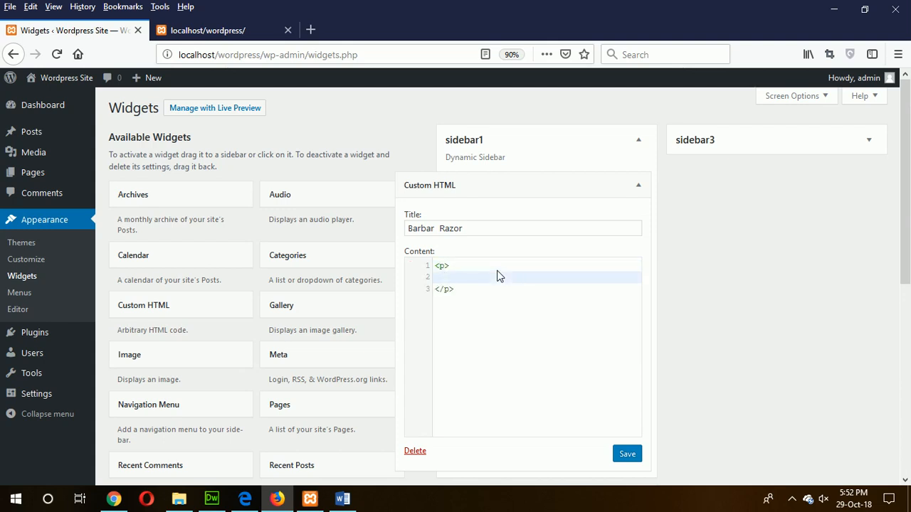
text(We)
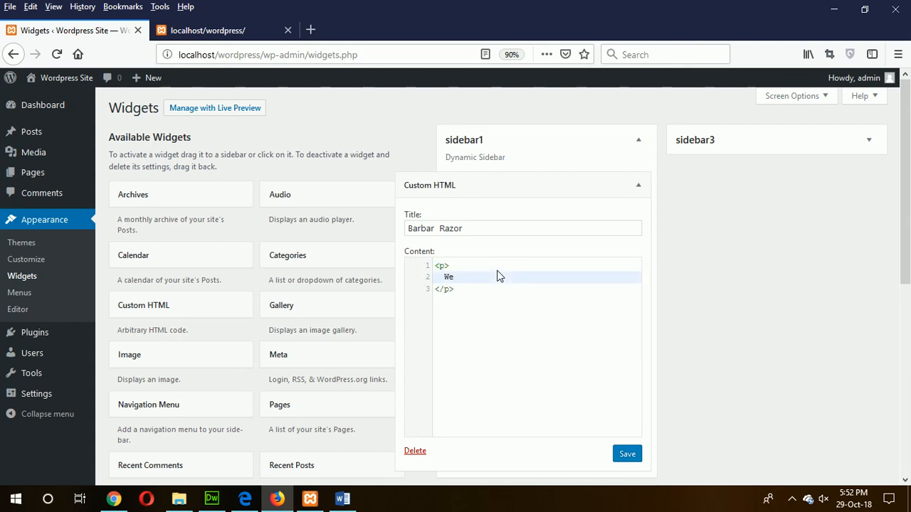
text(use)
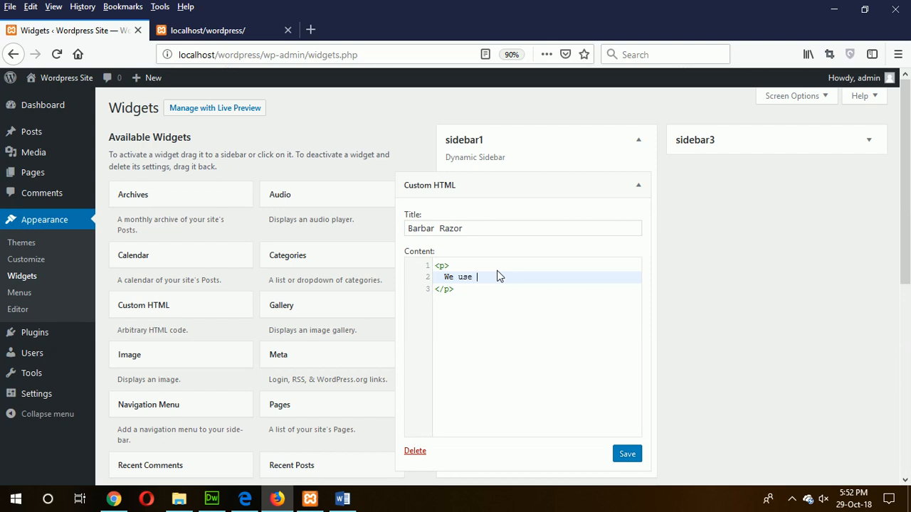
text(quality)
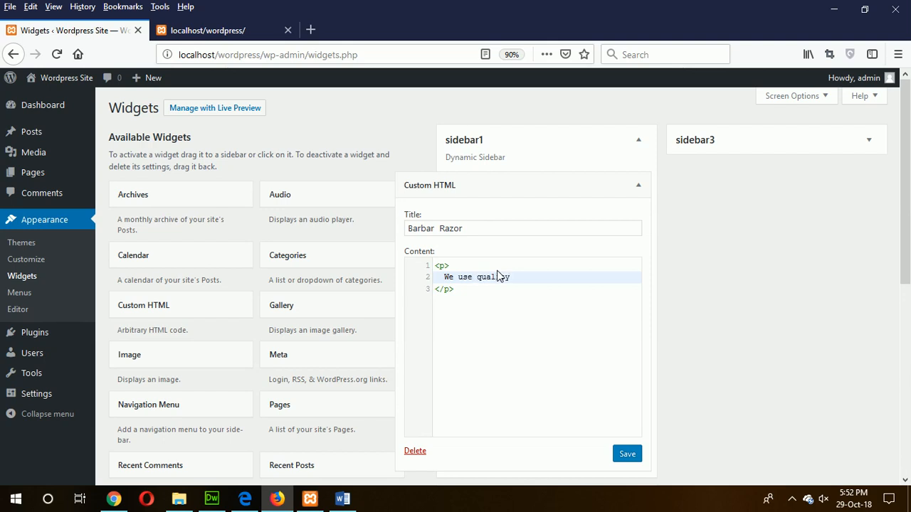
text(barba)
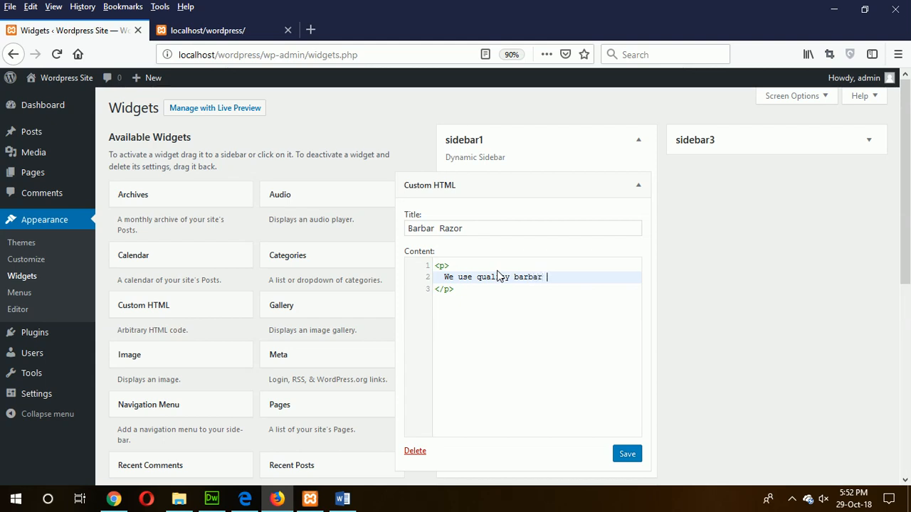
text(razor)
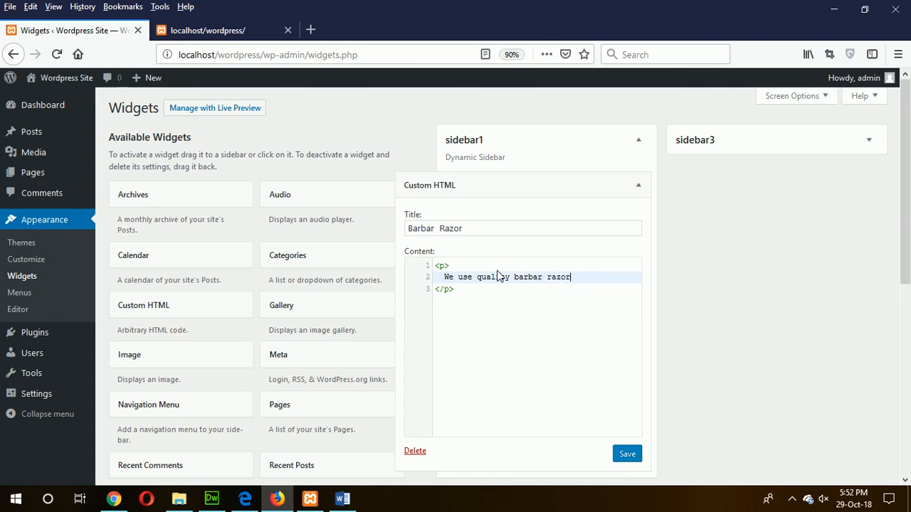
click(626, 454)
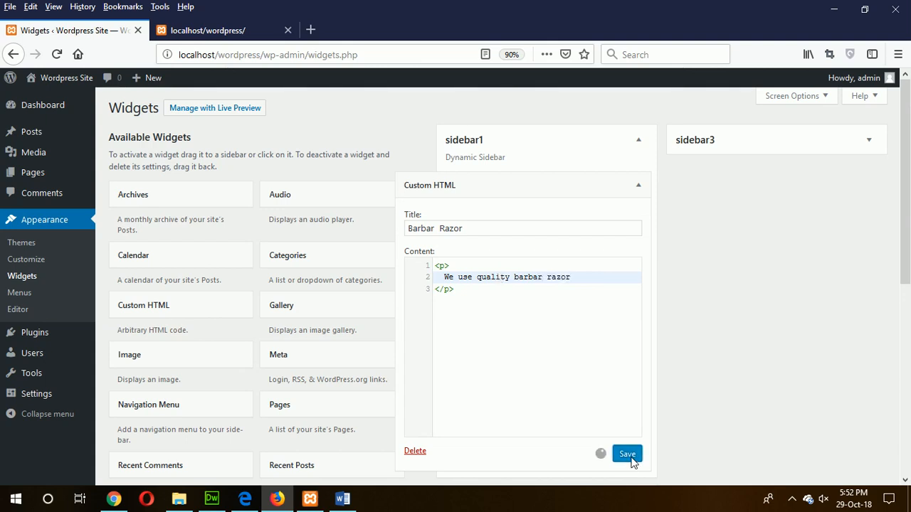
click(626, 454)
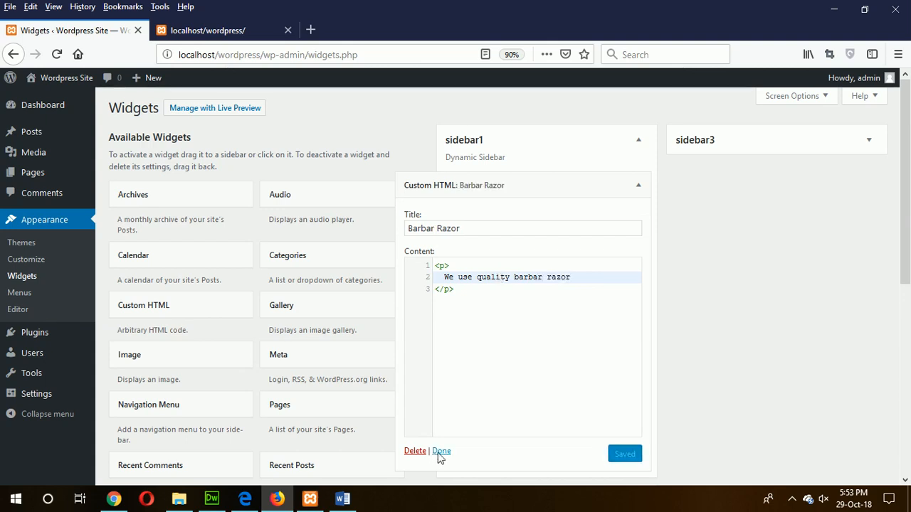
click(441, 451)
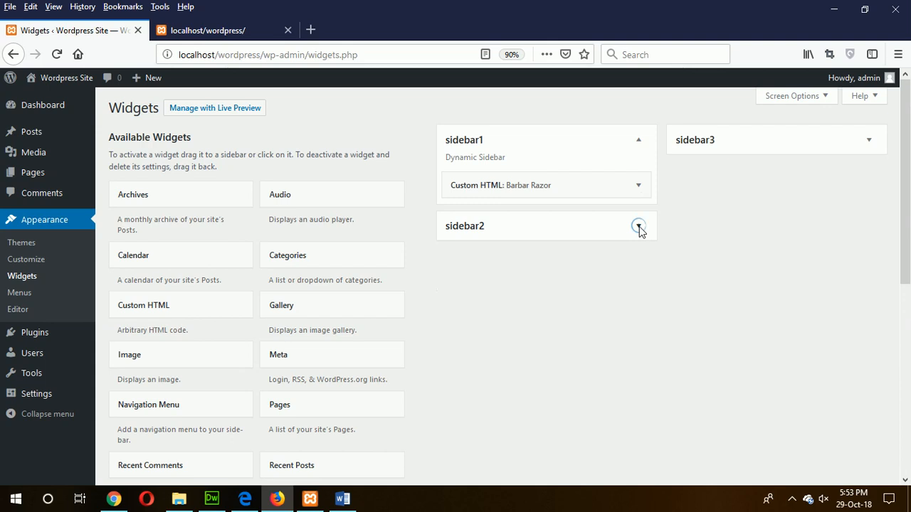
Give the sidebar2 Location Pin widget the content '<p>Use location pin</p>' and expand sidebar3
click(638, 225)
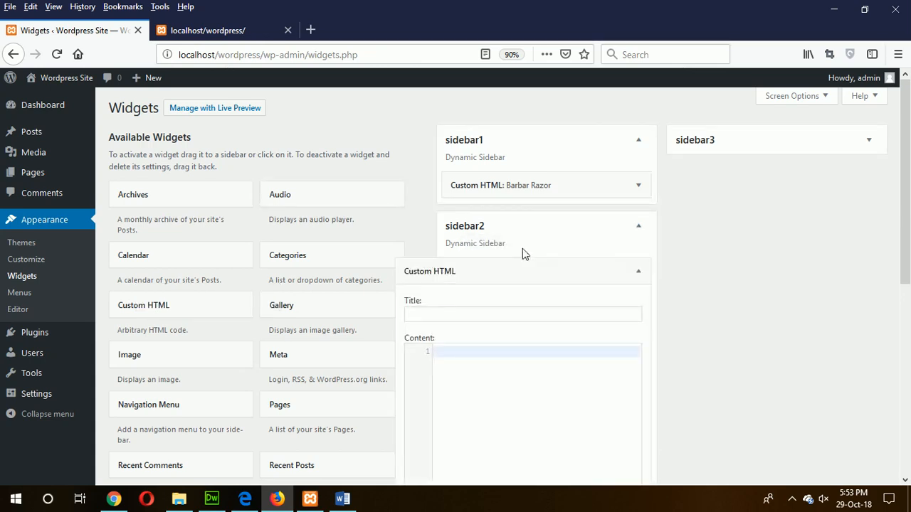
mouse_move(480, 322)
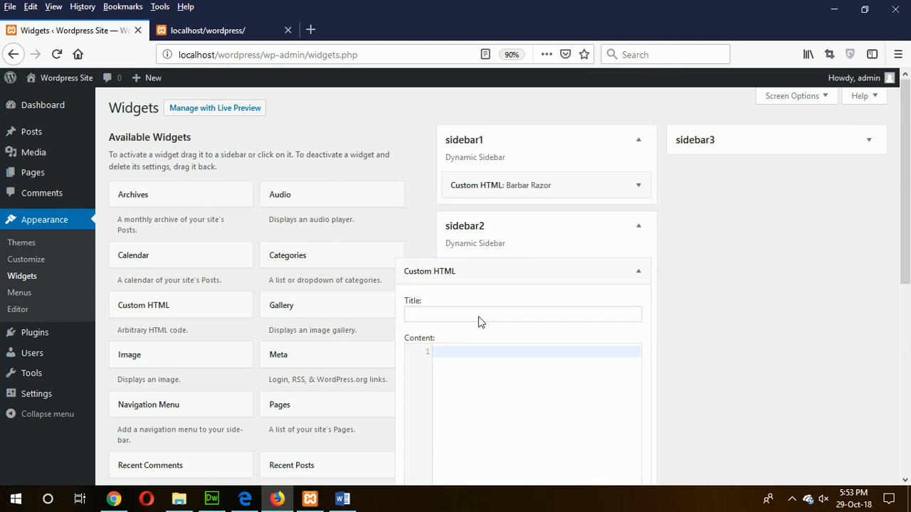
click(522, 314)
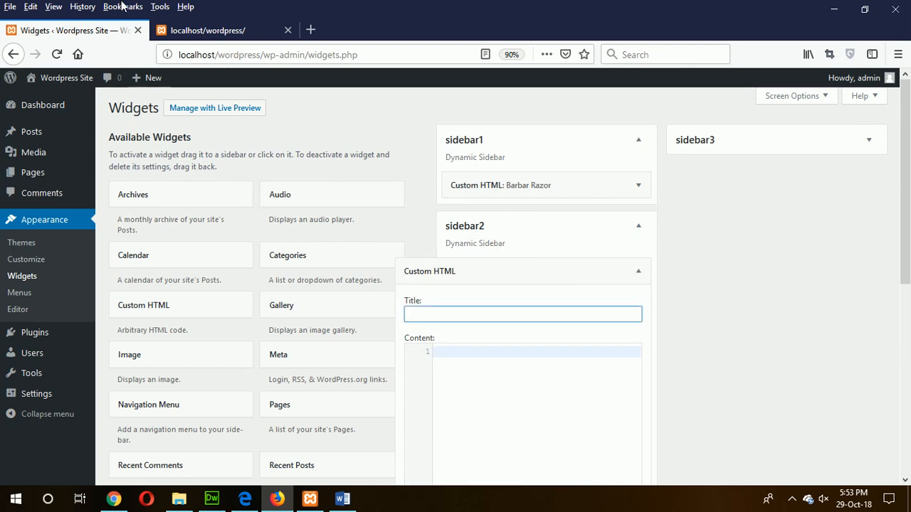
click(224, 30)
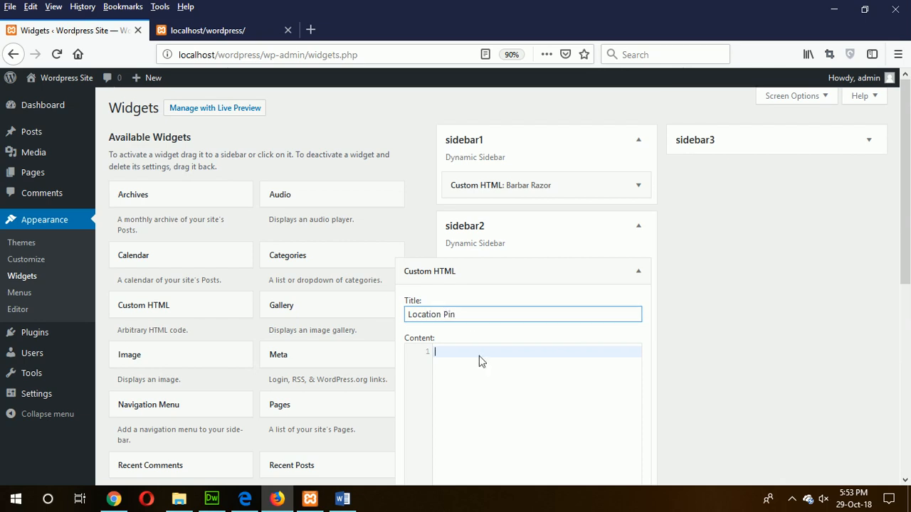
text(<p>)
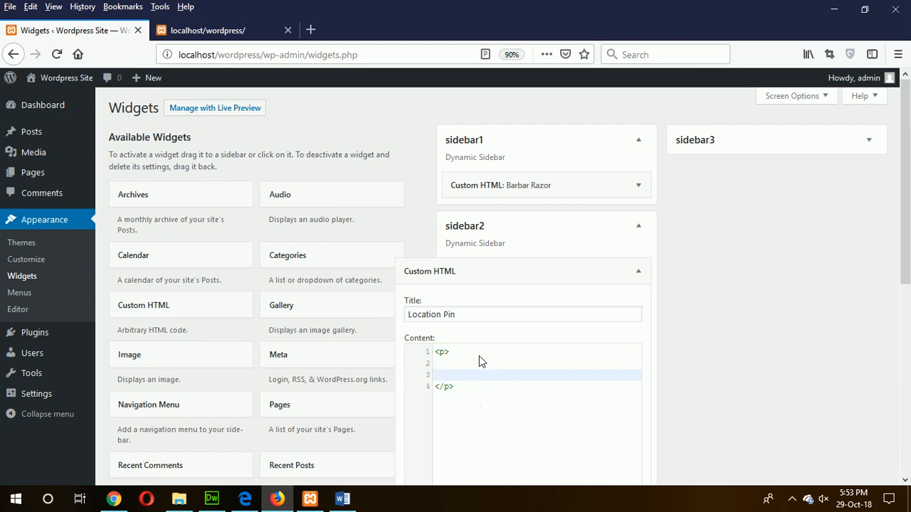
text(Use lo)
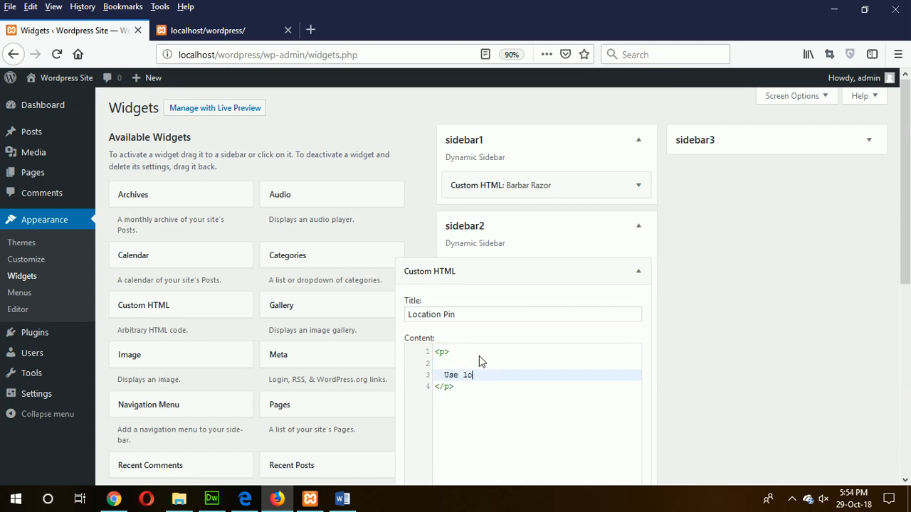
text(cation)
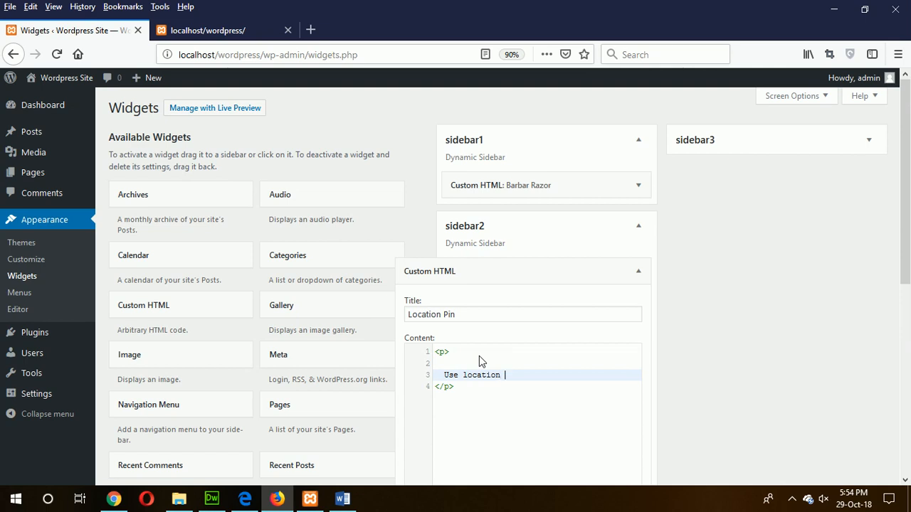
text(pin)
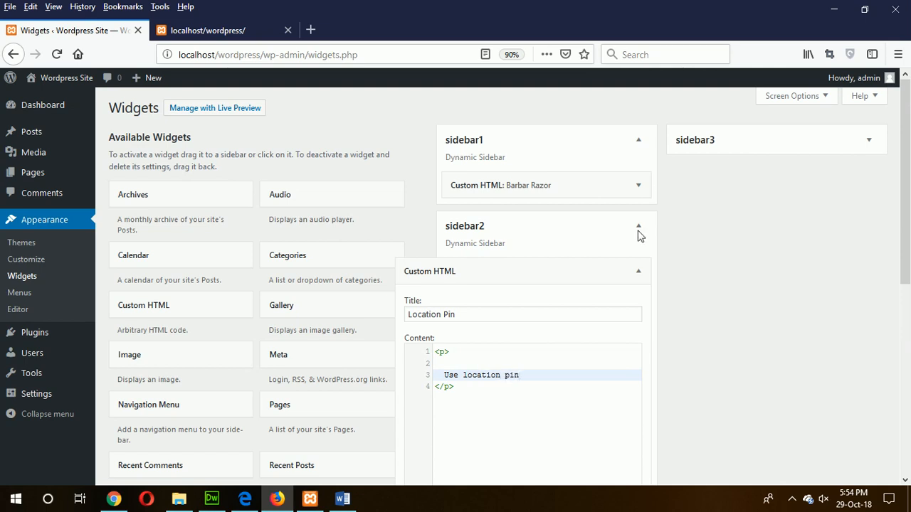
click(867, 140)
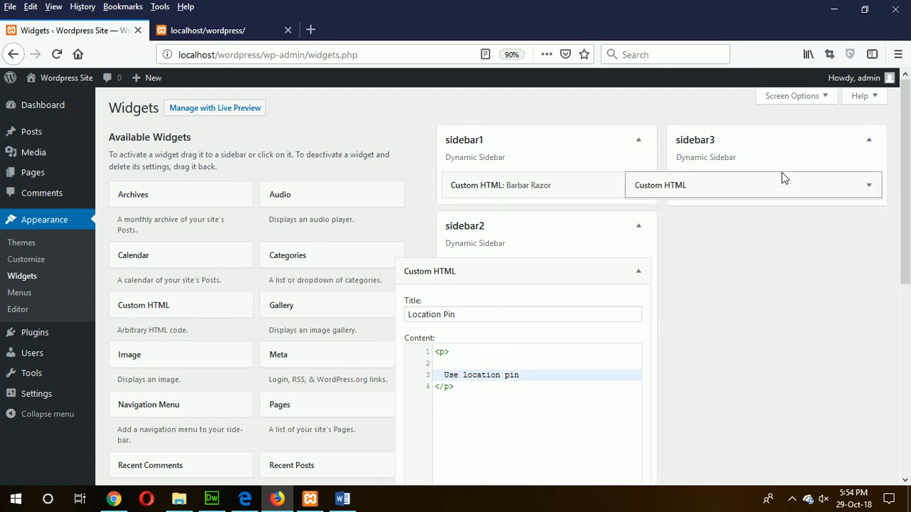
Title the sidebar3 widget 'Barbar Shave' with content '<p>Try our quality shave</p>'
click(753, 185)
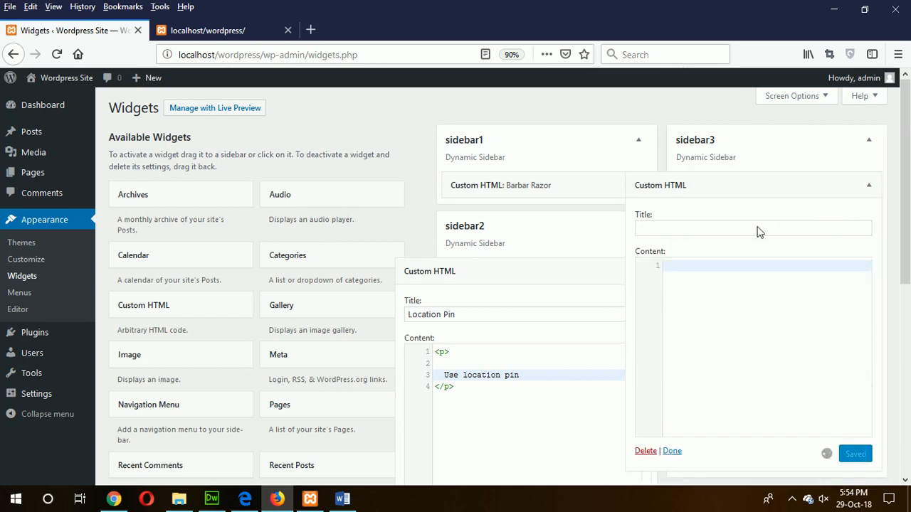
click(752, 228)
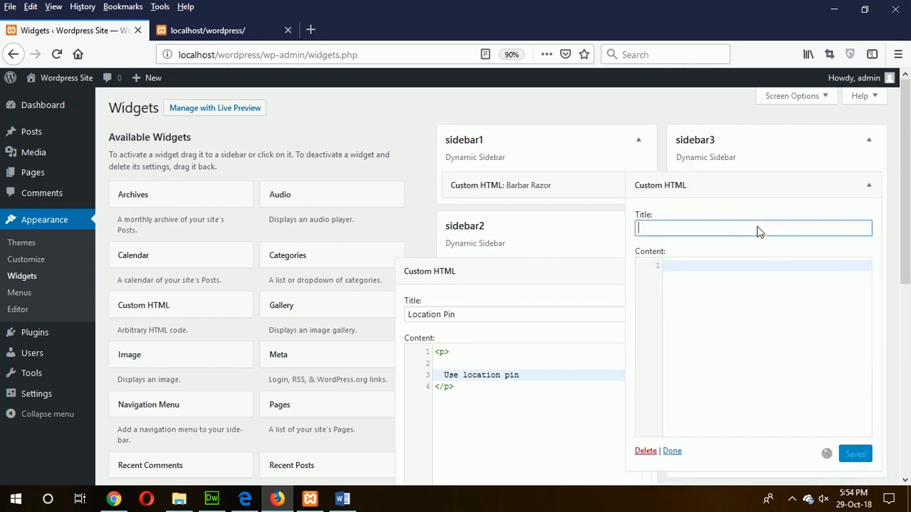
text(Barbar Shave)
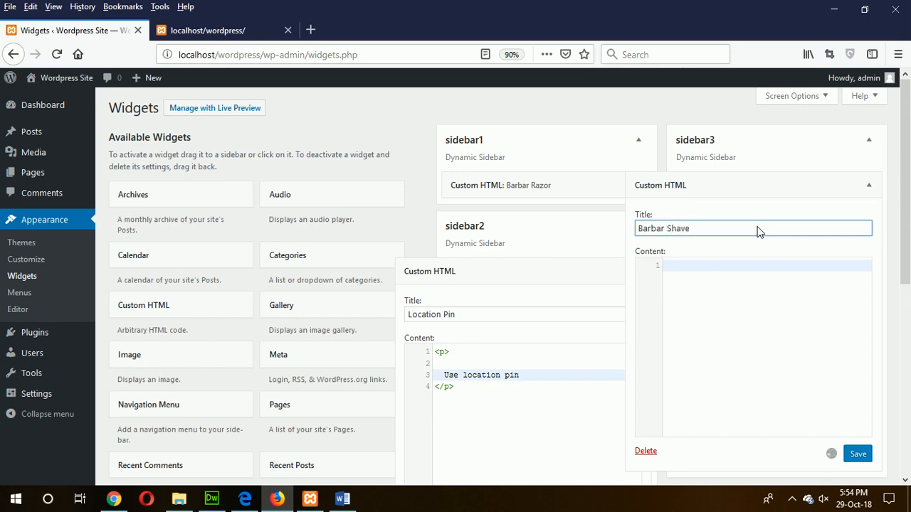
mouse_move(727, 274)
text(<p>)
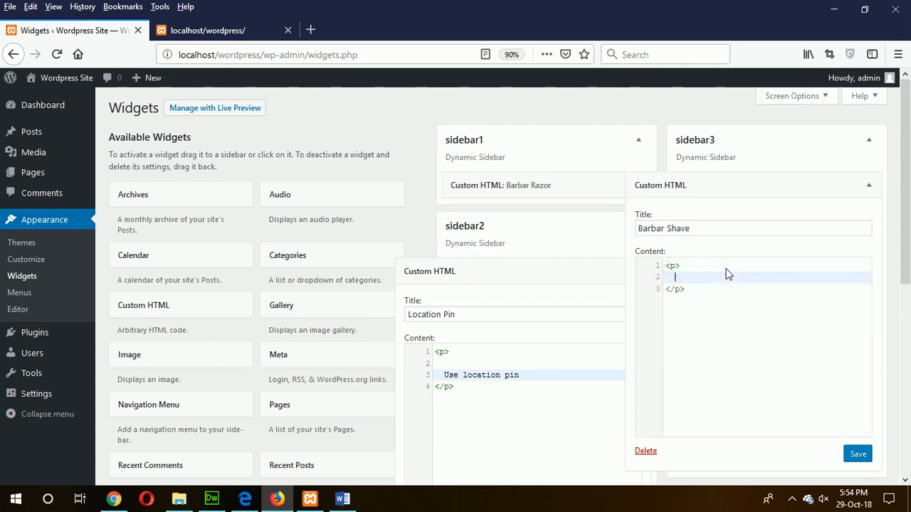
text(Try)
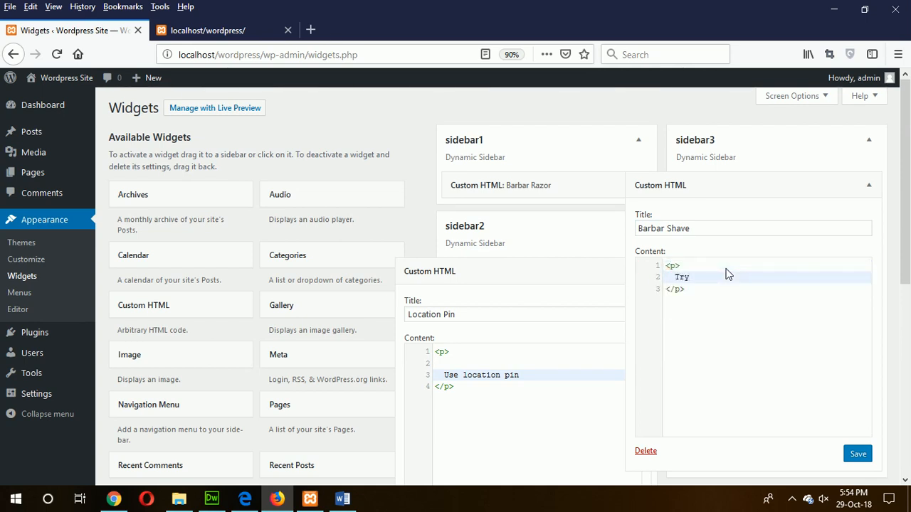
text(our quality)
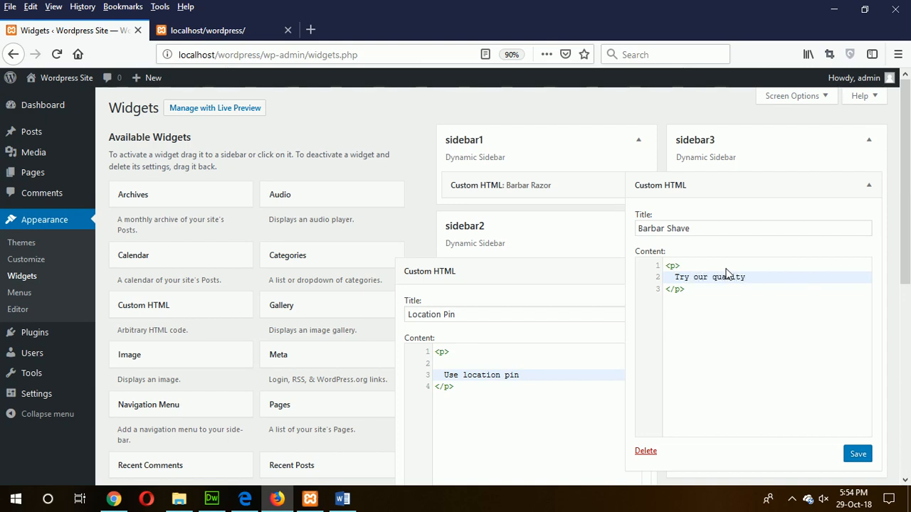
text(shav)
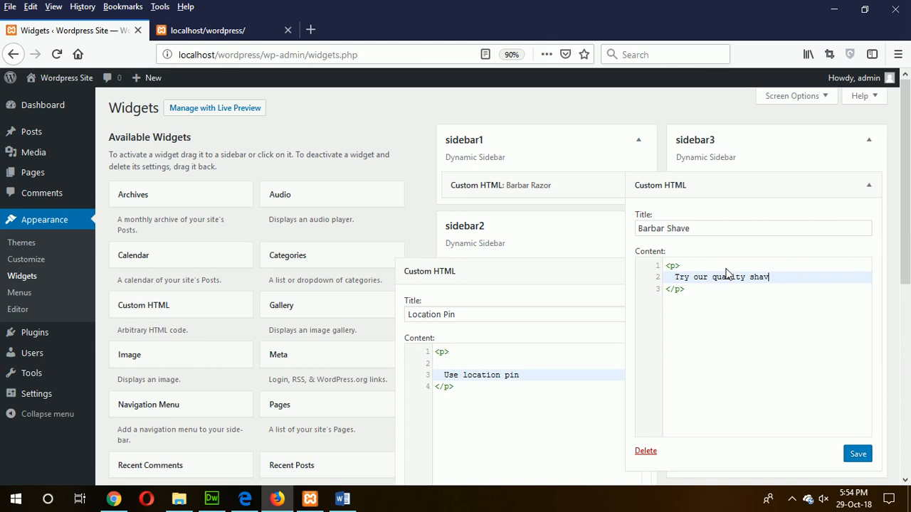
text(e)
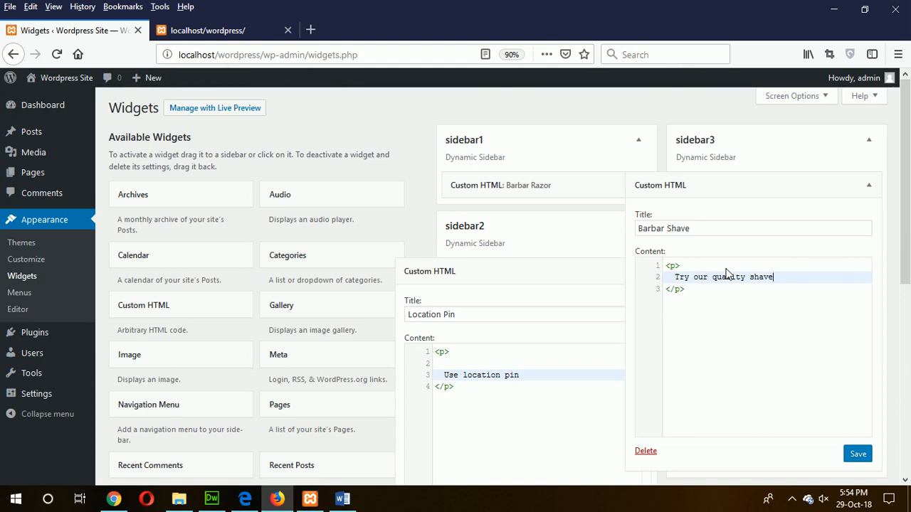
Save the Barbar Shave widget, then save and close the Location Pin widget
click(858, 454)
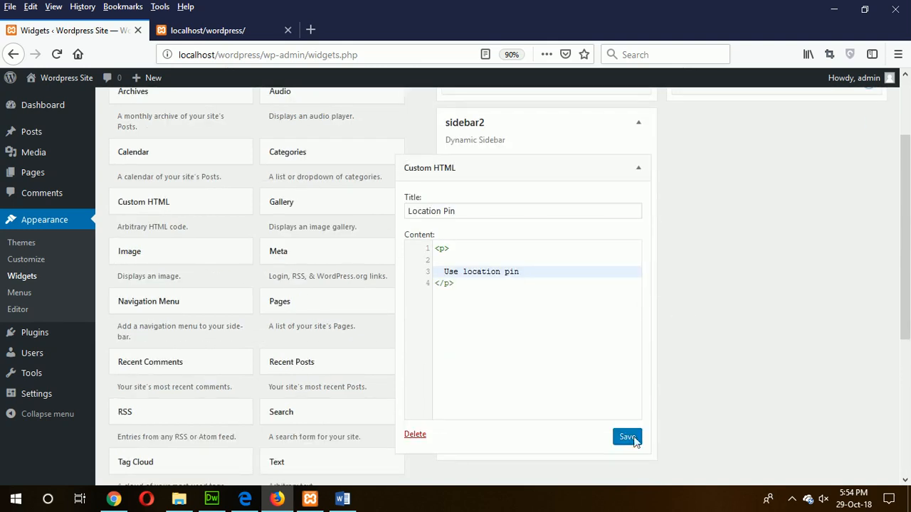
click(627, 436)
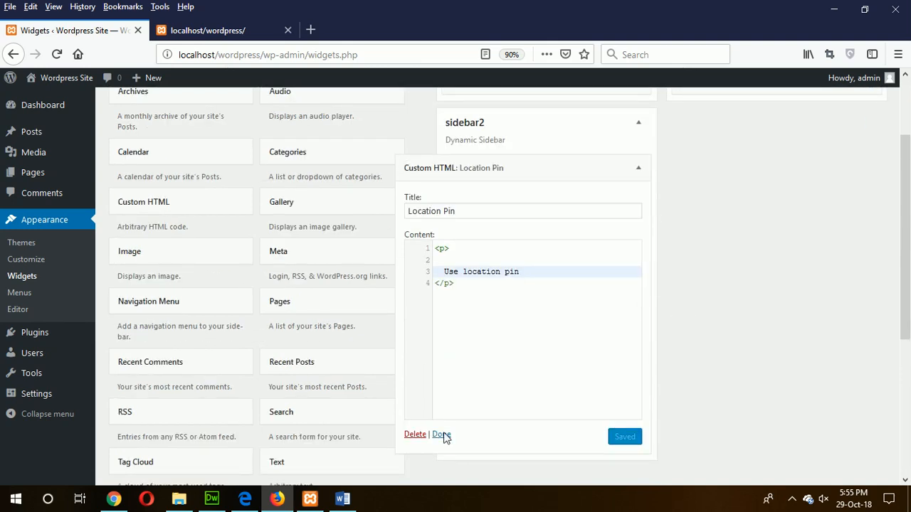
click(441, 434)
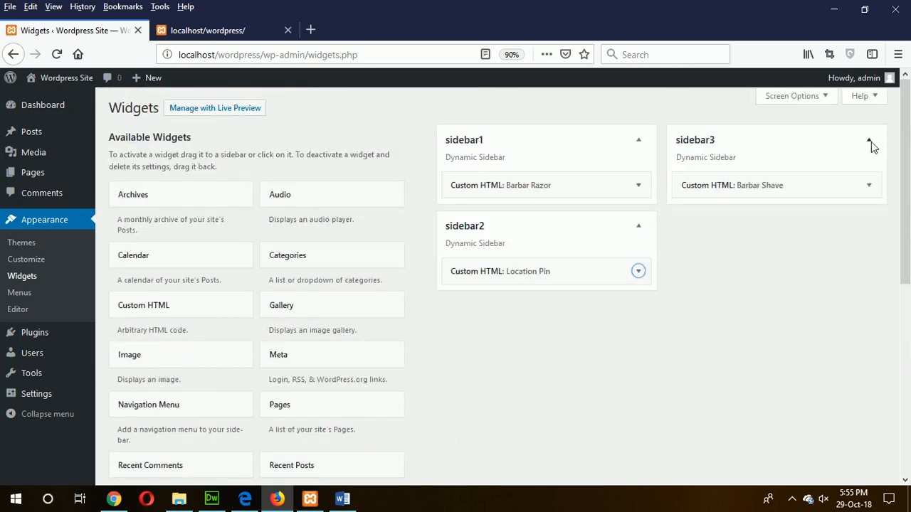
Collapse sidebar3, sidebar2 and sidebar1, then view the localhost/wordpress homepage tab
click(868, 140)
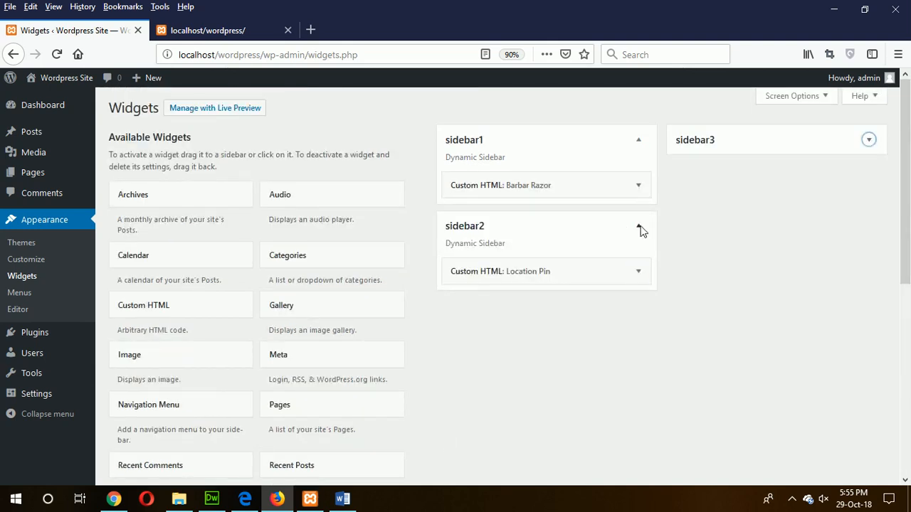
click(638, 225)
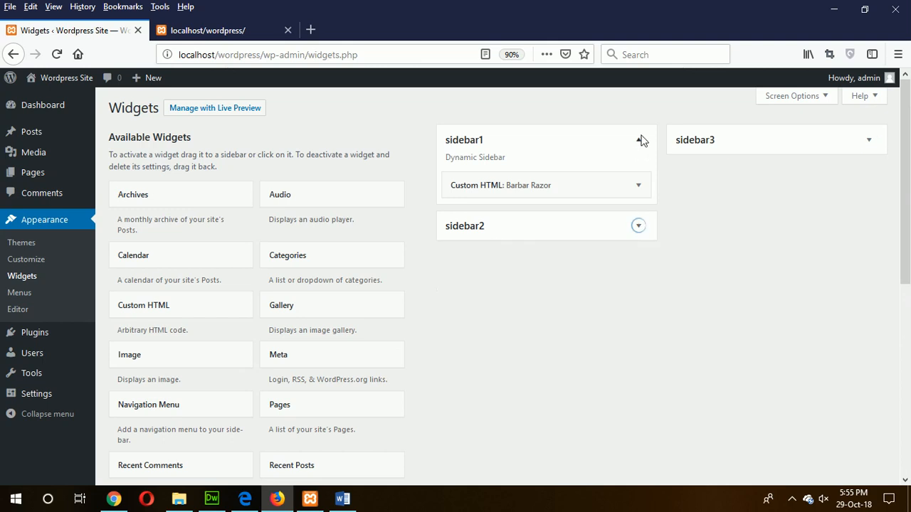
click(637, 139)
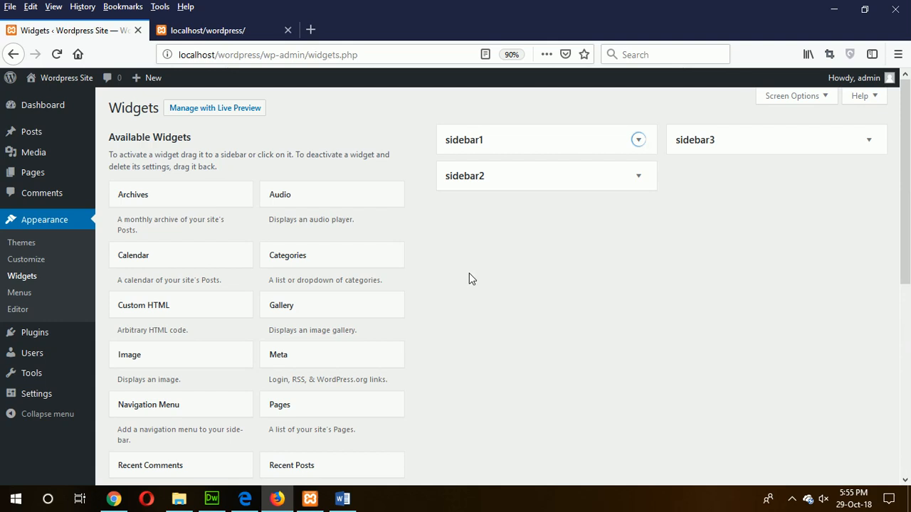
click(224, 30)
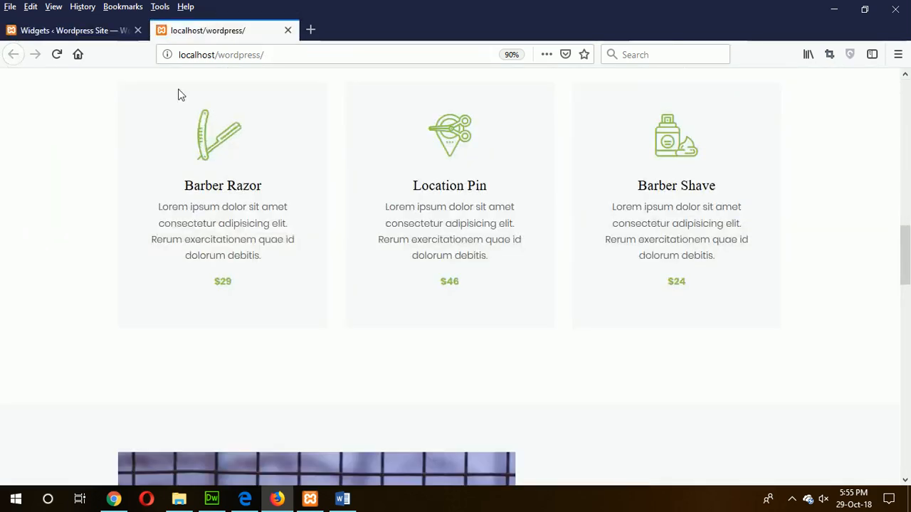
Reload the homepage to check the Barbar Razor, Location Pin and Barbar Shave cards
click(57, 54)
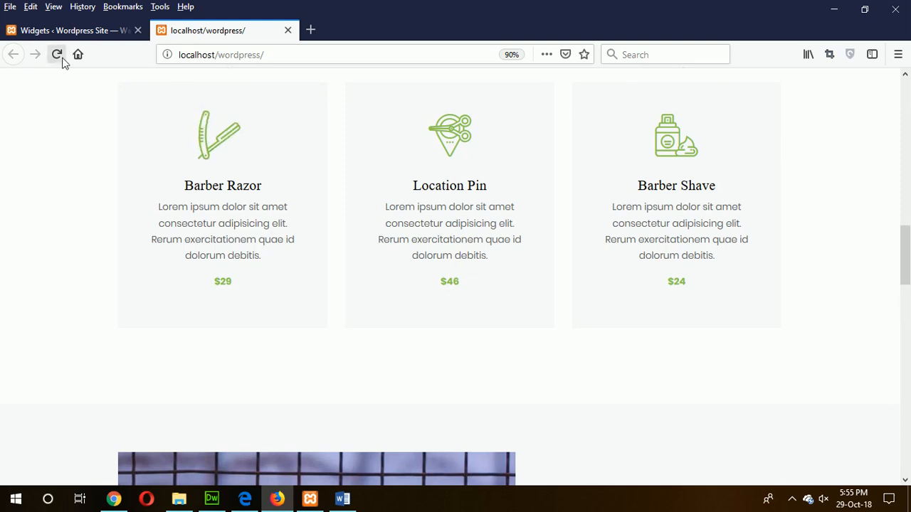
click(57, 54)
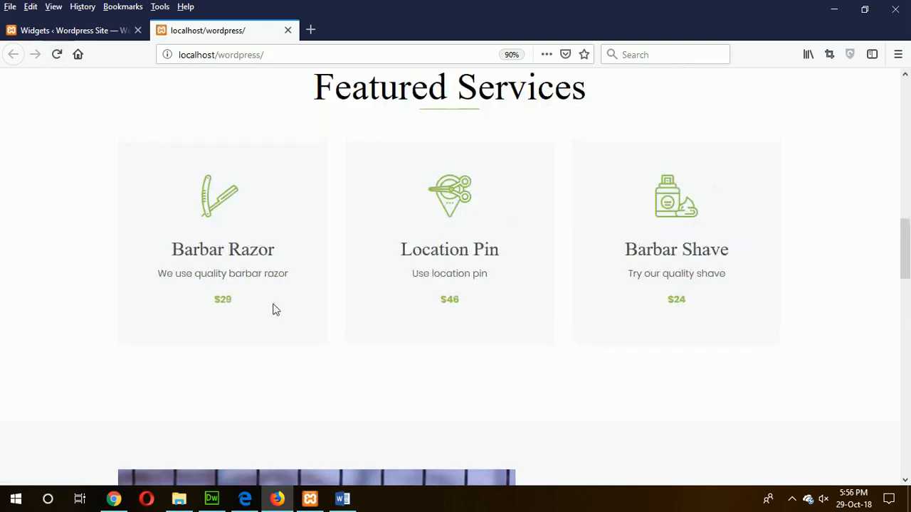
mouse_move(189, 309)
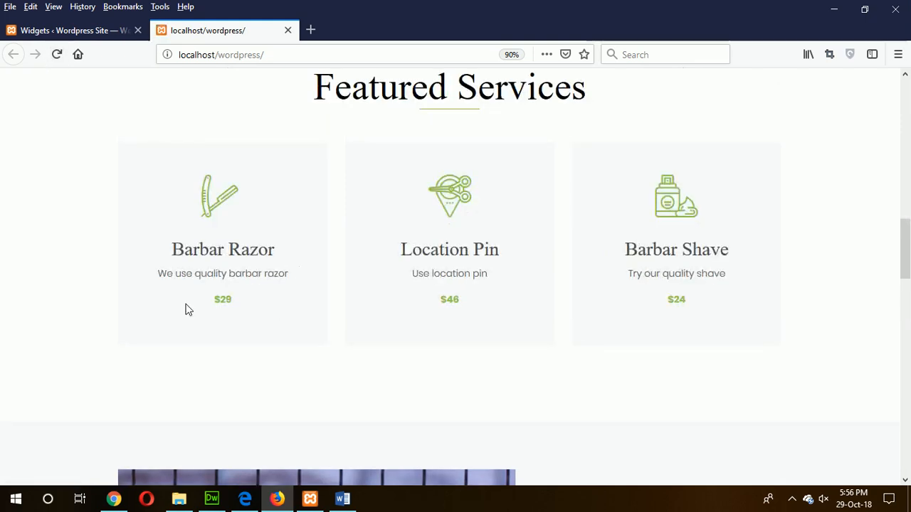
scroll(up, 3)
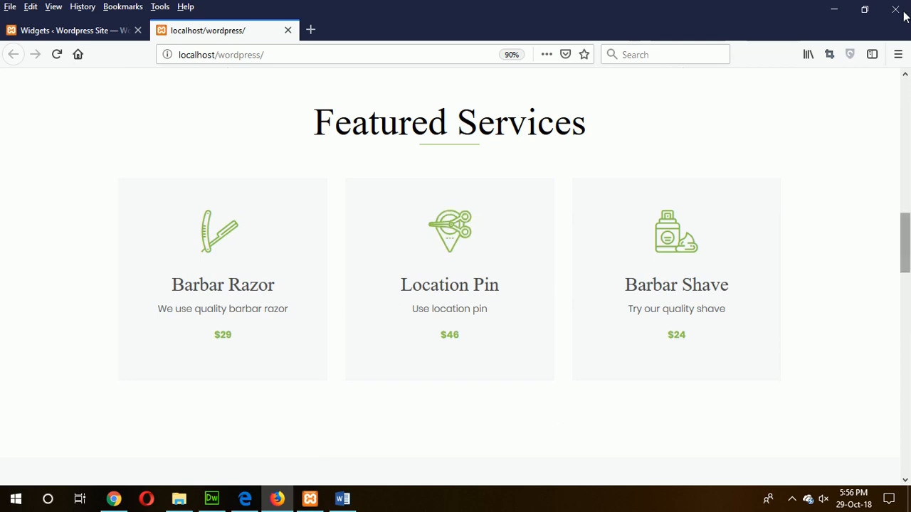
scroll(down, 3)
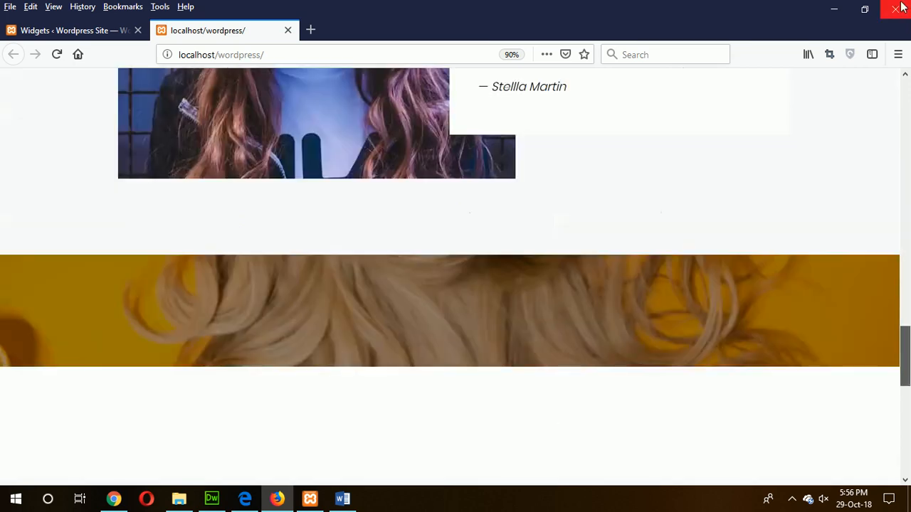